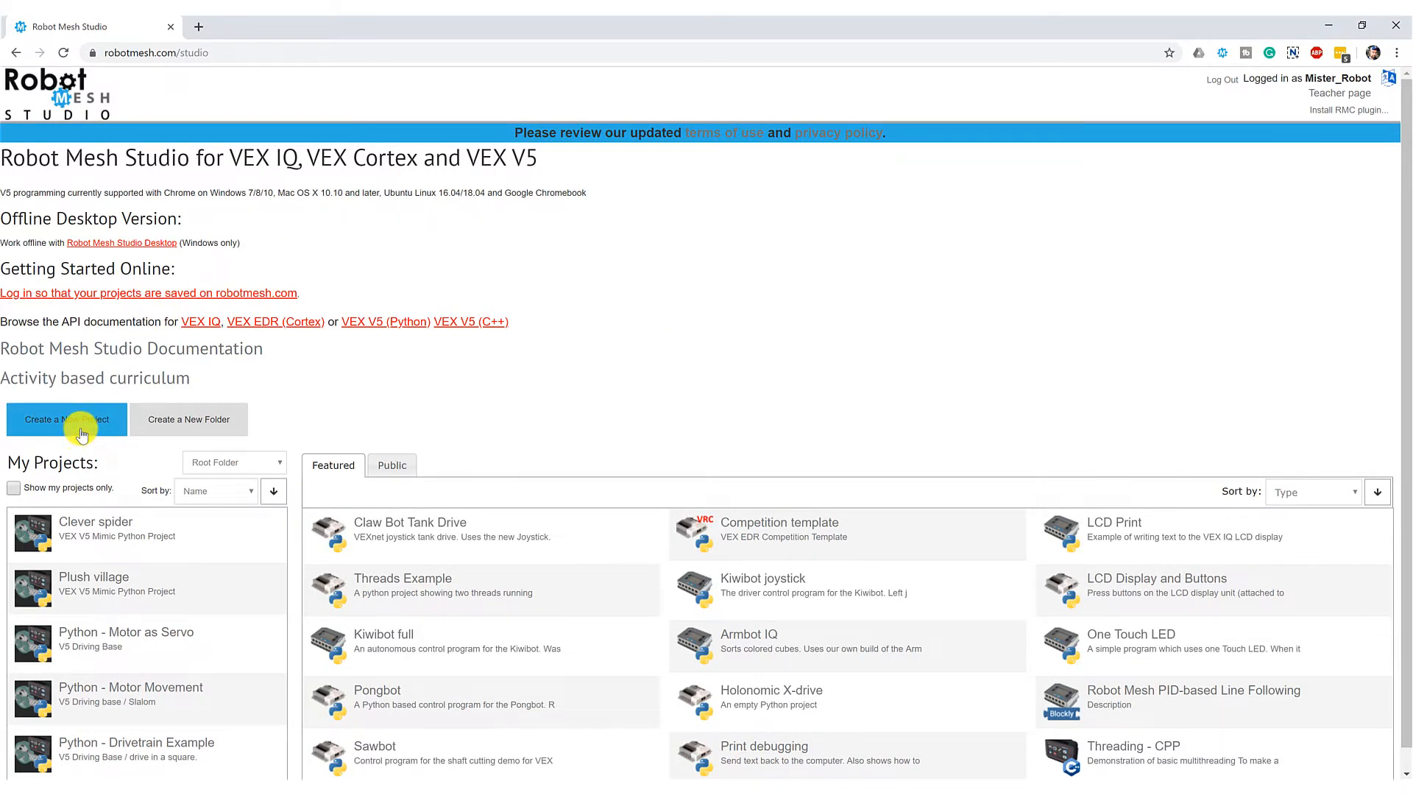
Step: Start a new project targeting VEX V5 and name it 'Simple Motor Movement'
click(66, 419)
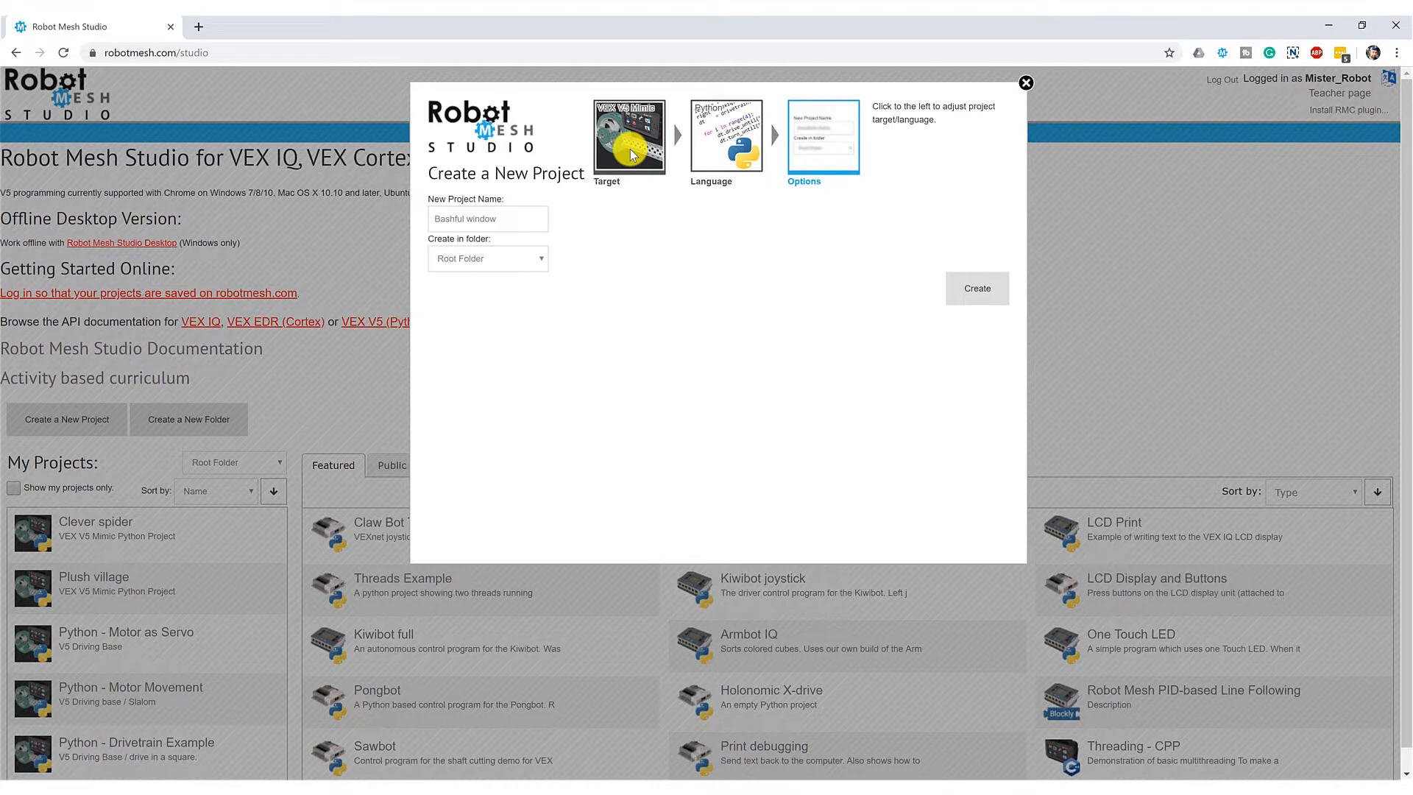
click(628, 136)
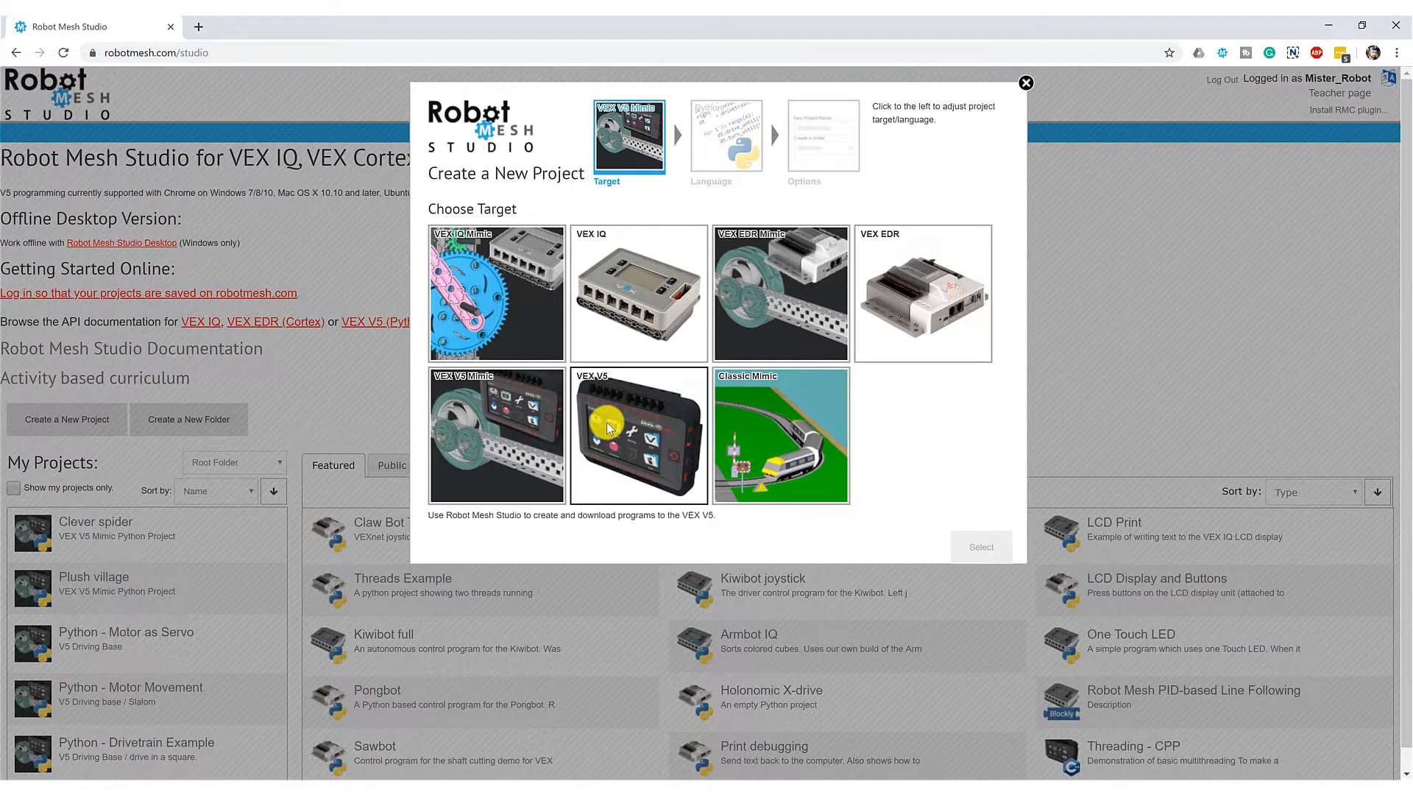
click(638, 435)
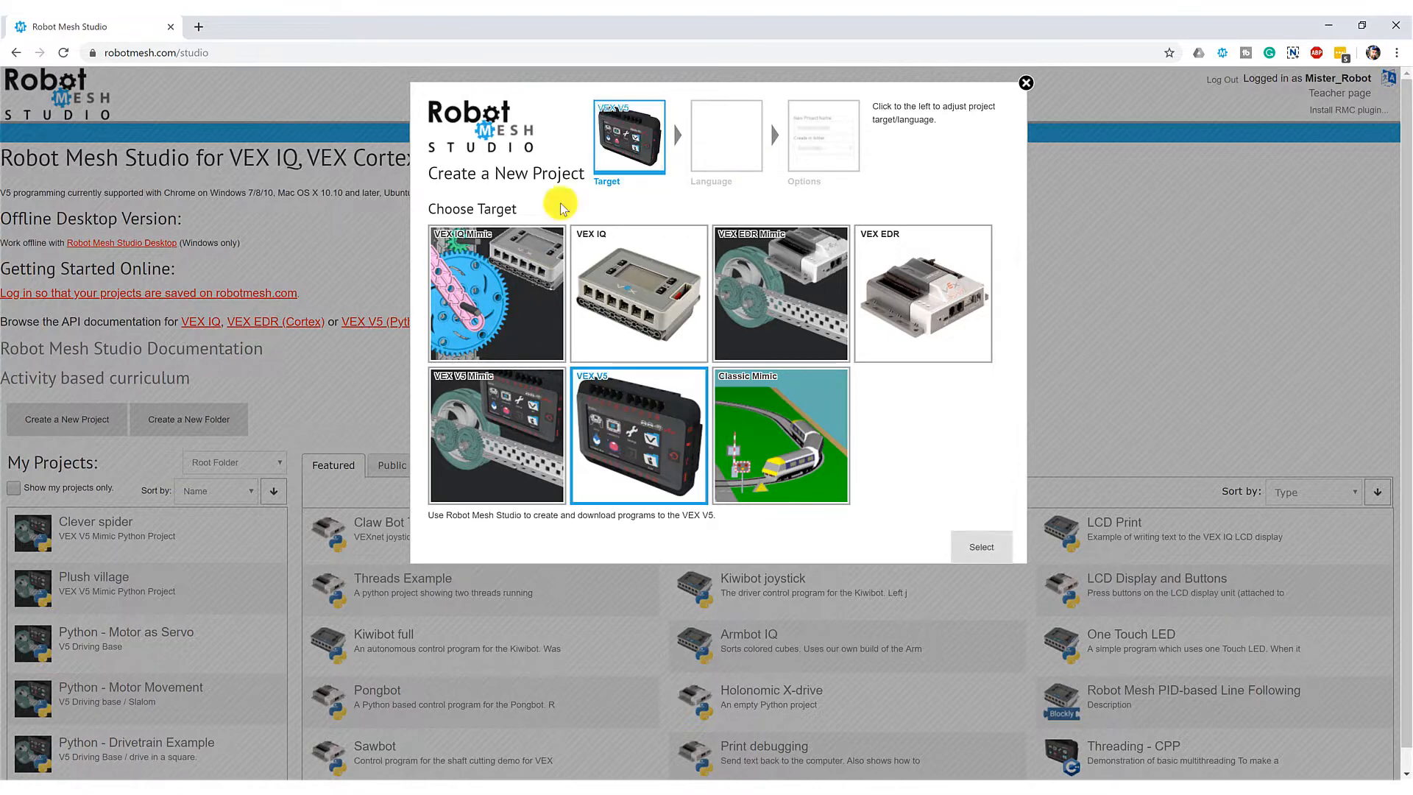
click(981, 546)
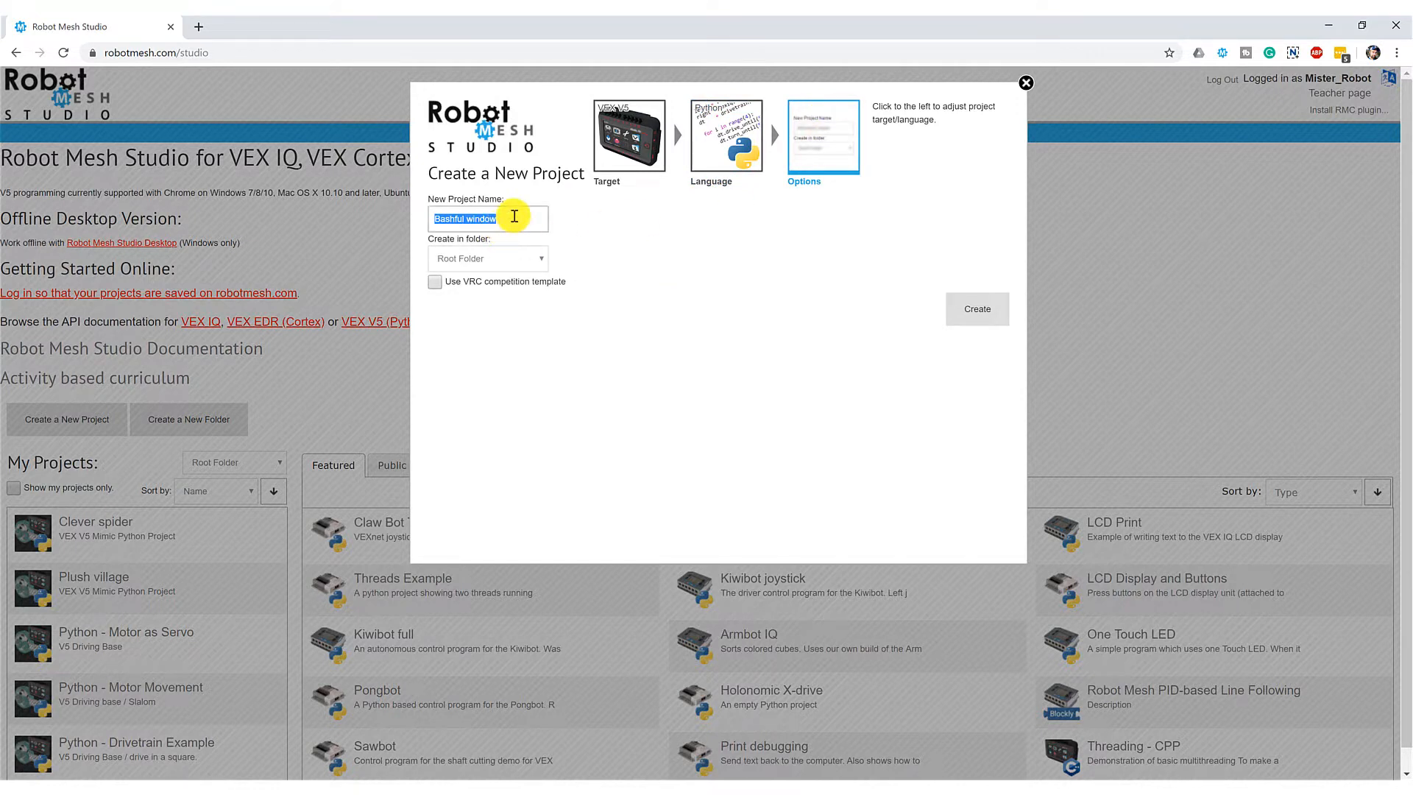
text(Simple Motor Movement)
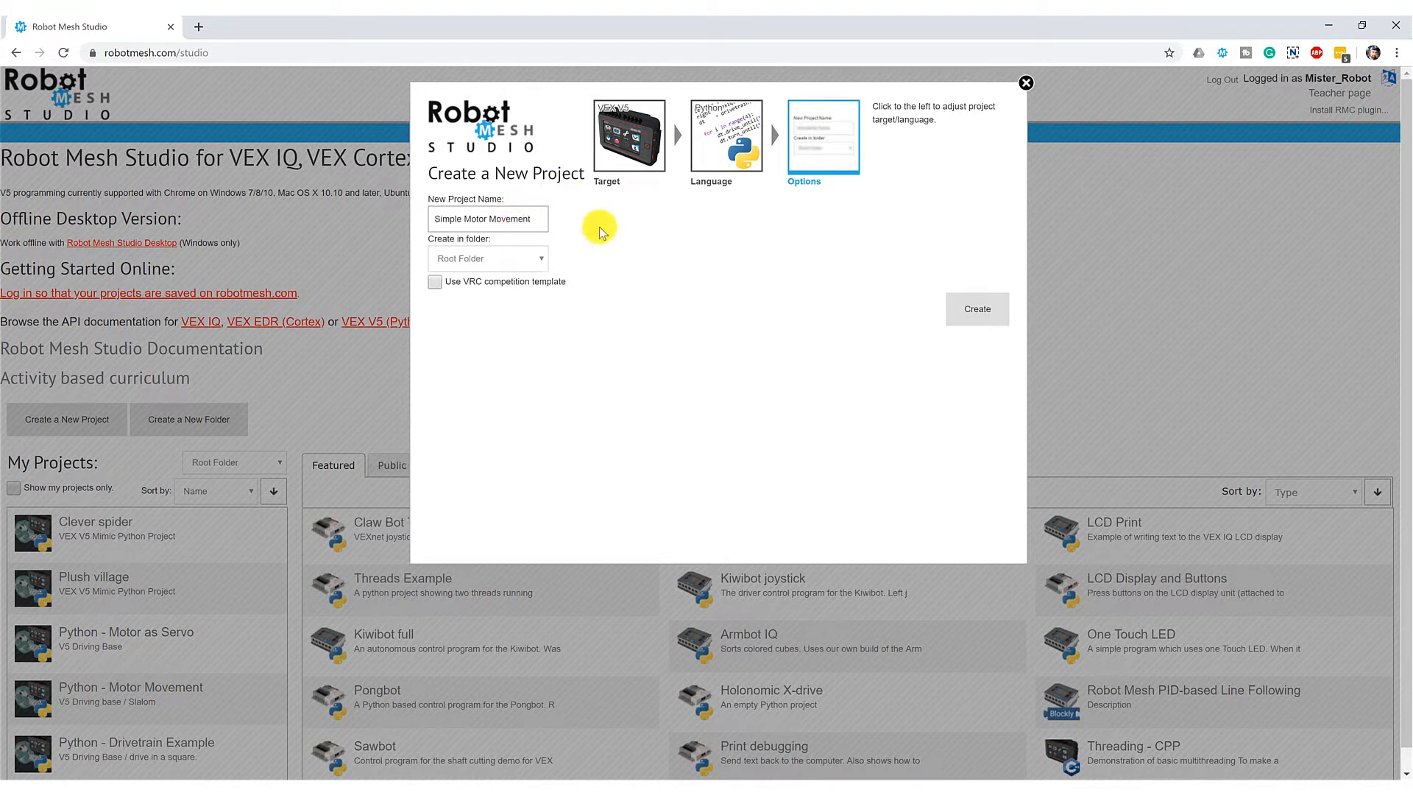
click(976, 309)
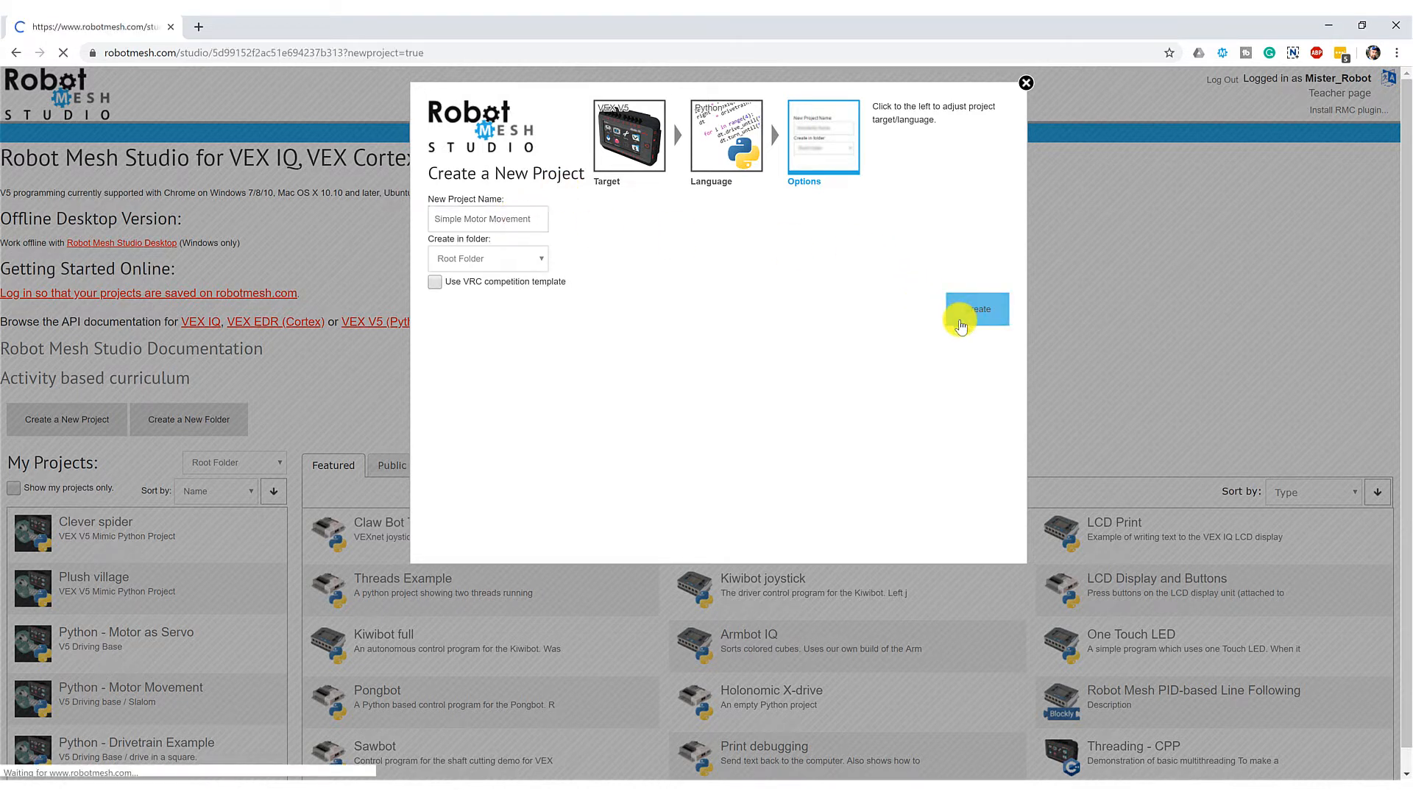
Step: Detect attached devices: motors on ports 1, 3, 8, 10 and vision on port 9
click(977, 309)
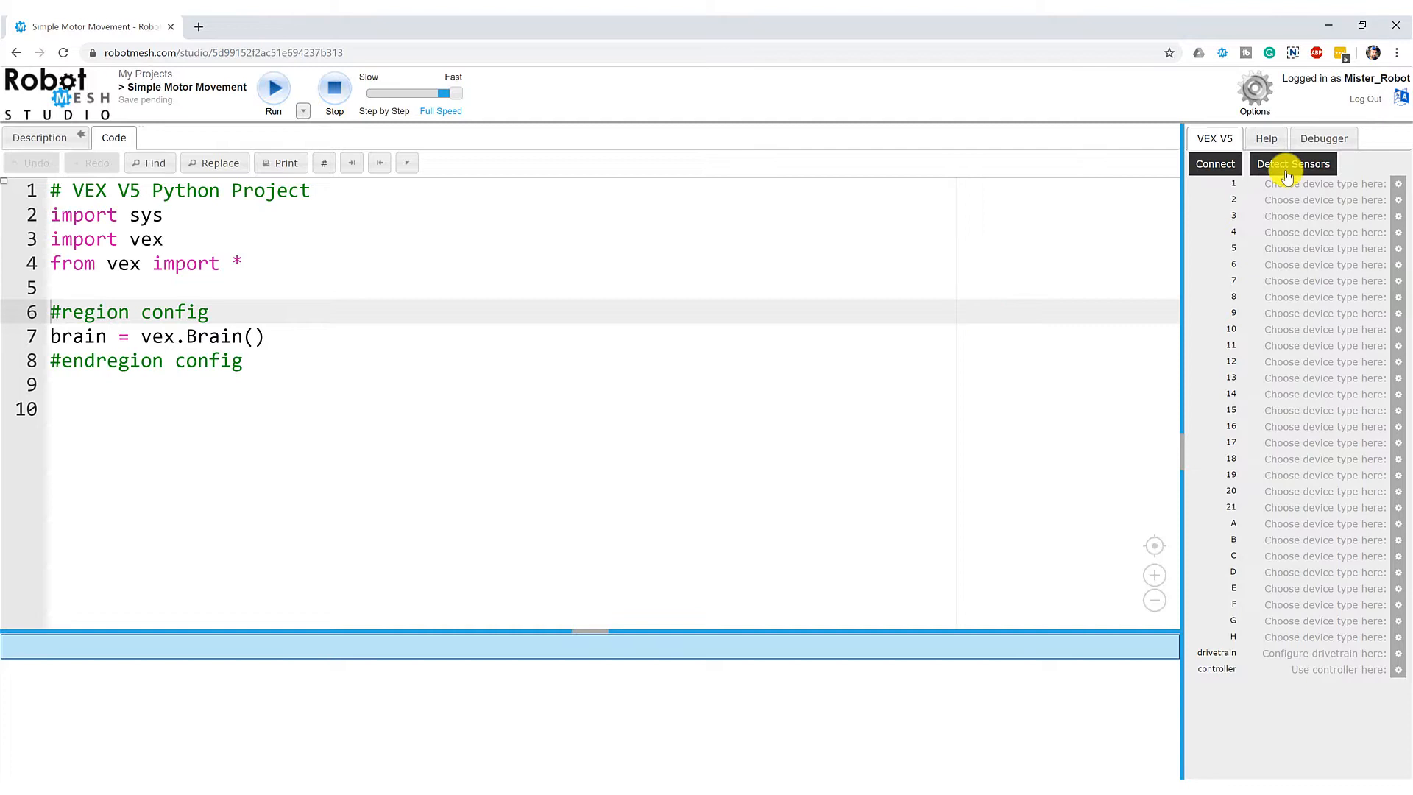
click(1292, 164)
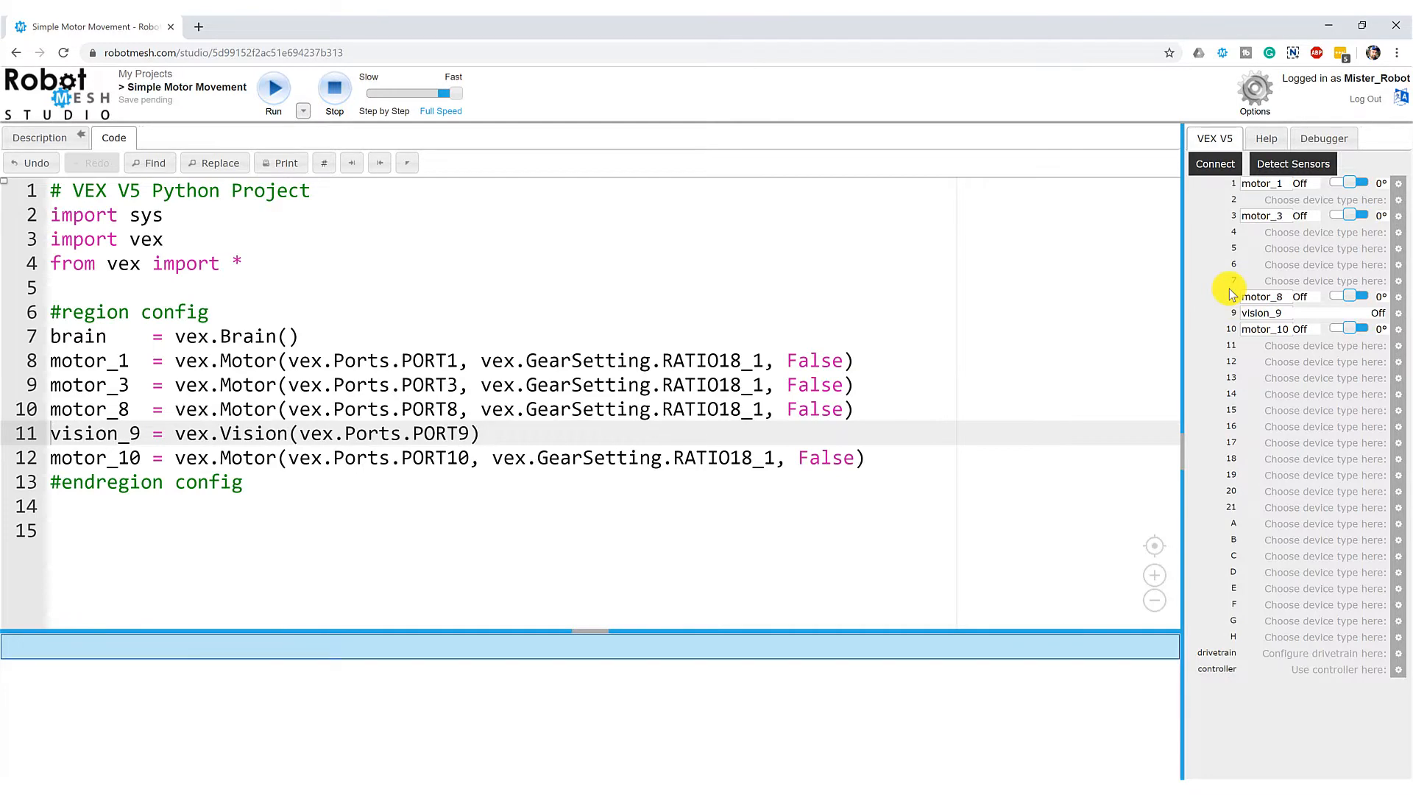
mouse_move(1230, 287)
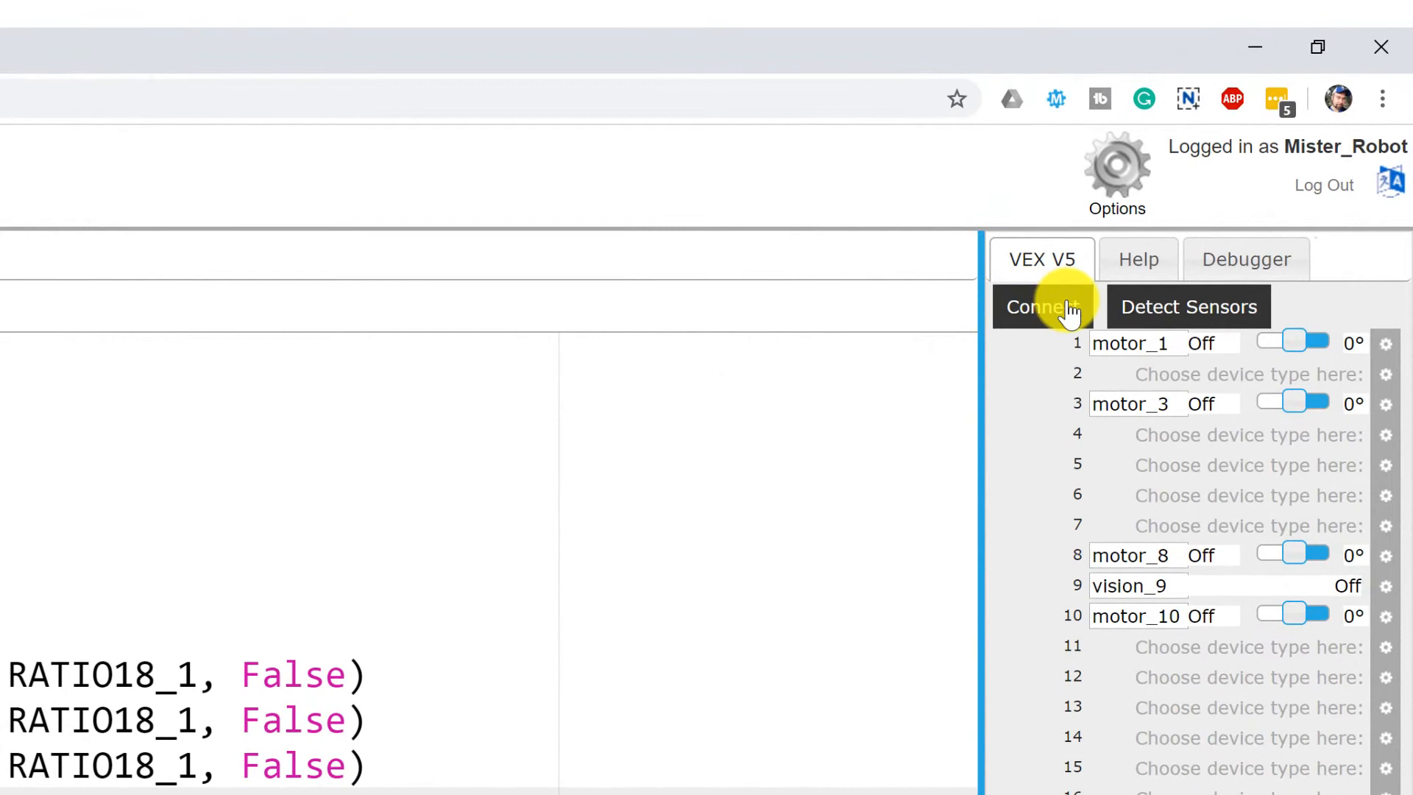
mouse_move(1091, 388)
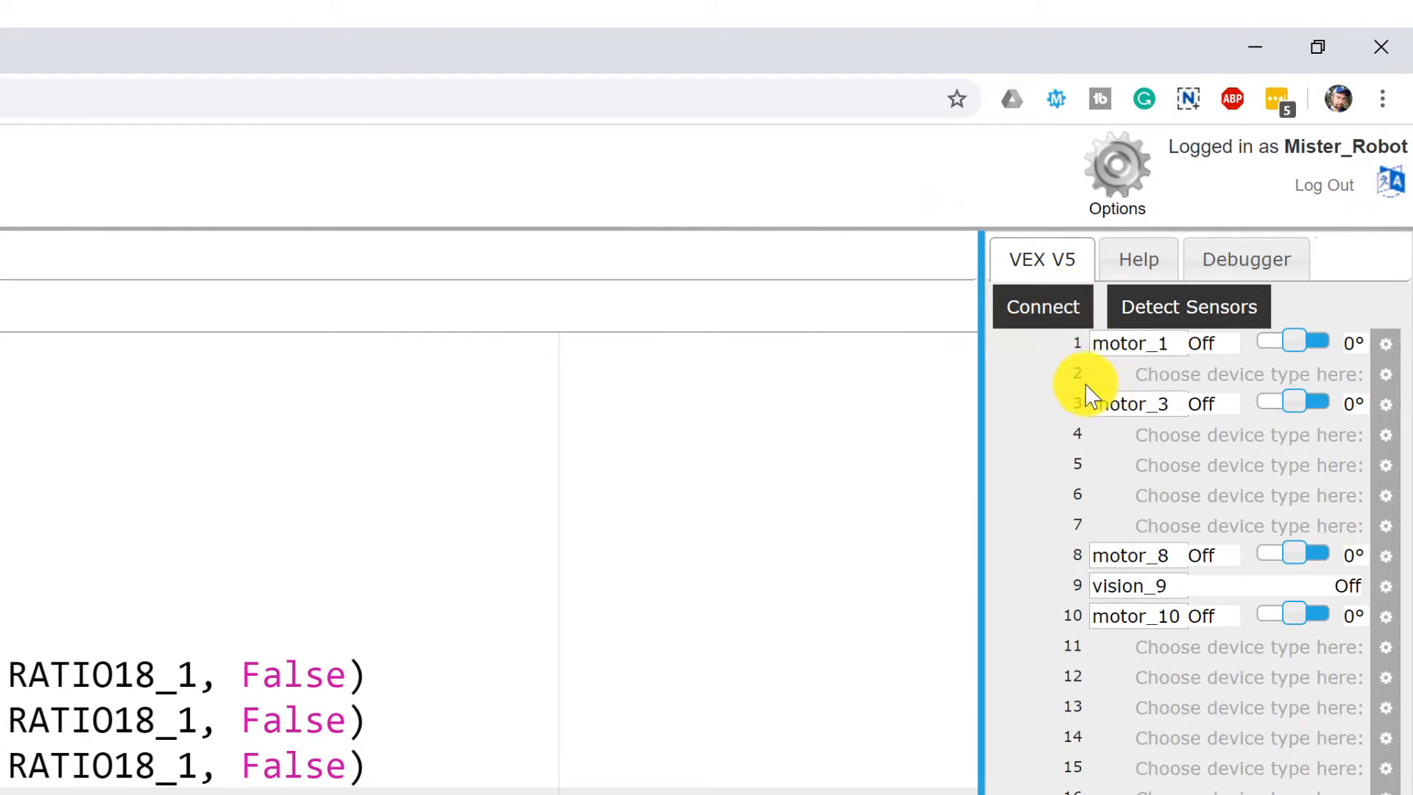
Step: Connect, rename motors to motor_right, motor_claw, motor_arm, motor_left, then disconnect
click(1042, 306)
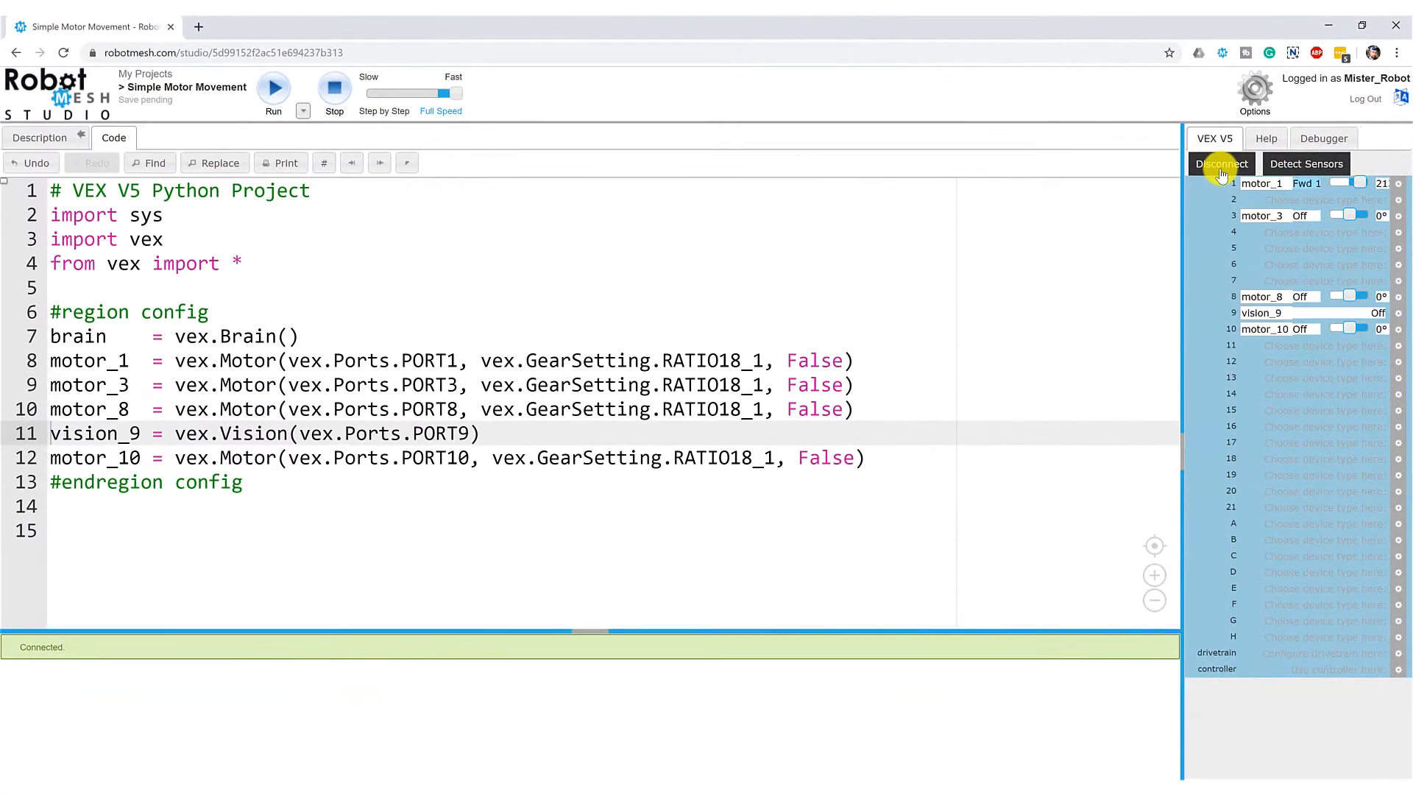
click(1220, 163)
text(right)
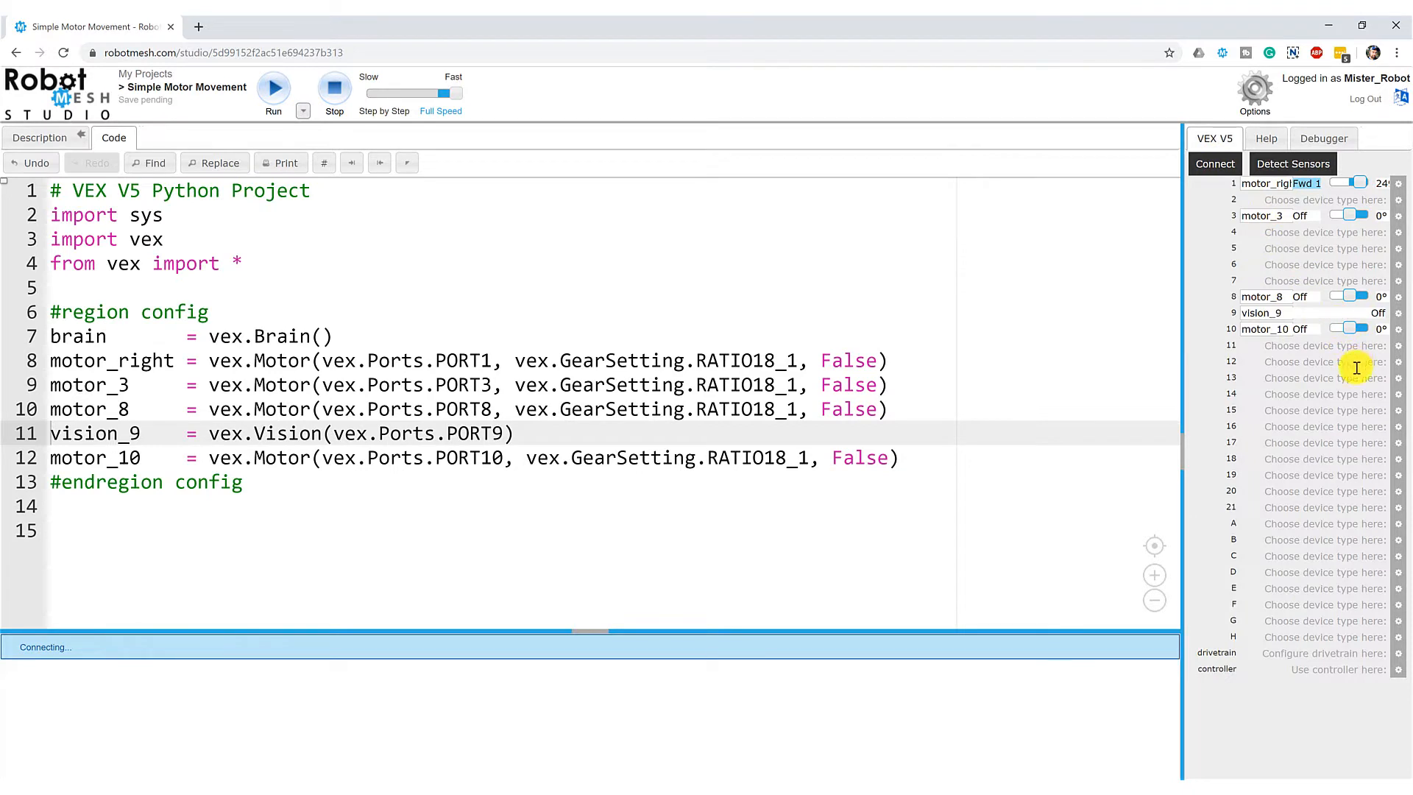
click(1213, 164)
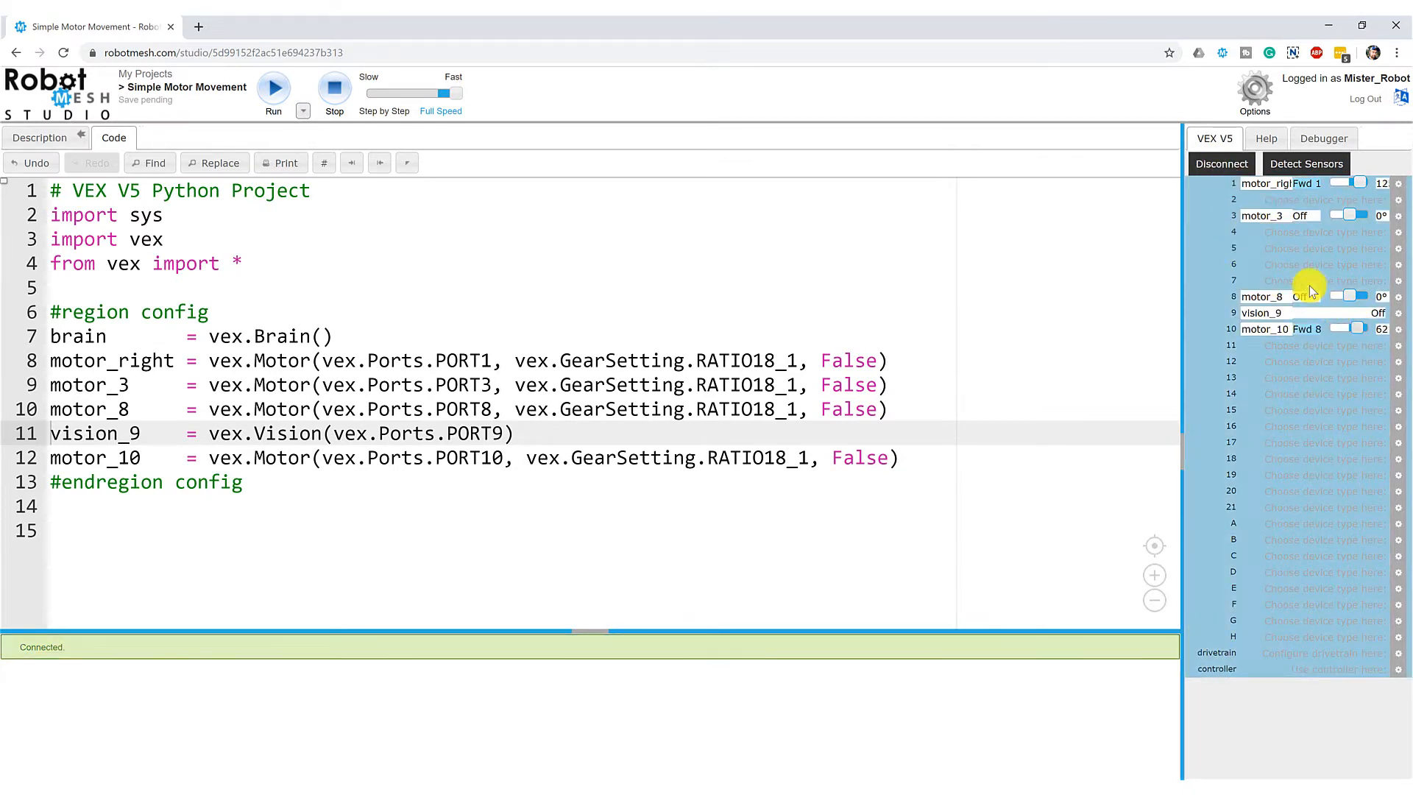
click(1221, 164)
text(left)
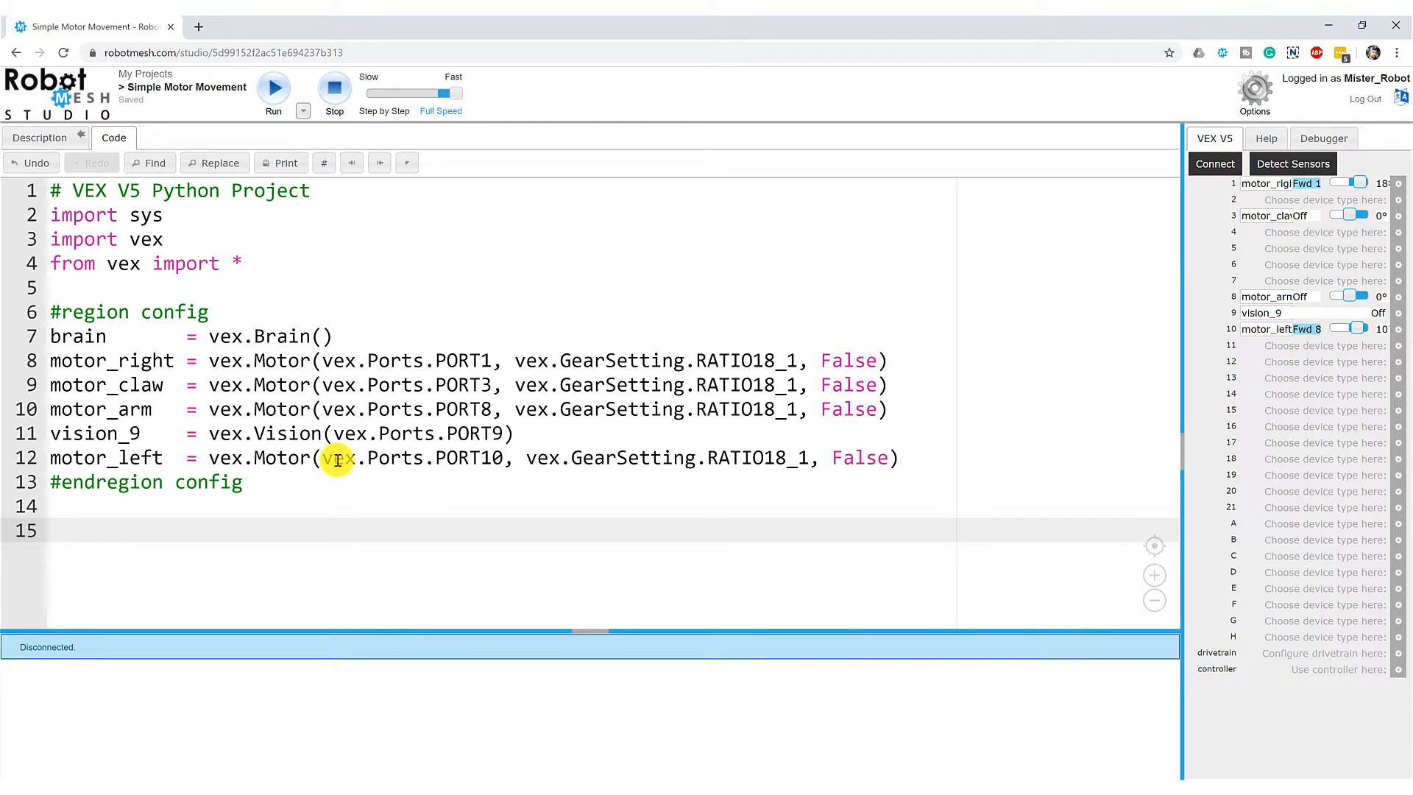
Step: Type motor_right. on line 15 and scroll the method suggestions to spin
text(motor_righ)
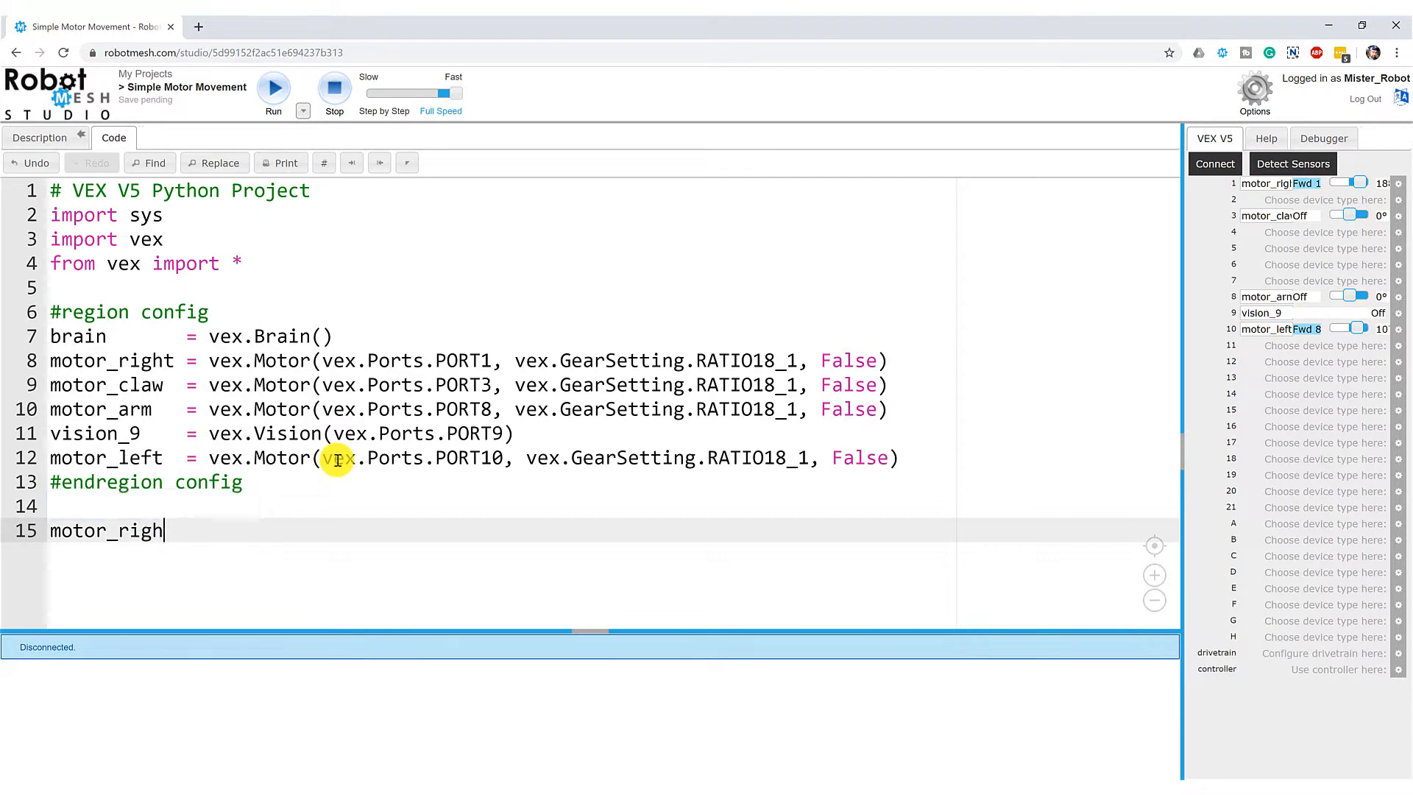
key(Backspace)
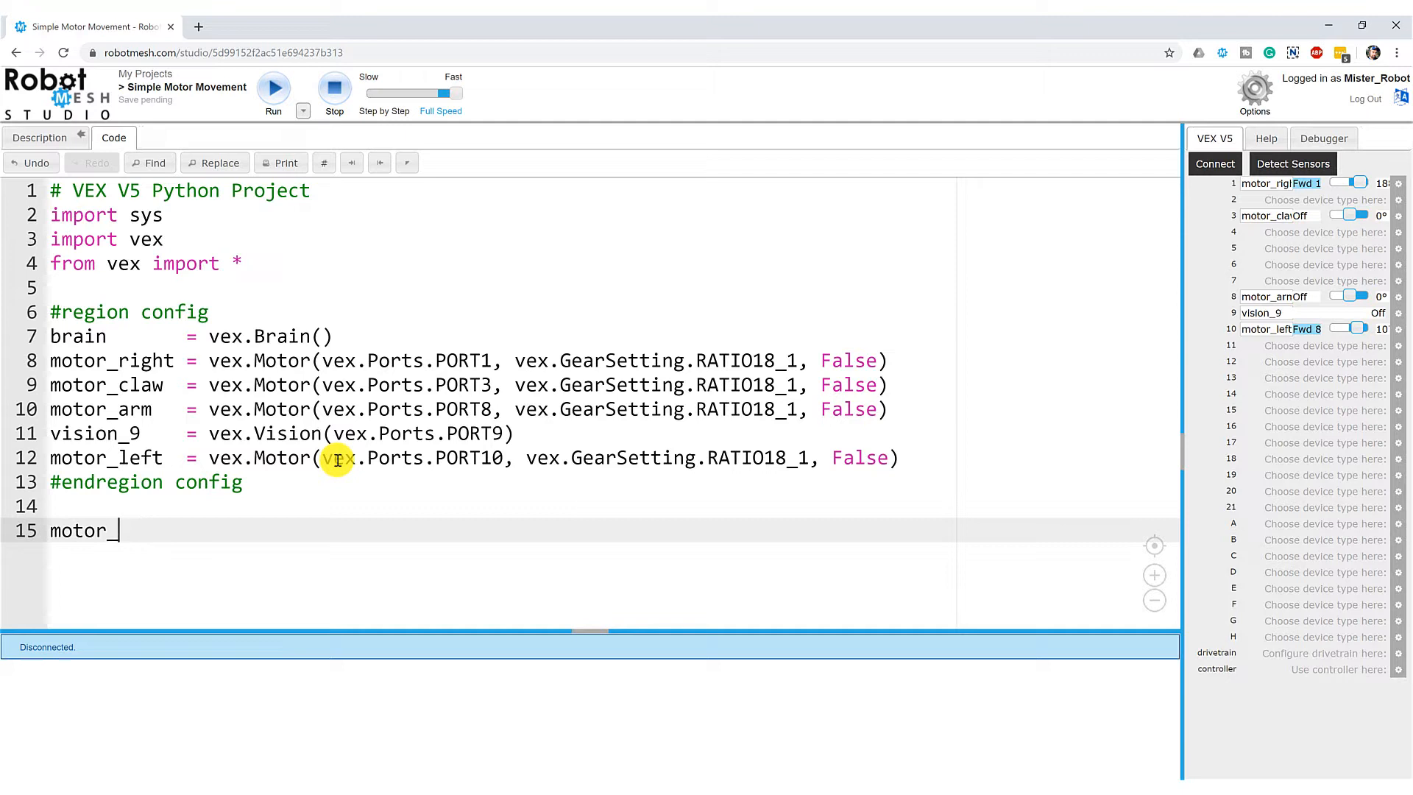
text(right)
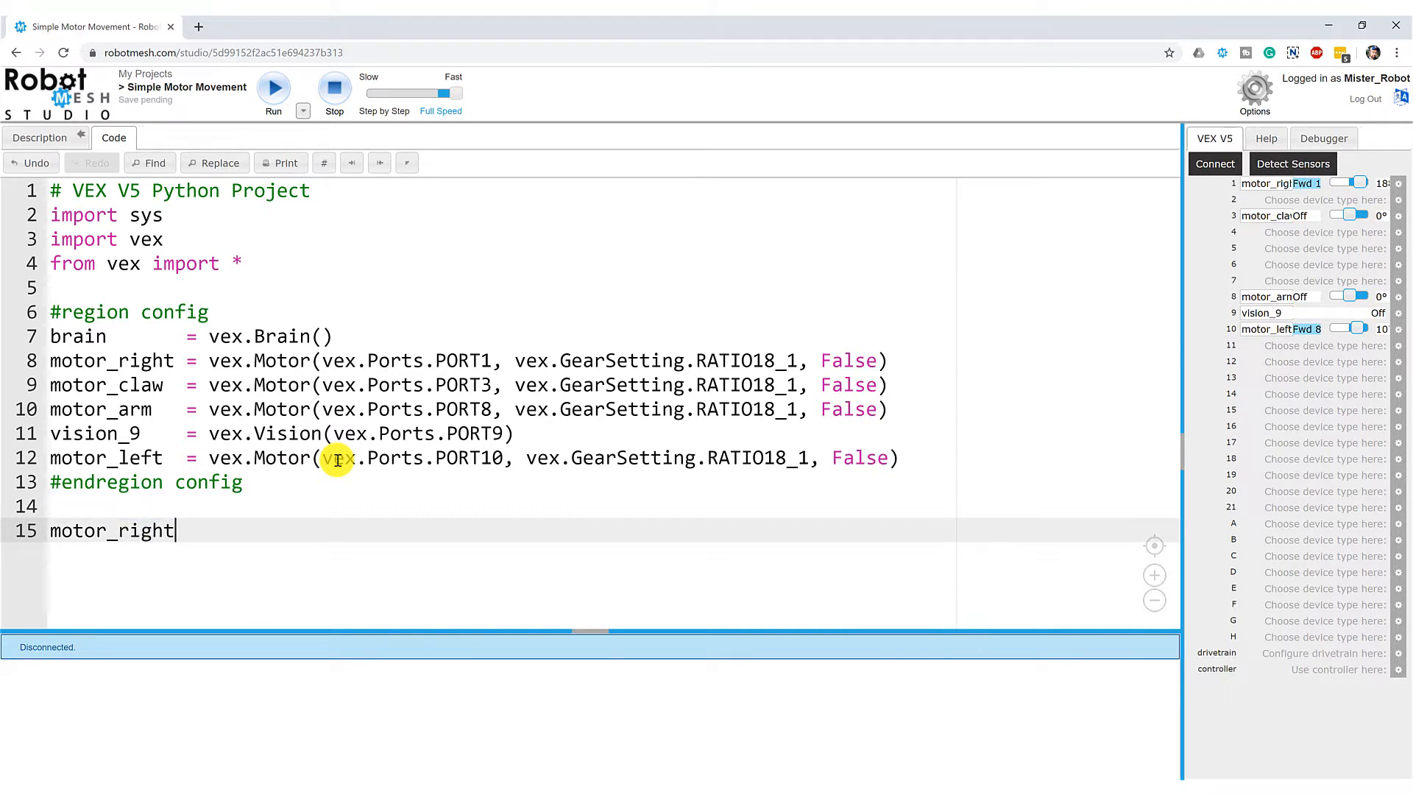
mouse_move(52, 360)
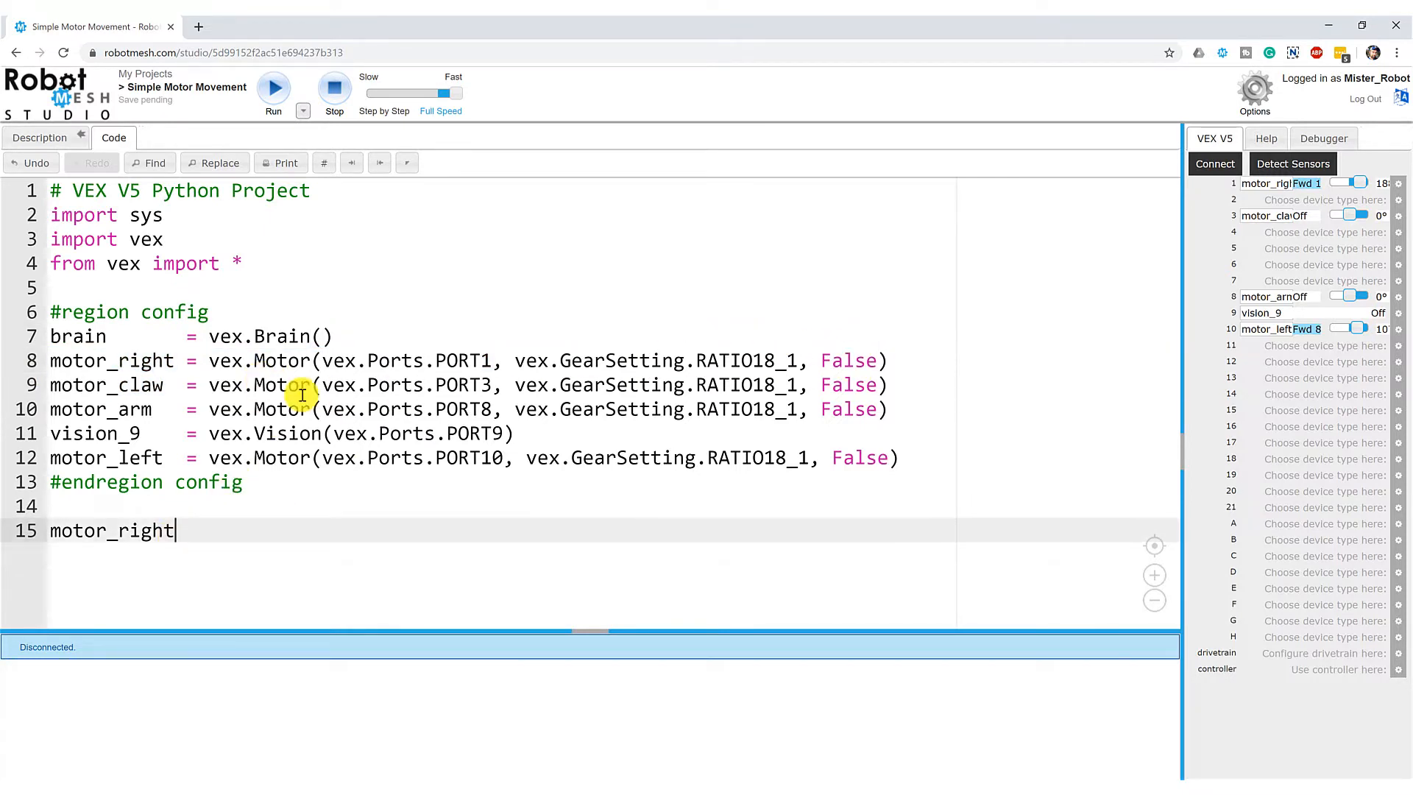
text(.)
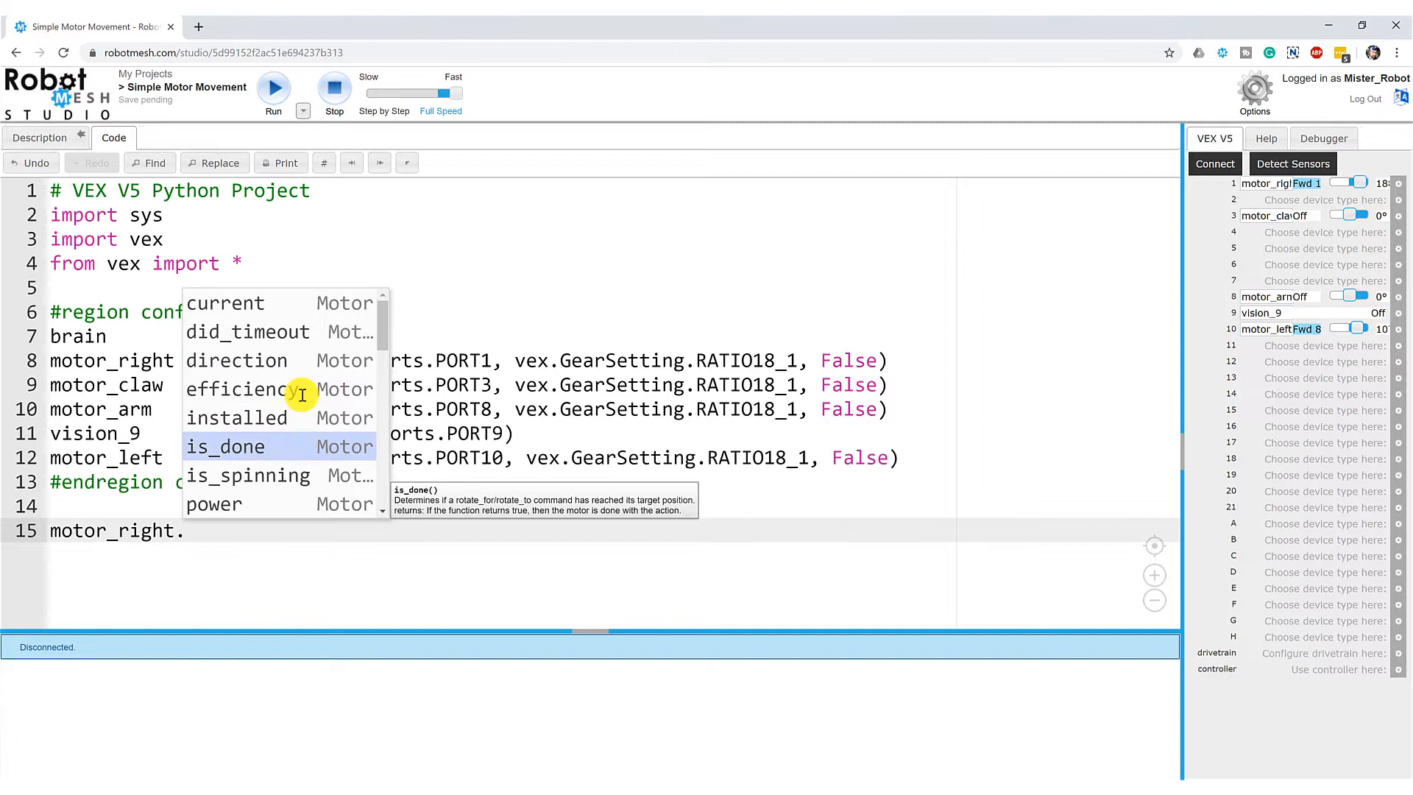
scroll(down, 3)
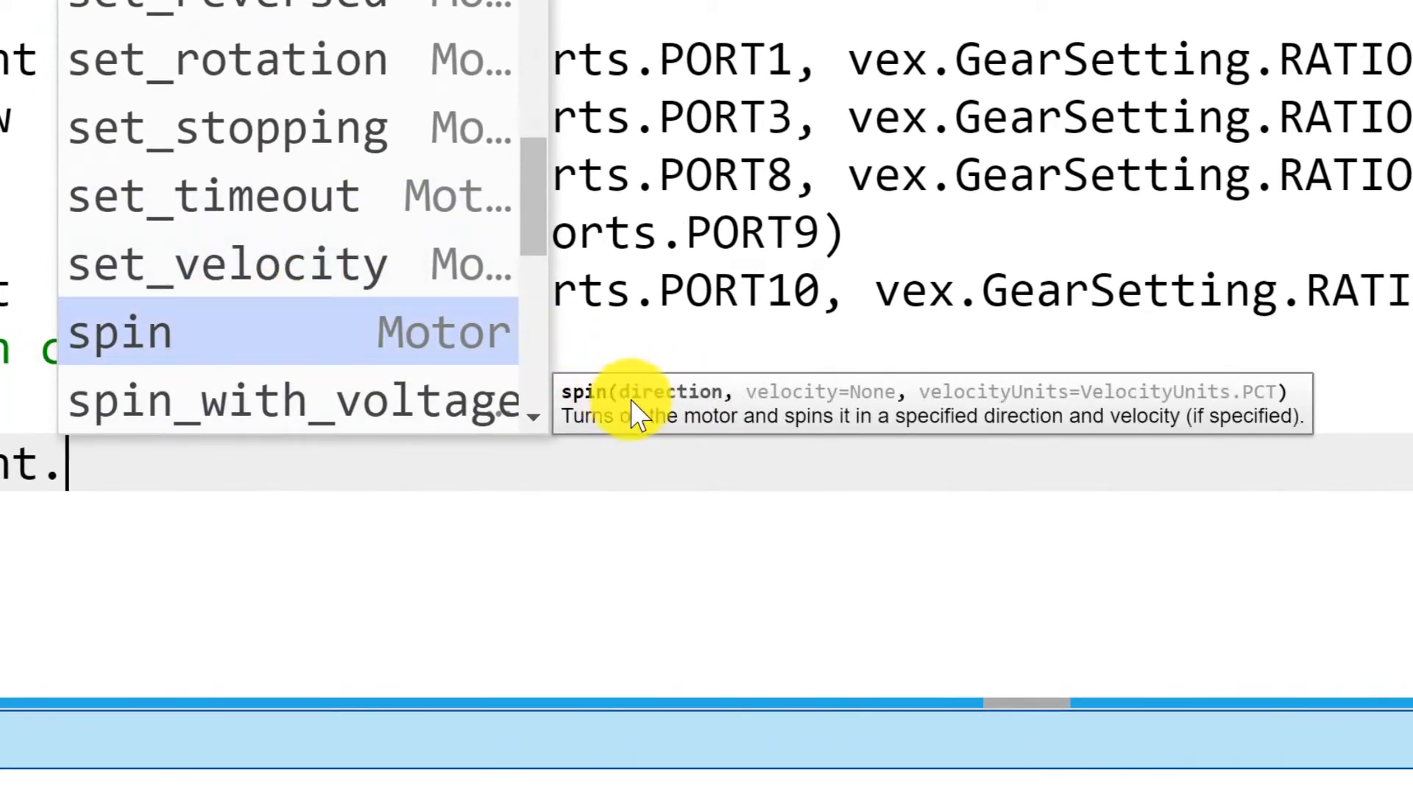
mouse_move(1199, 410)
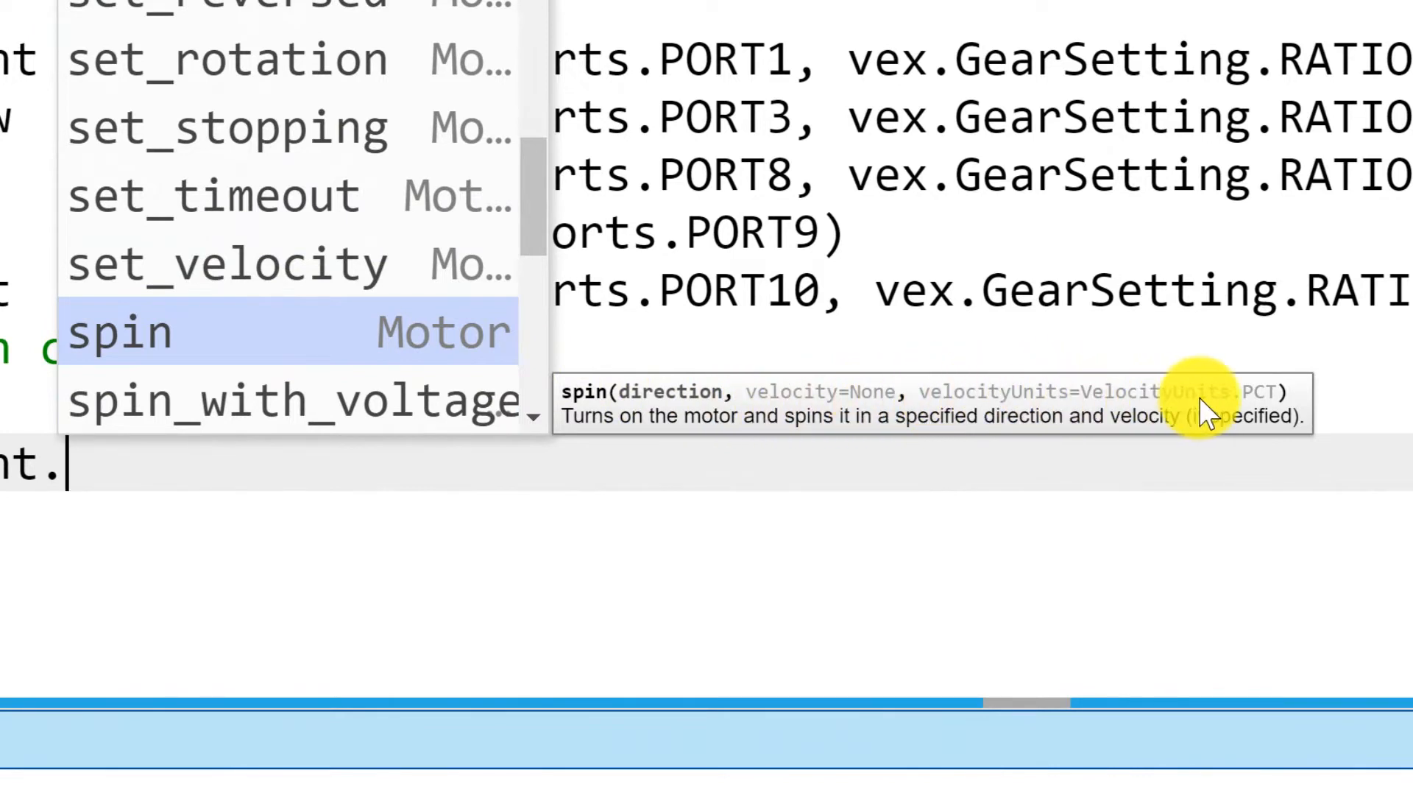
mouse_move(671, 428)
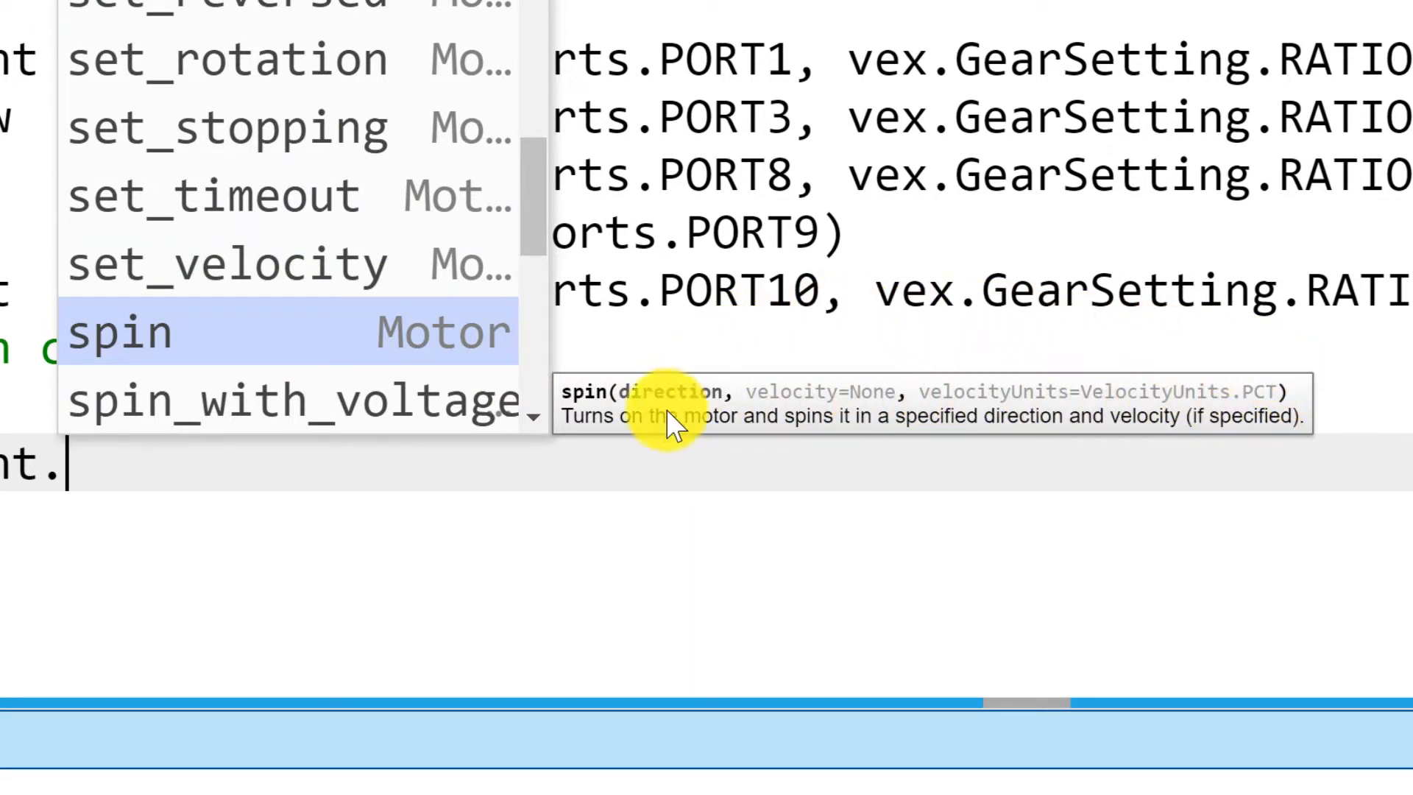
mouse_move(829, 451)
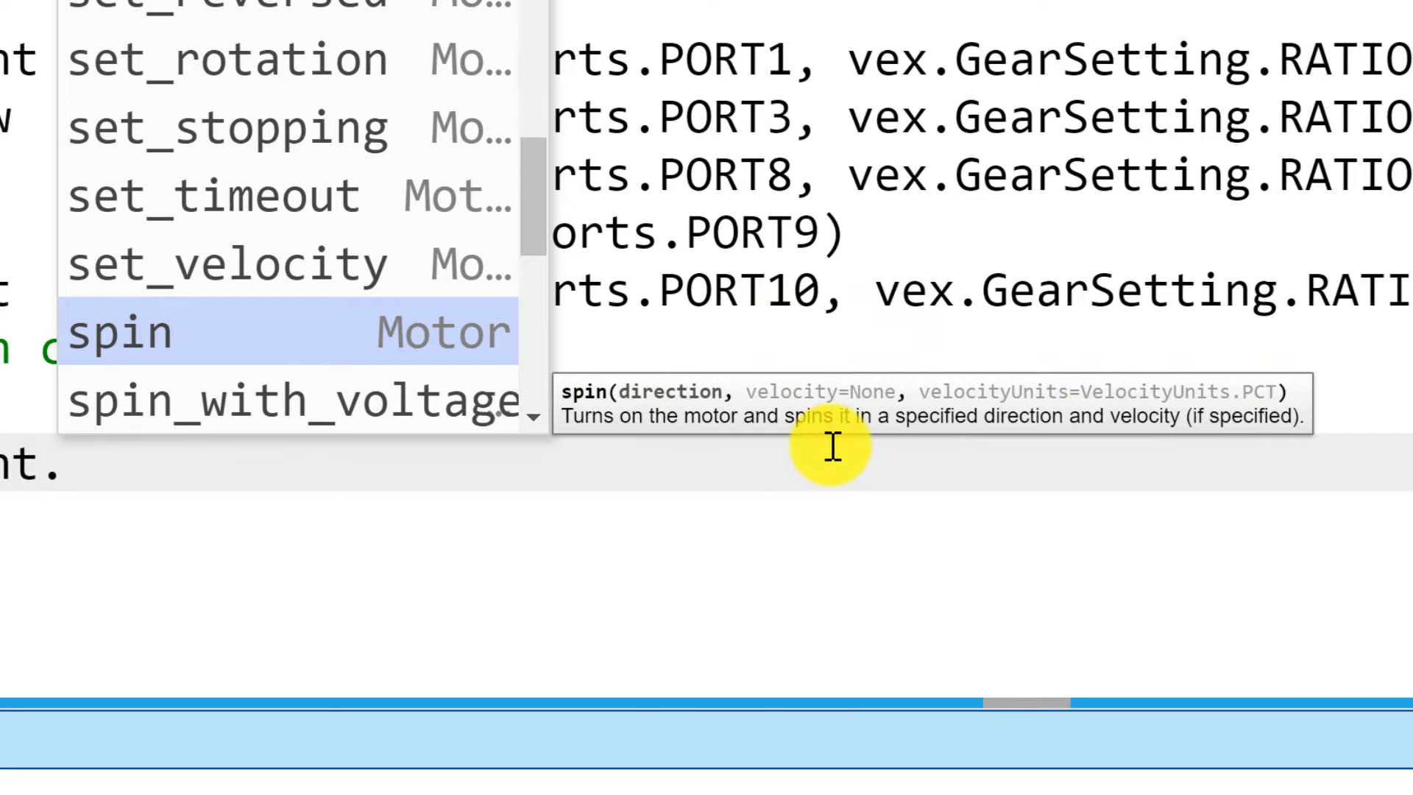
mouse_move(1028, 433)
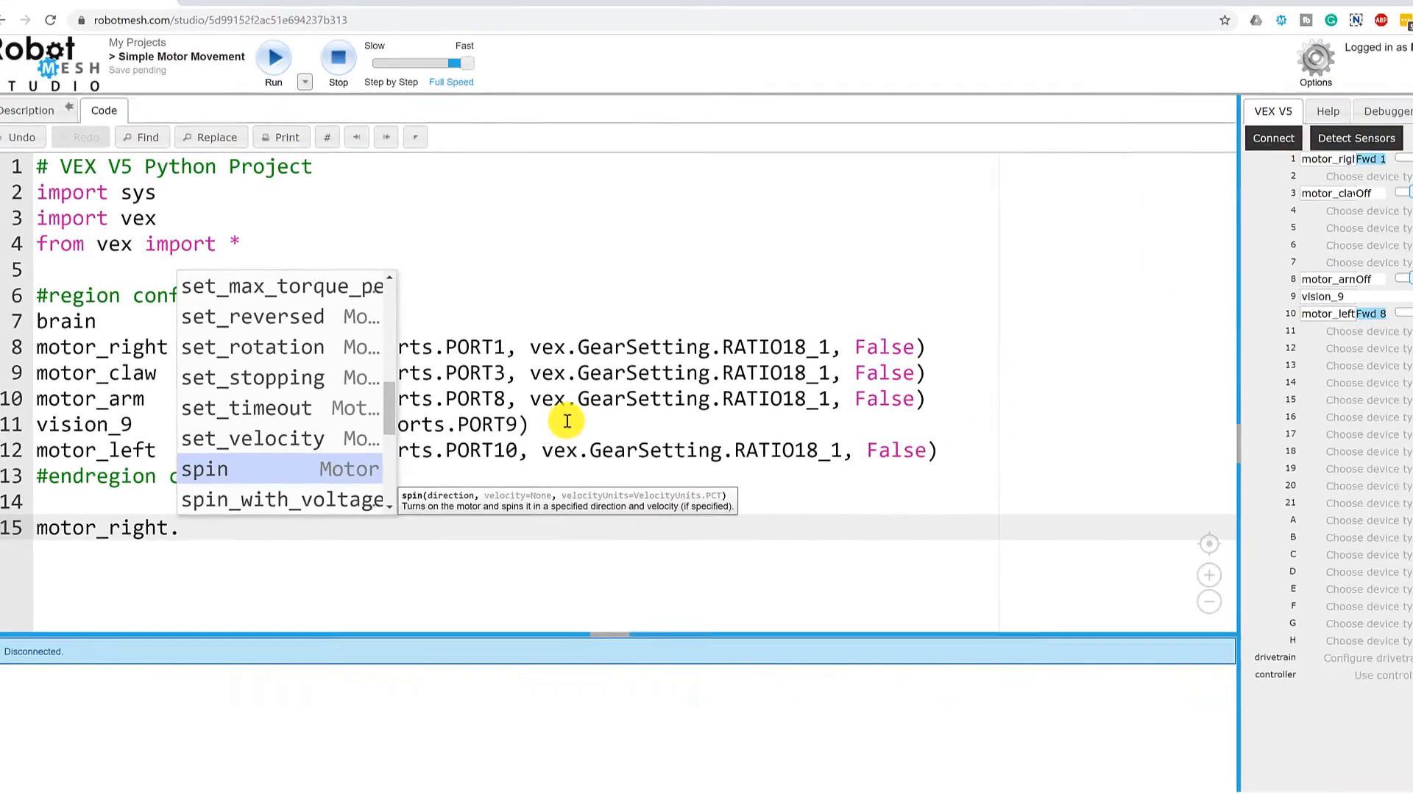
Step: Write motor_right.spin(vex.DirectionType.FWD, 50, vex.VelocityUnits.PCT) on line 15
text(spin()
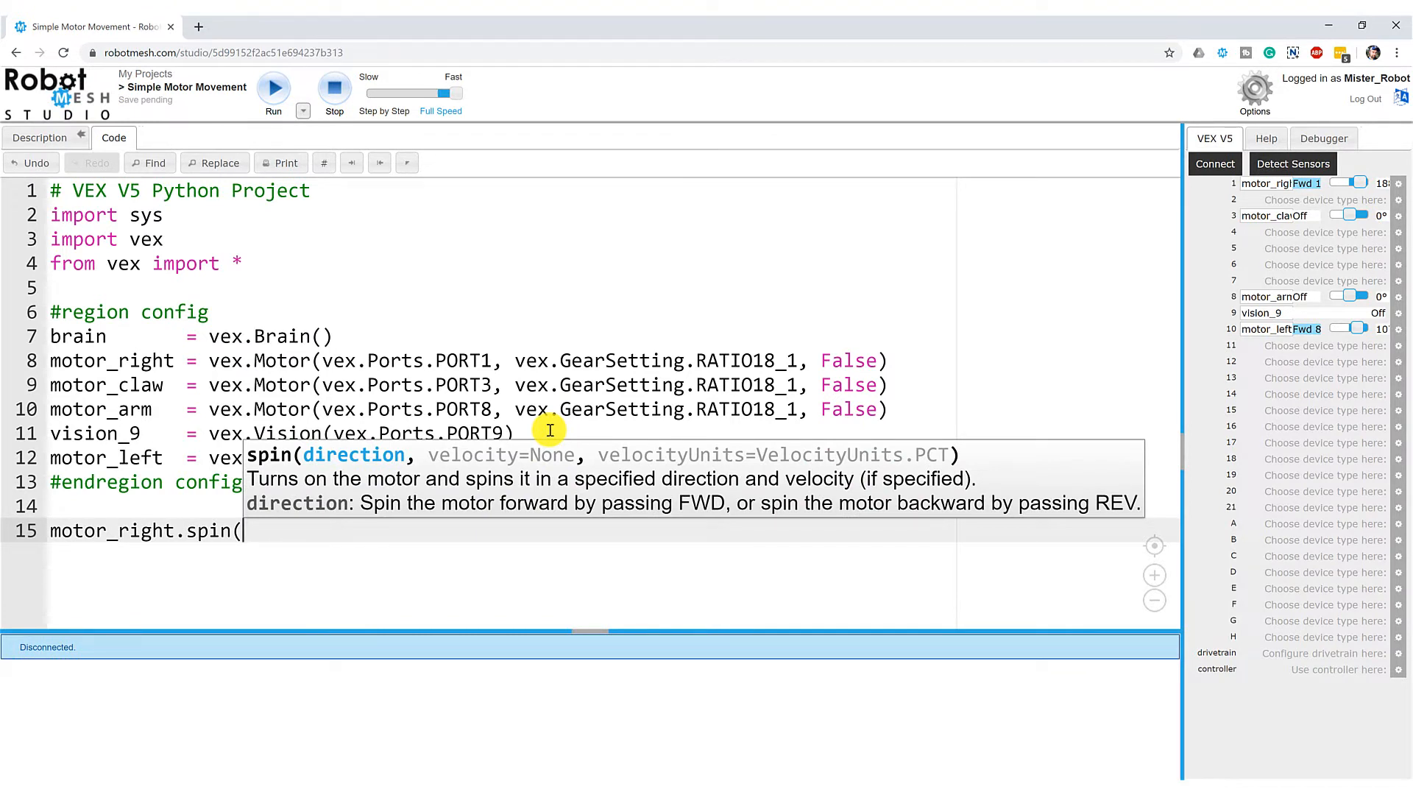
text(vex.)
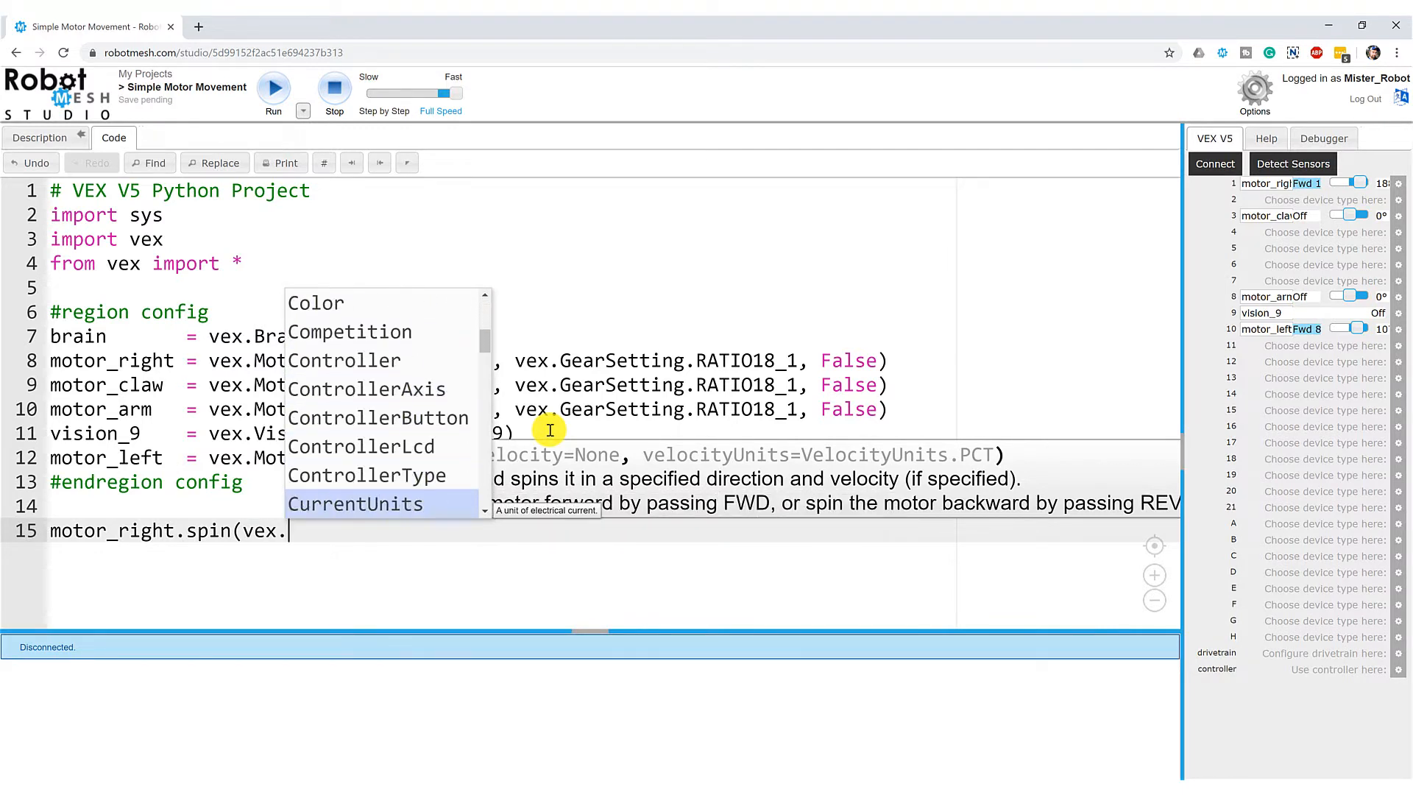
scroll(down, 3)
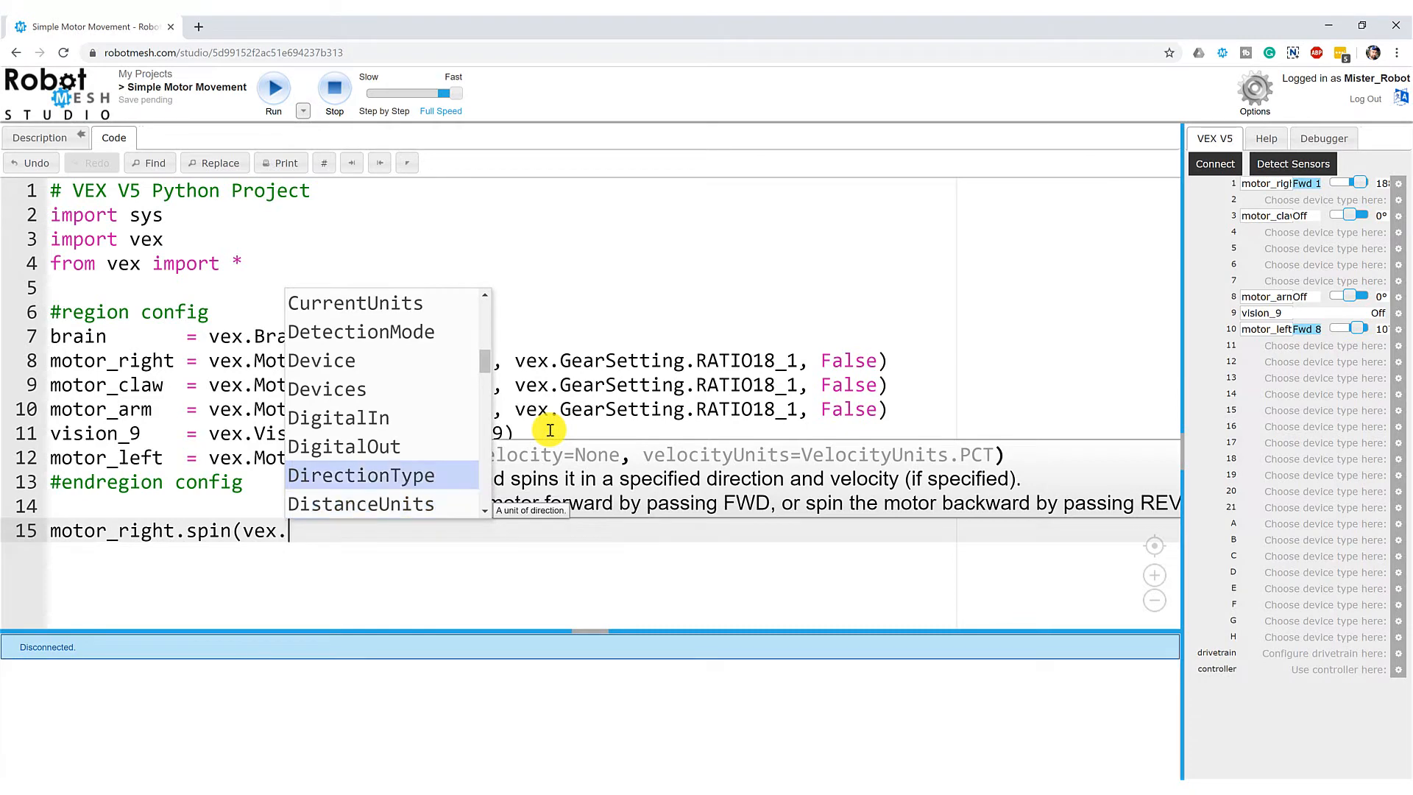
click(358, 474)
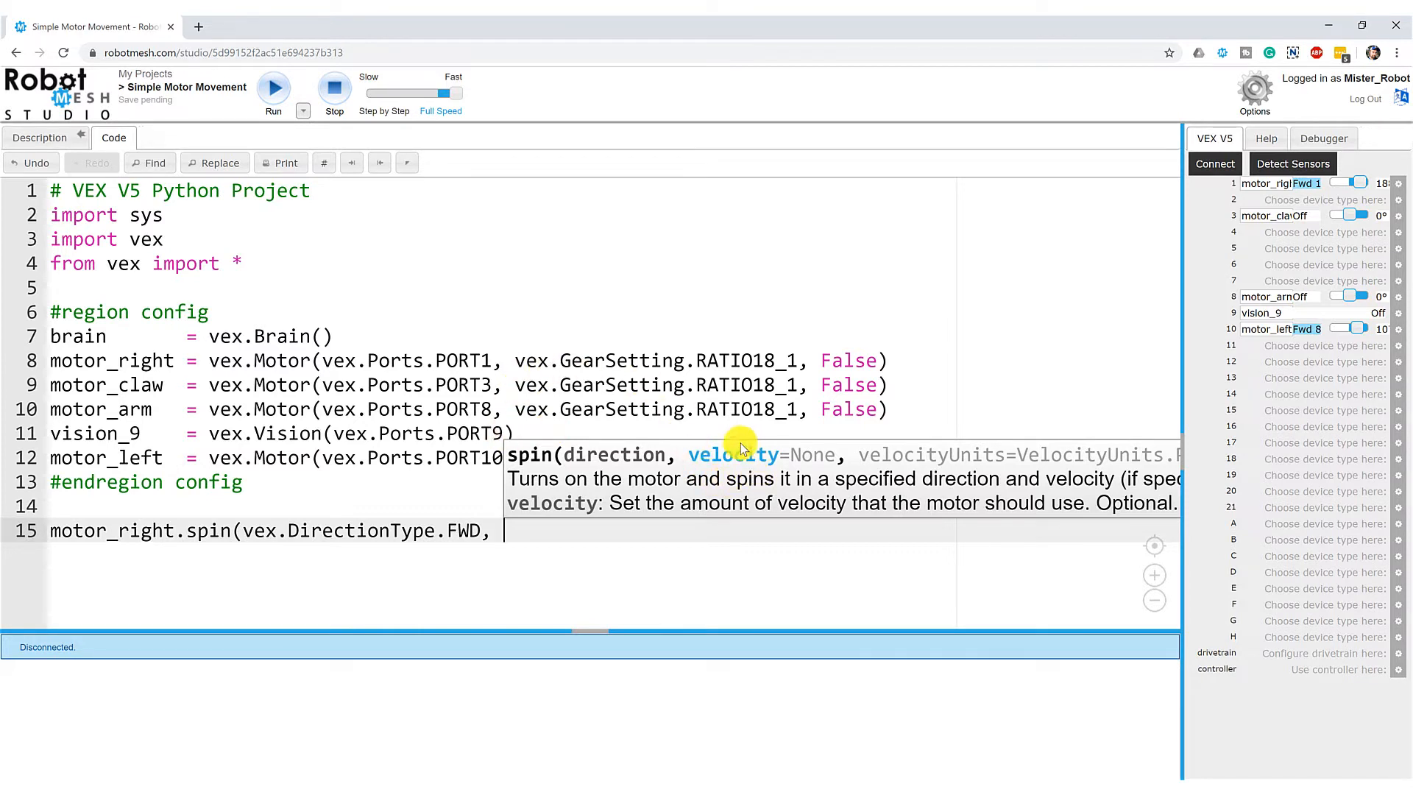
mouse_move(759, 430)
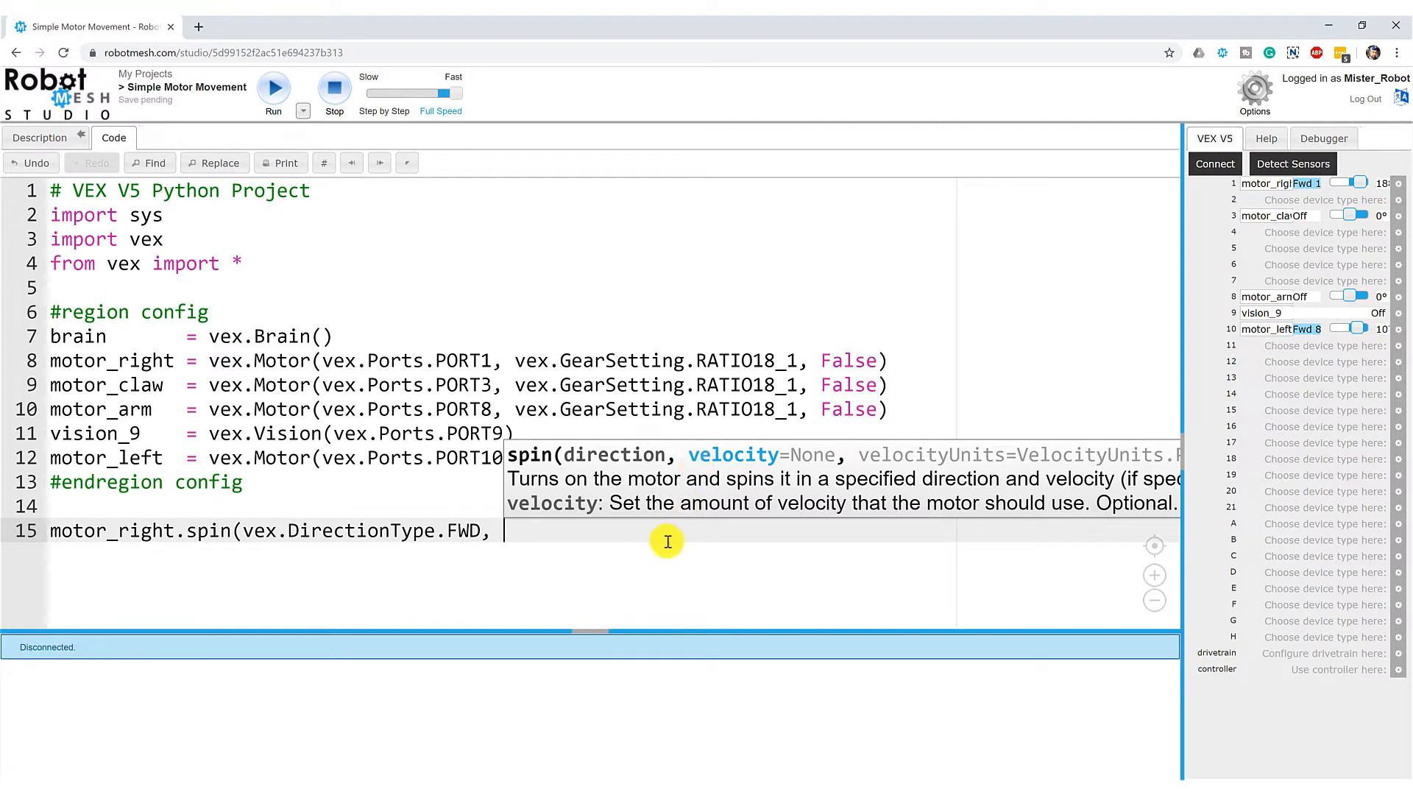
text(50)
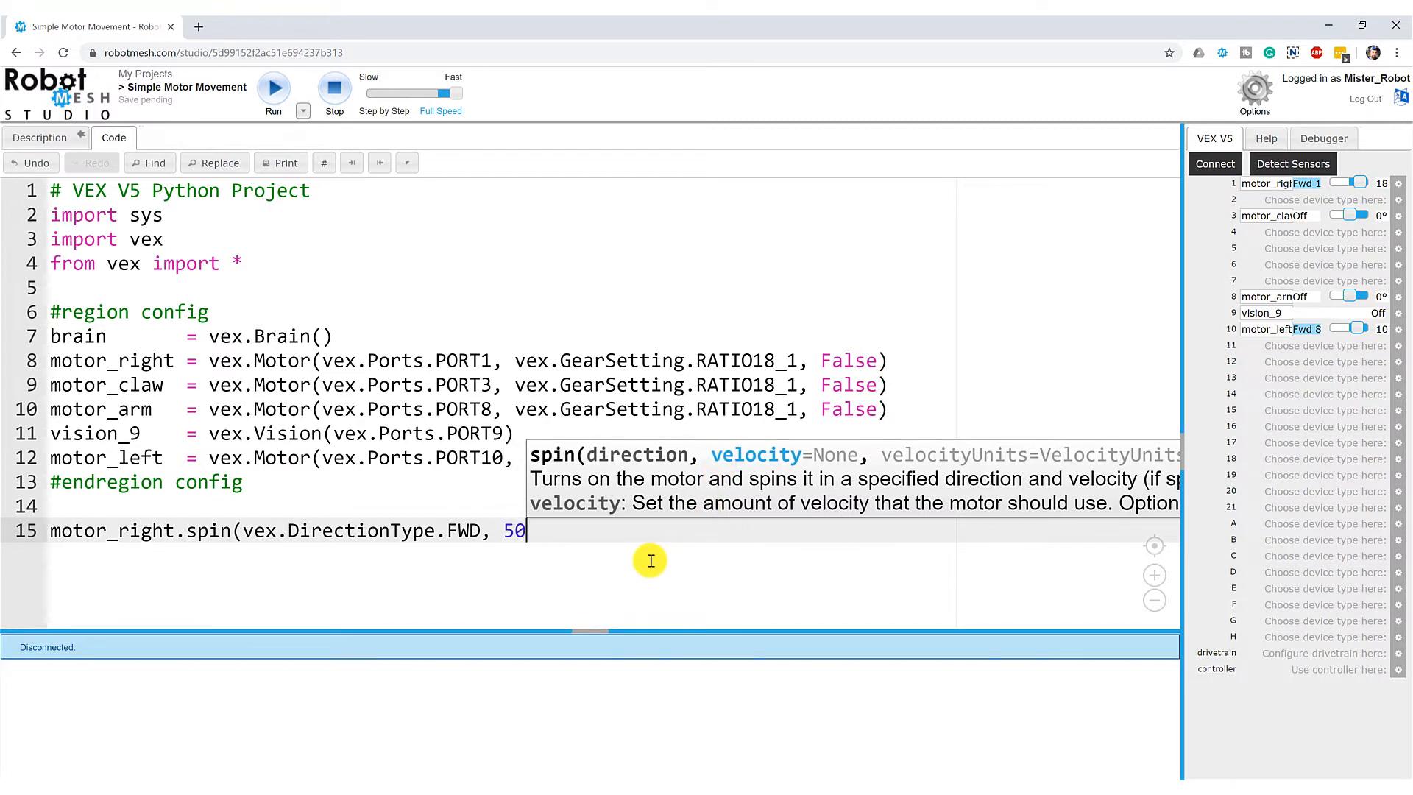
text(,)
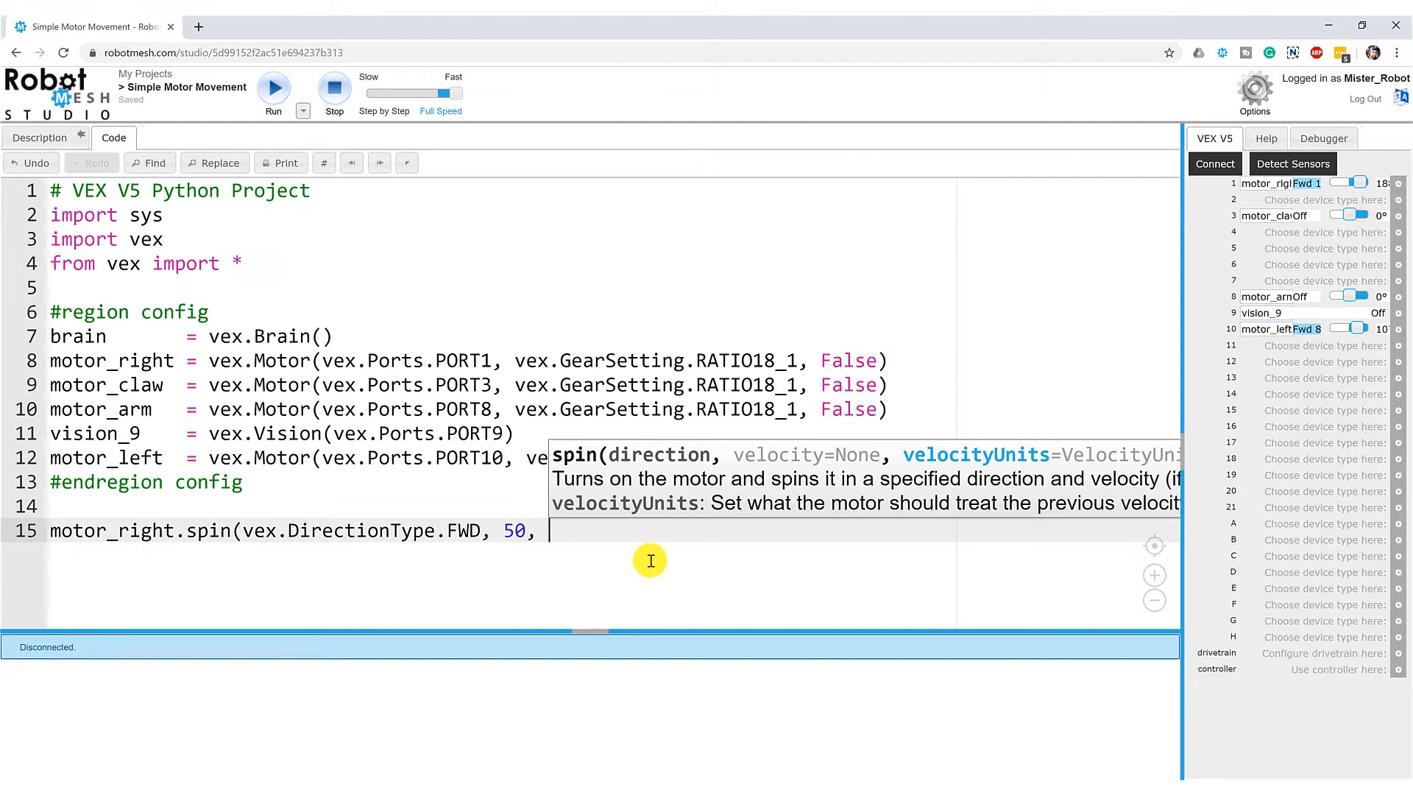
text(vex.)
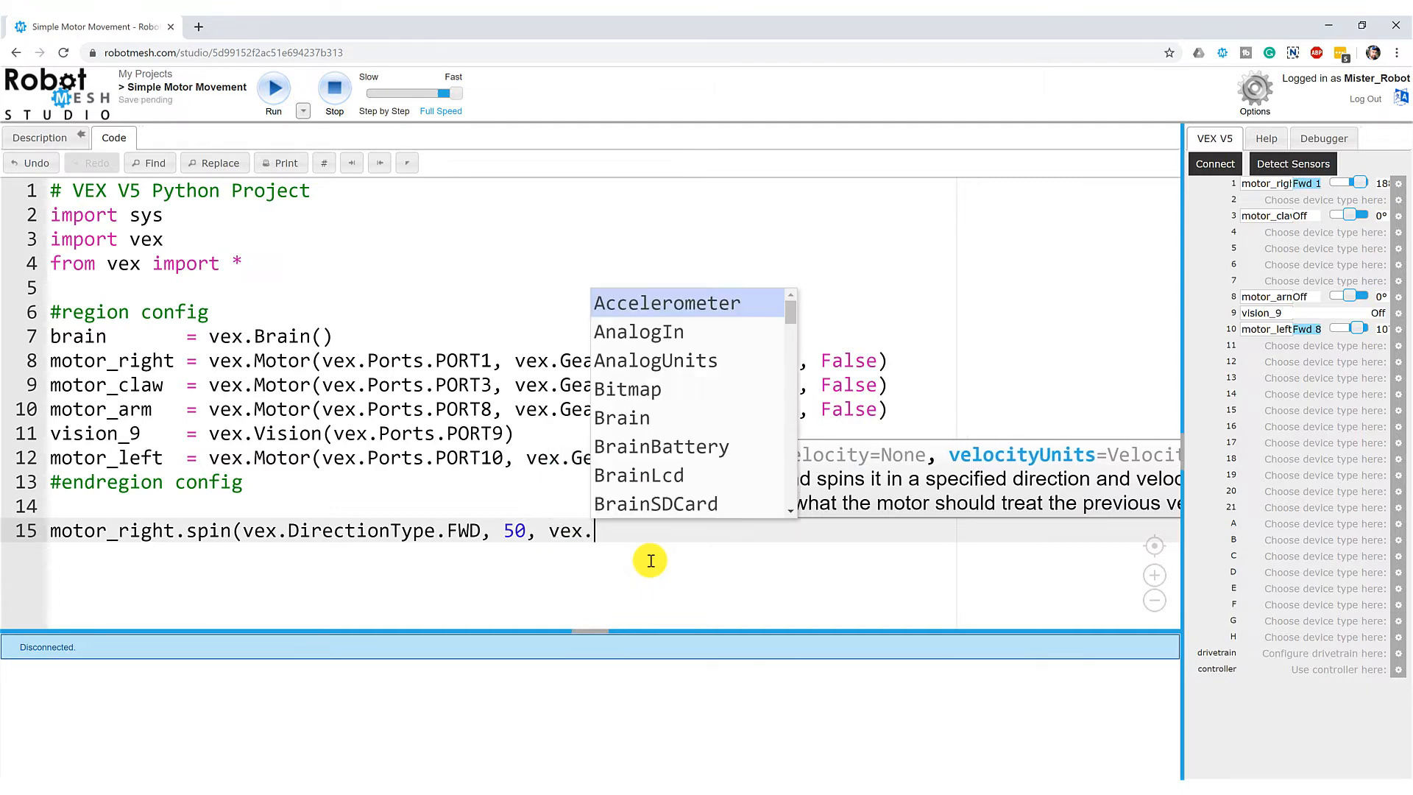
text(VelocityUnits)
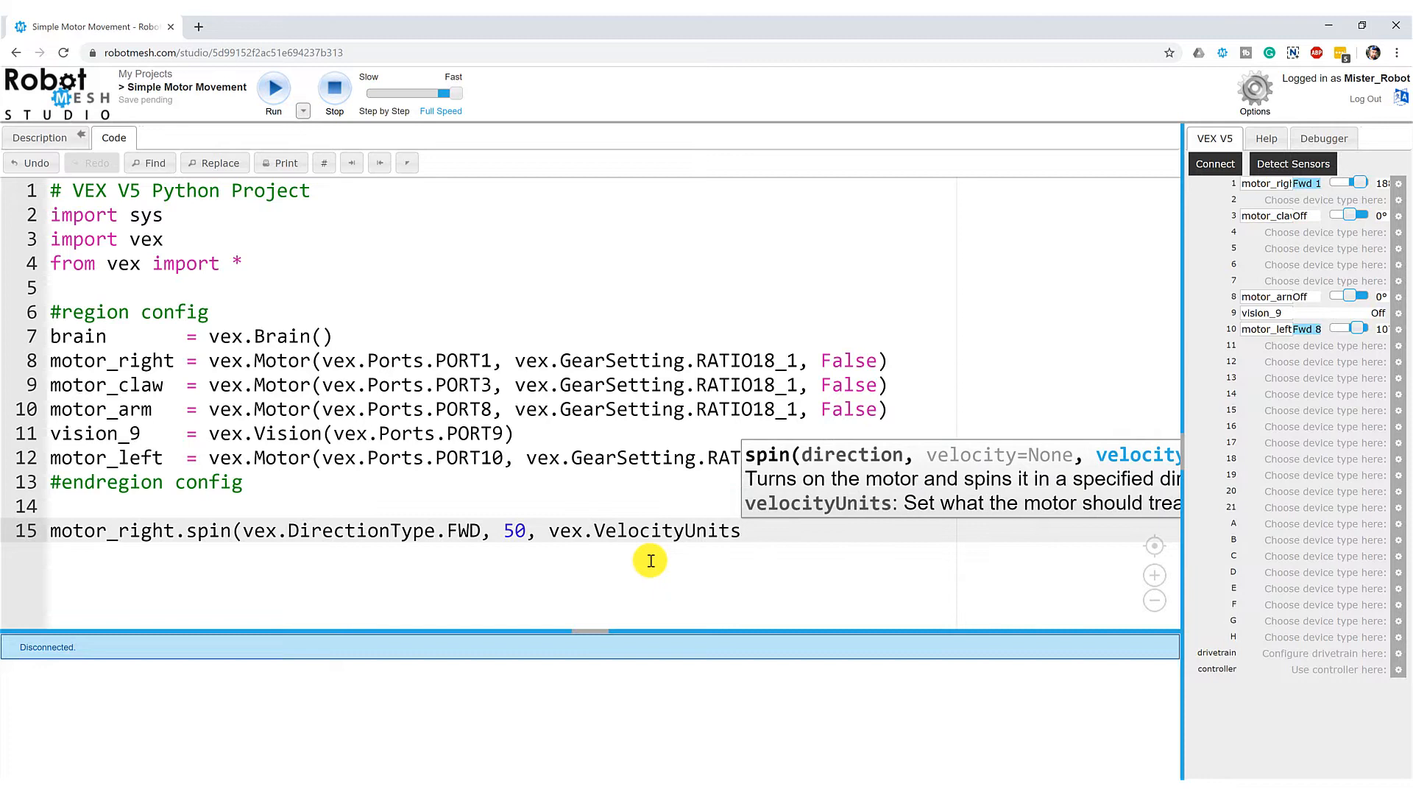
text(PCT))
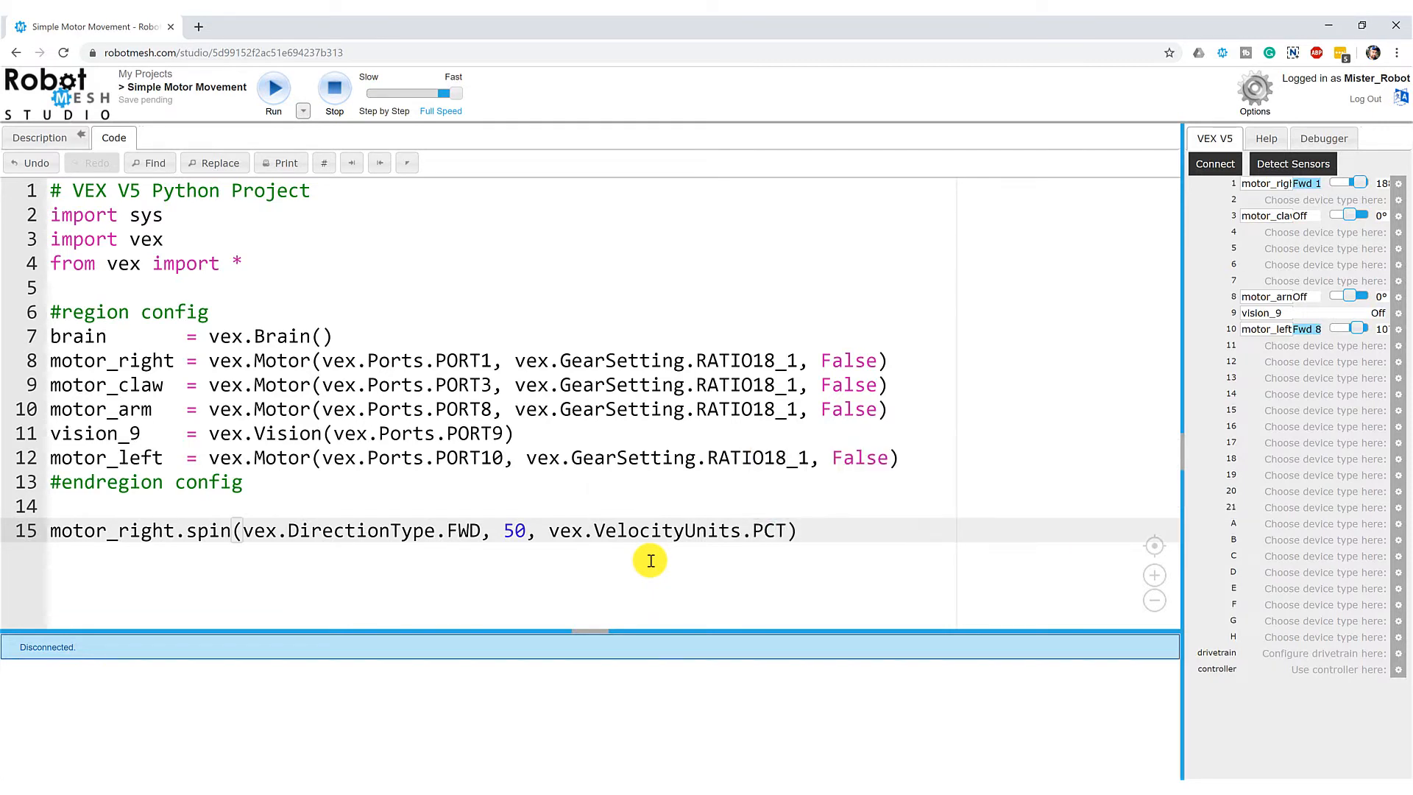
mouse_move(737, 409)
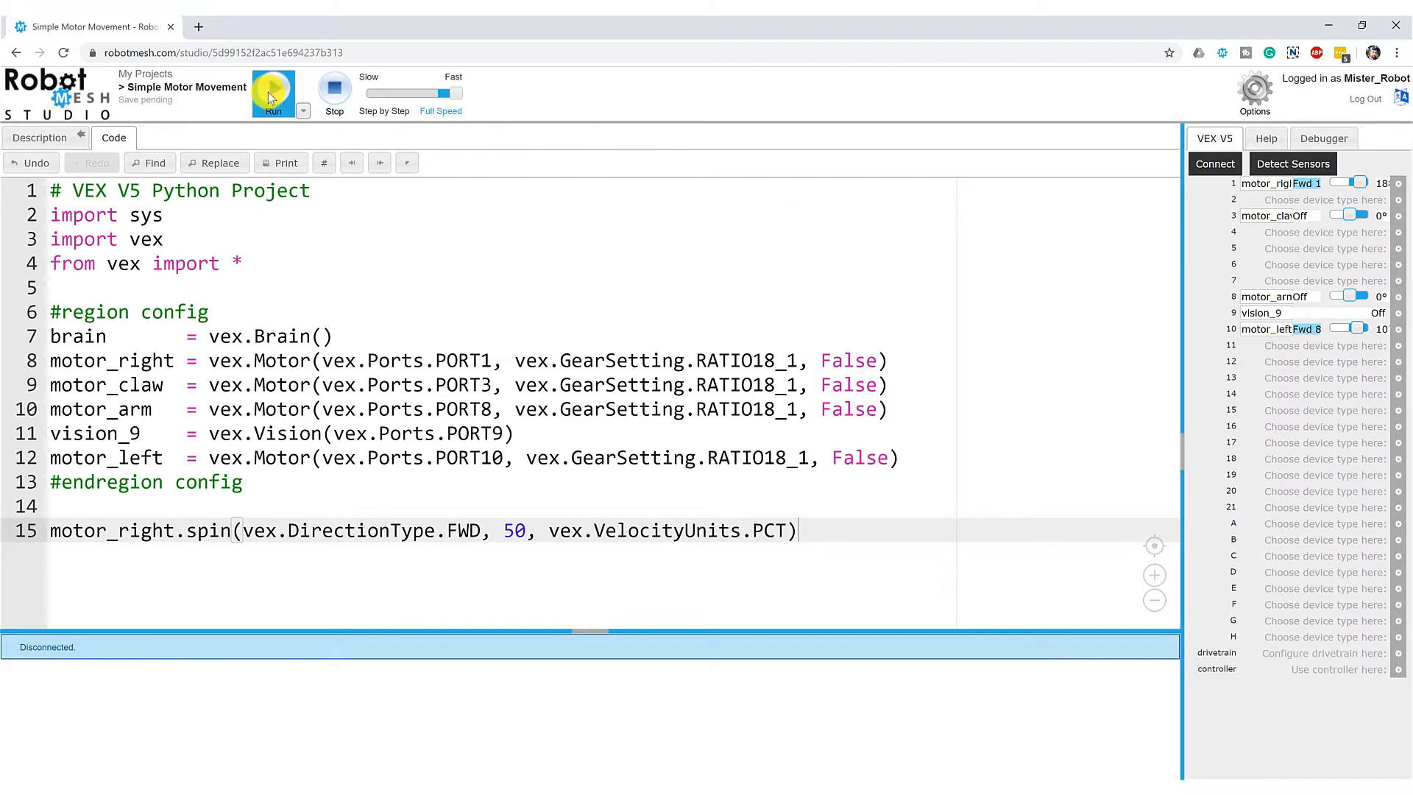
Step: Run the program on the robot, then tick Reverse Polarity for the port 1 motor
click(273, 93)
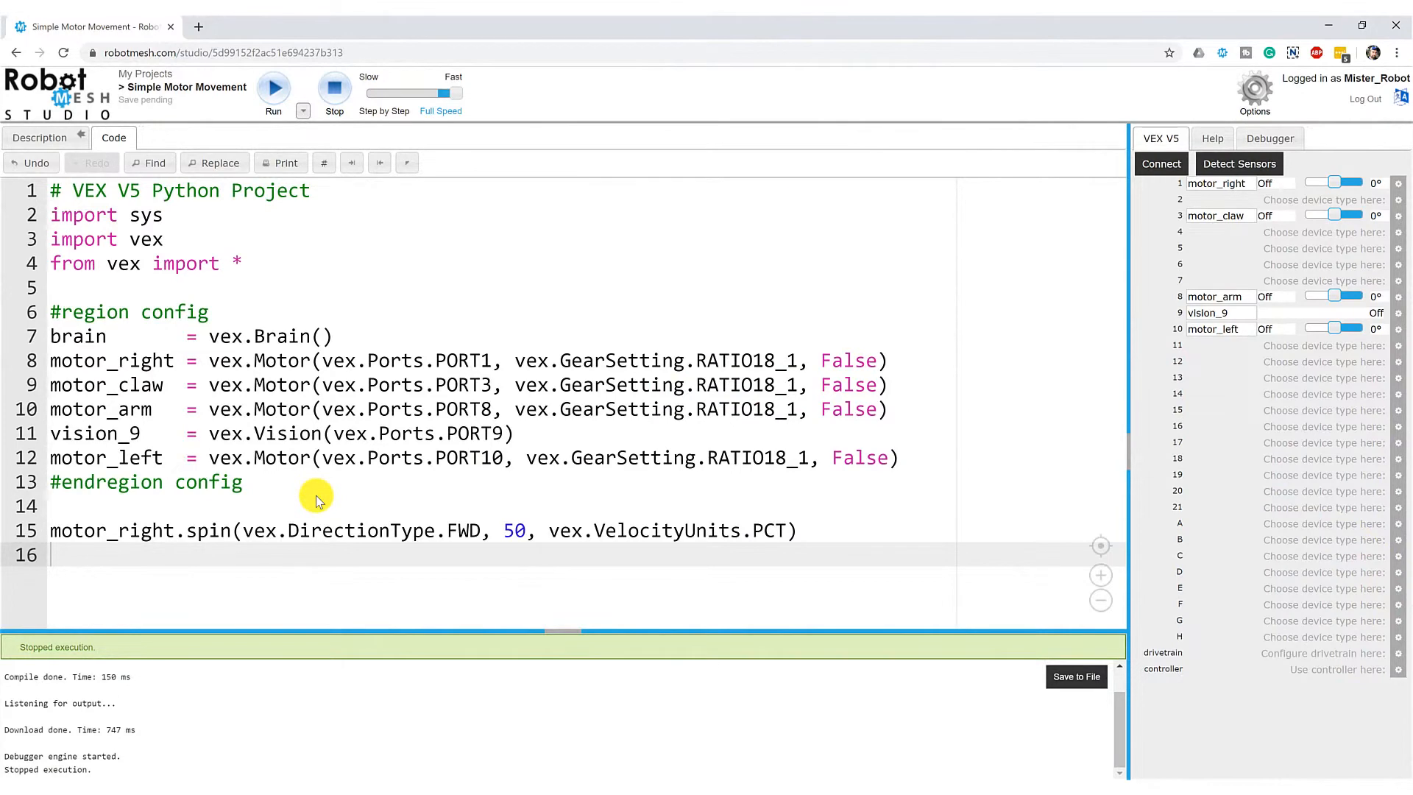
mouse_move(1033, 121)
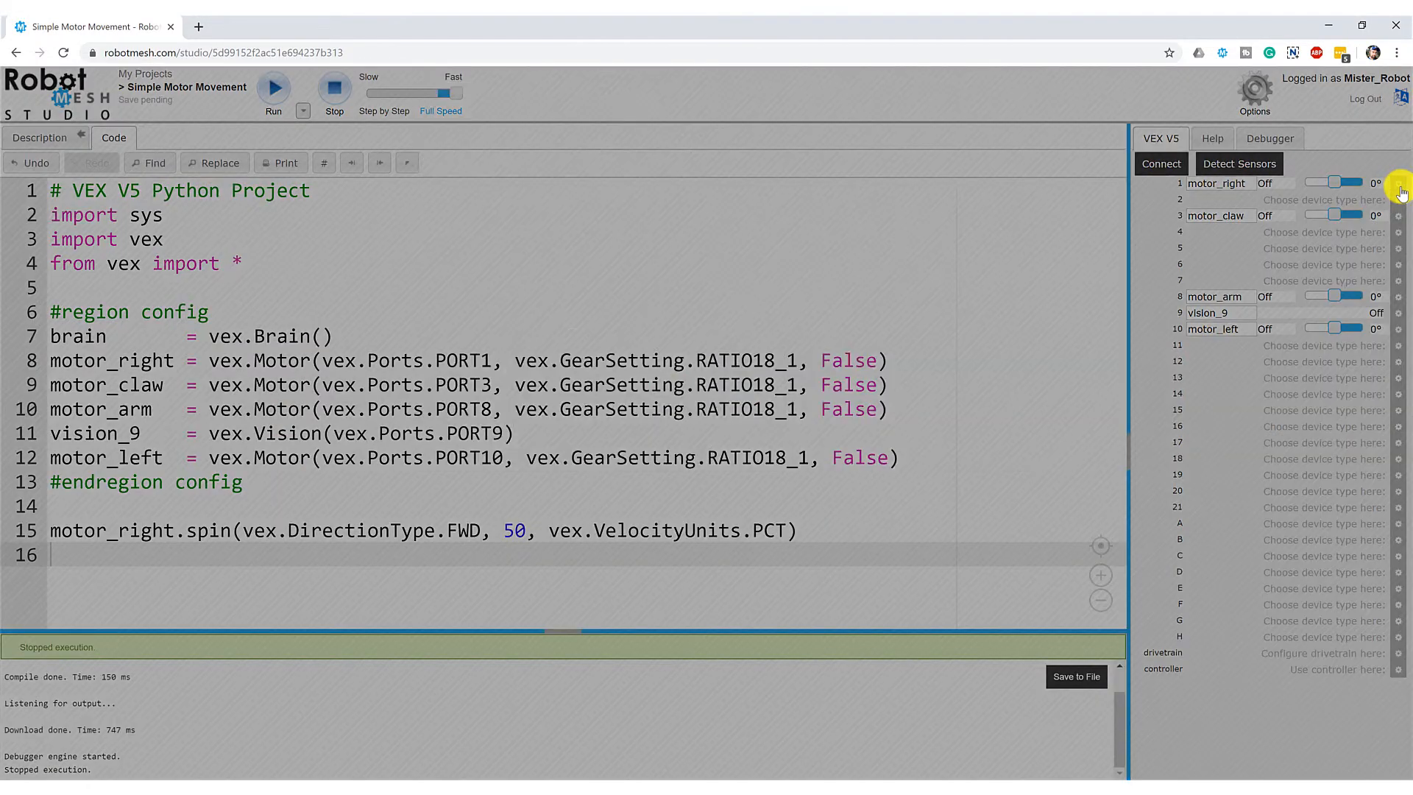
click(1216, 183)
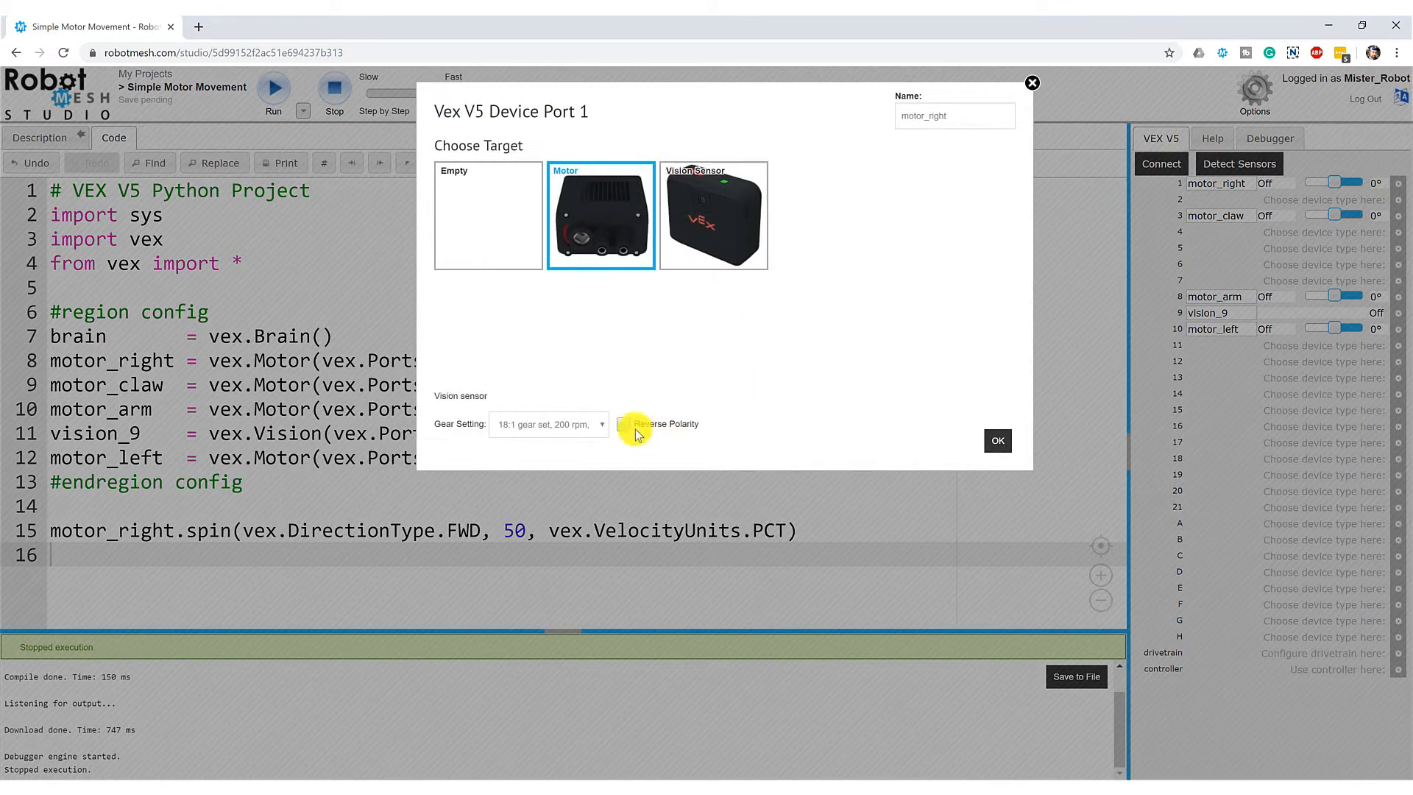
click(623, 424)
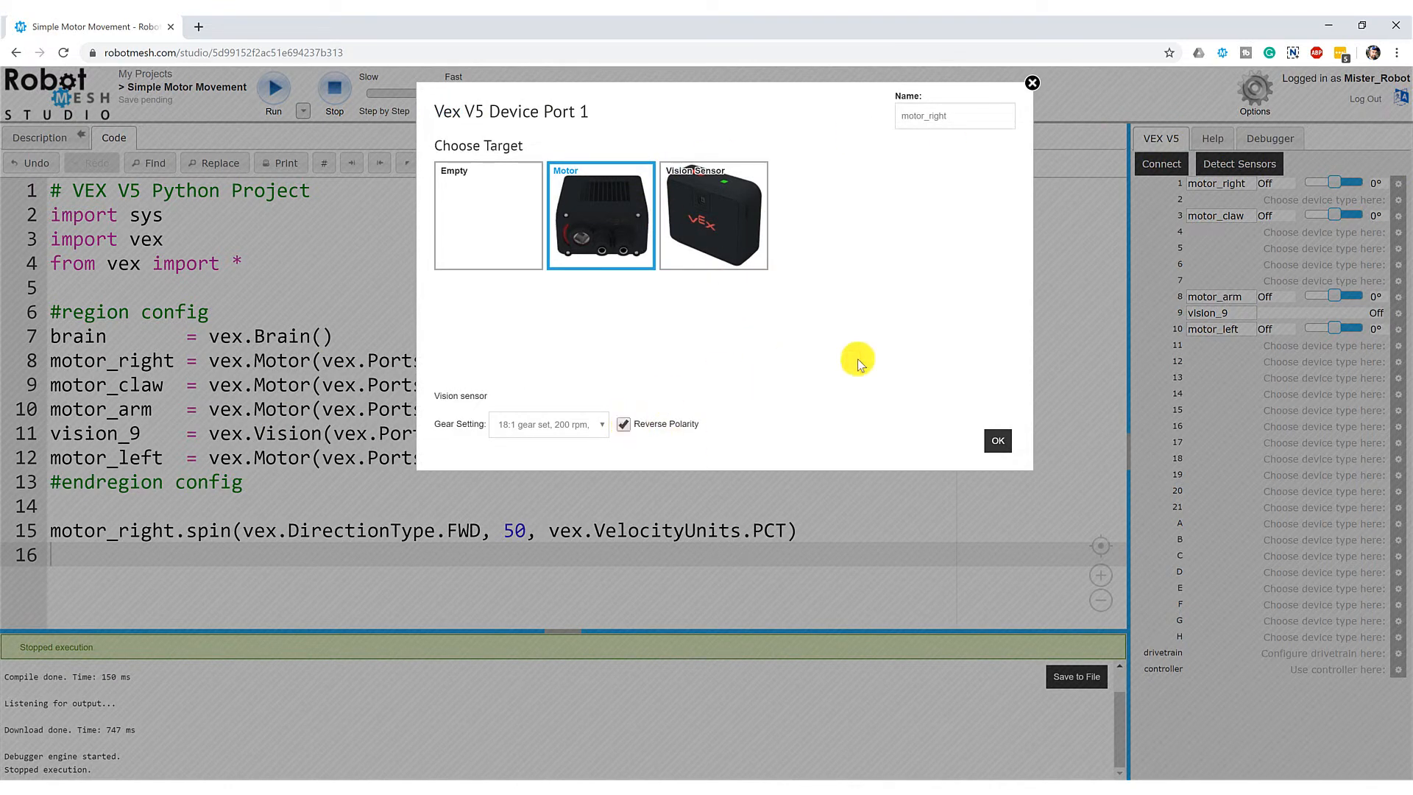
Step: Apply motor_right's reversed polarity and rerun the program on the robot
click(996, 441)
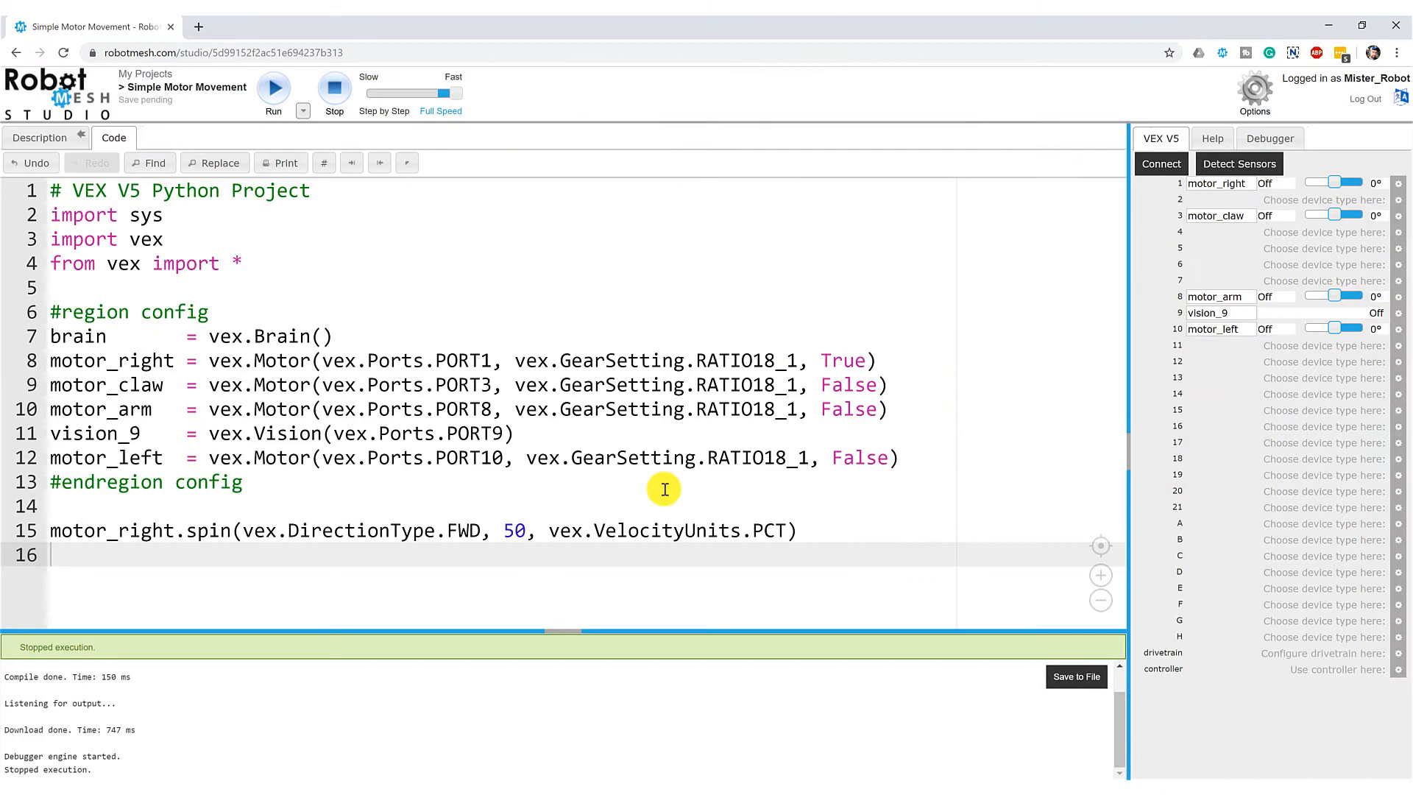
mouse_move(702, 155)
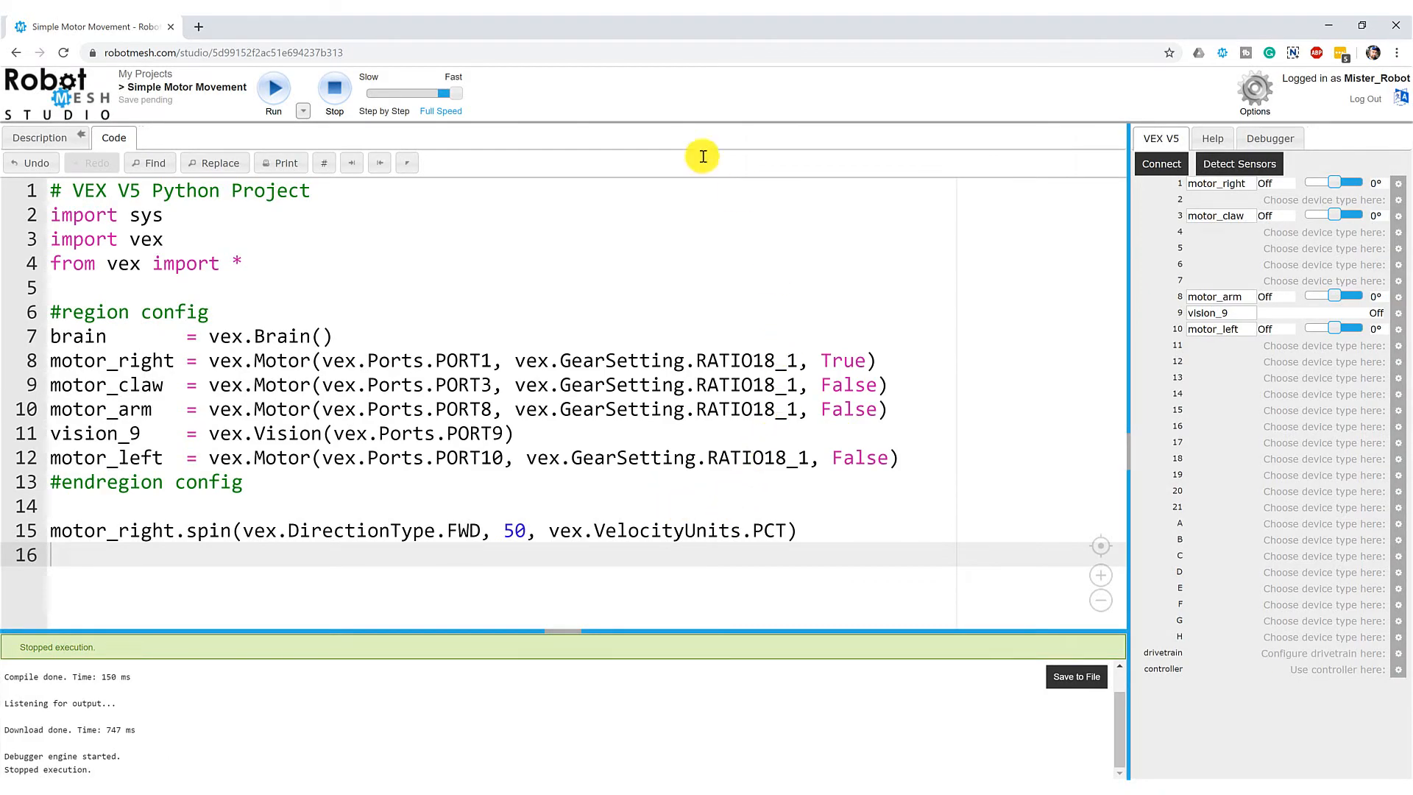
click(273, 89)
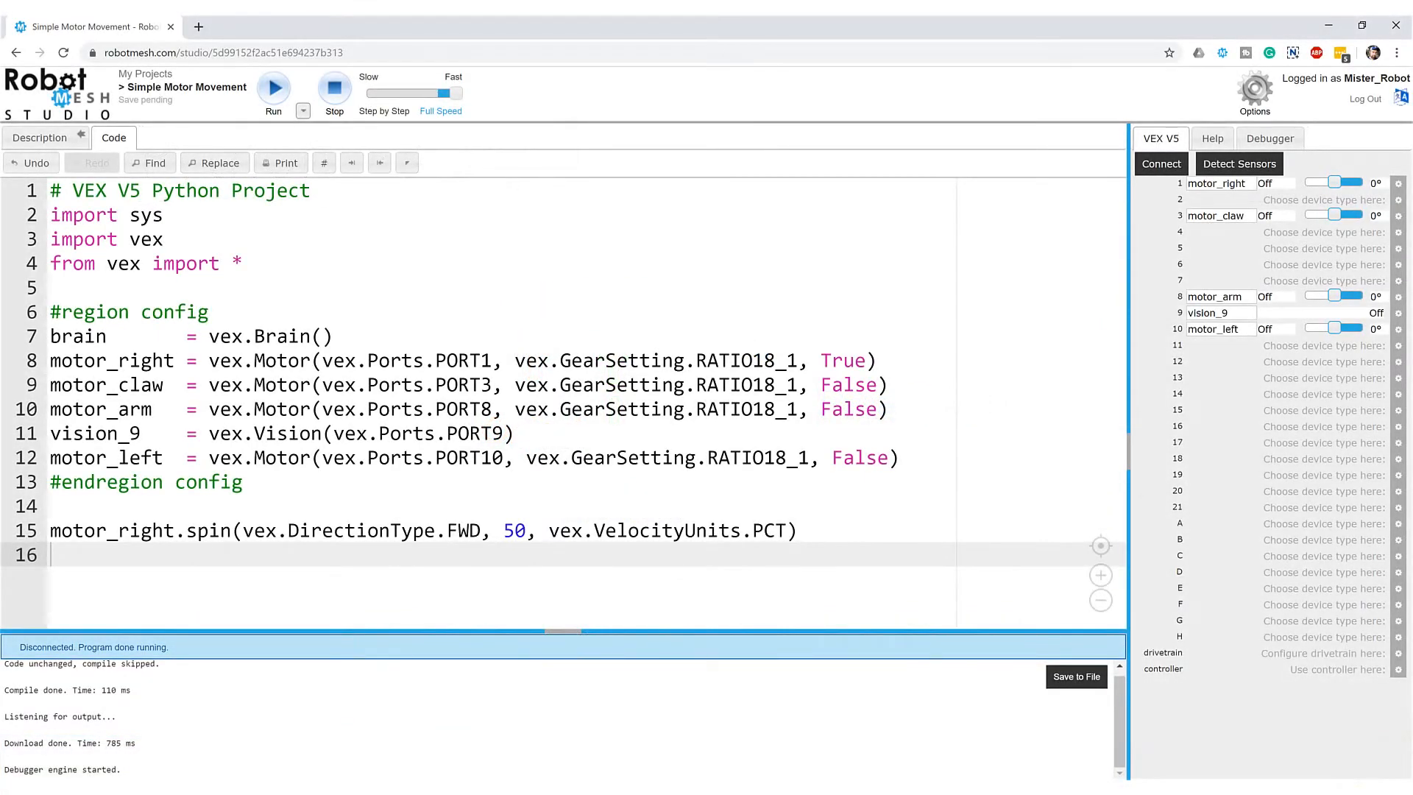
Step: Add sys.sleep(10) on line 16 and run the program on the robot
click(71, 555)
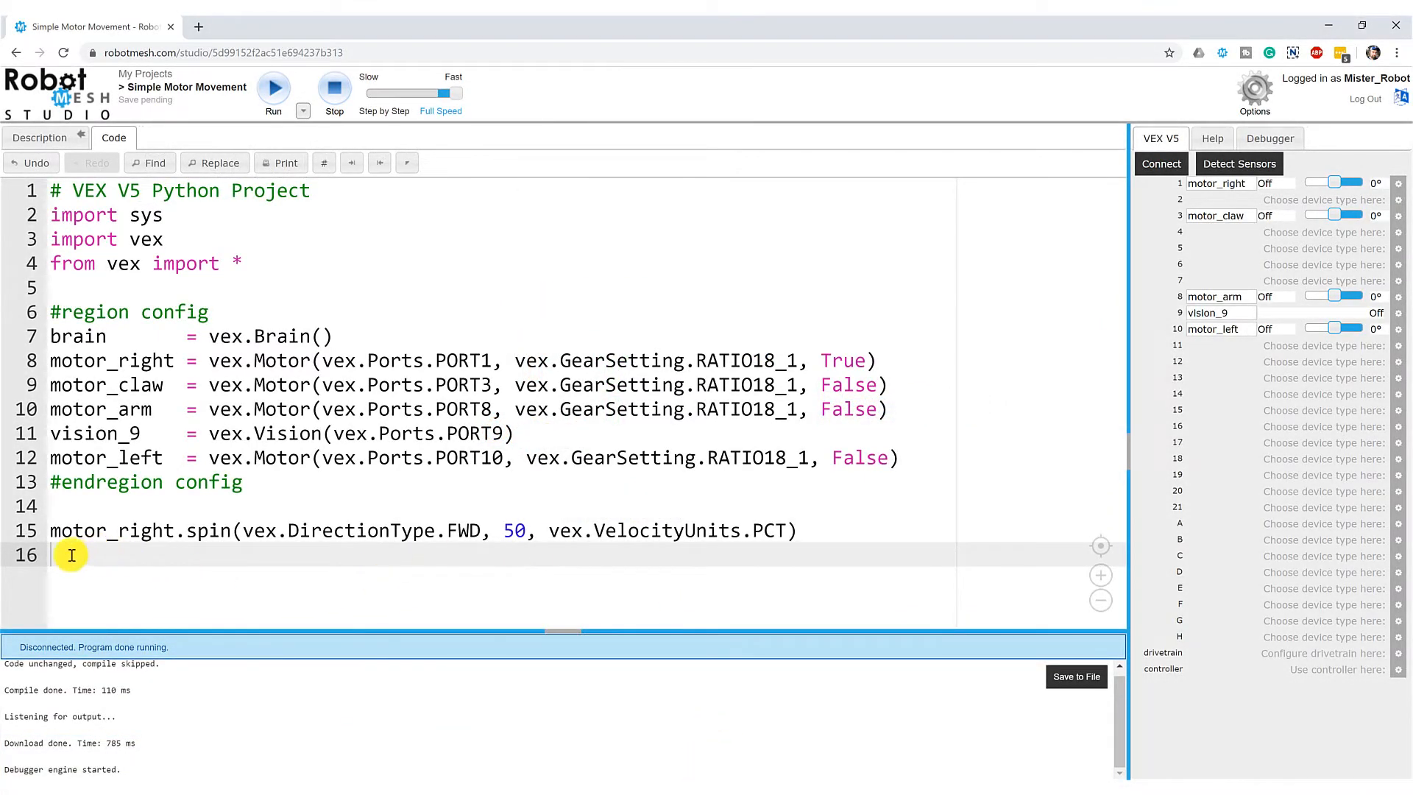
mouse_move(184, 671)
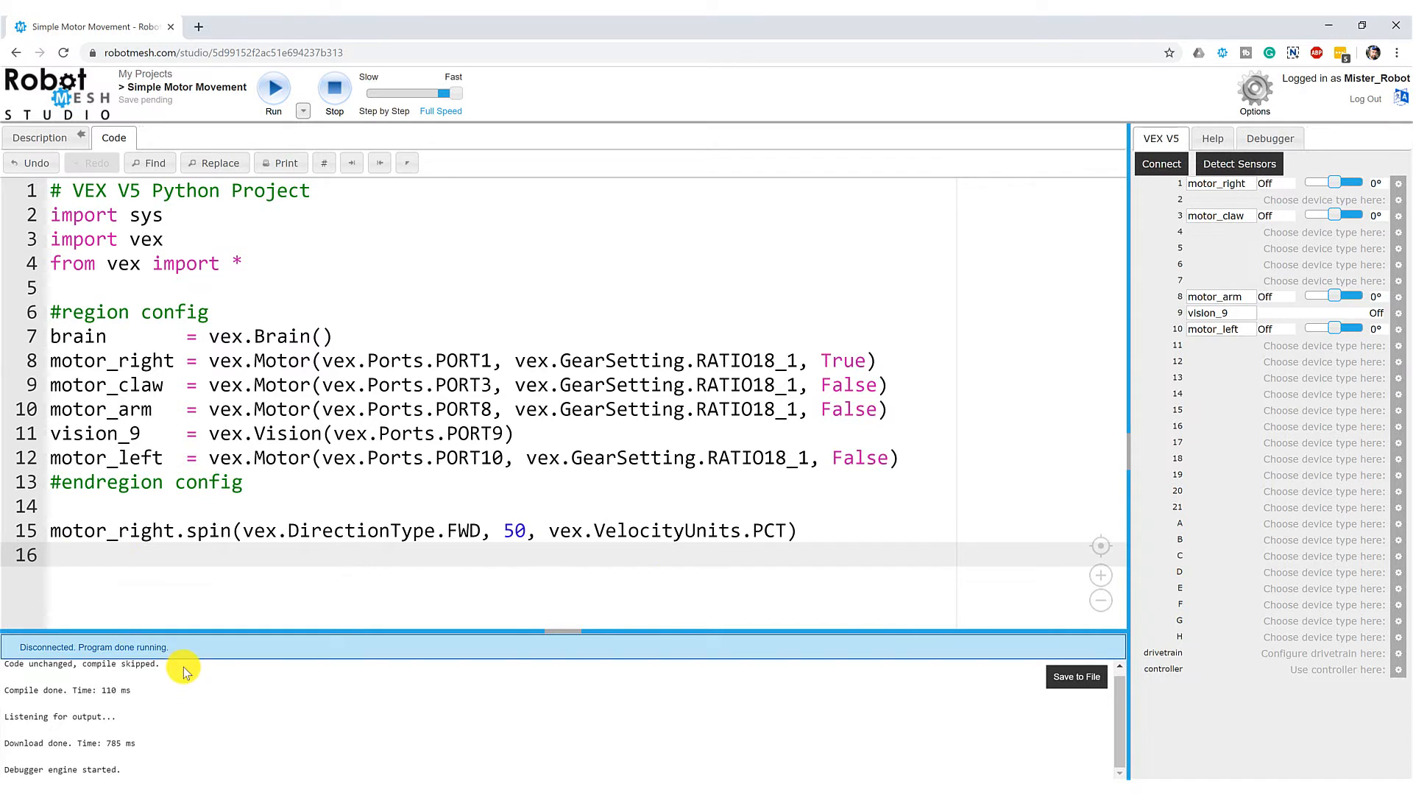
text(sys.sl)
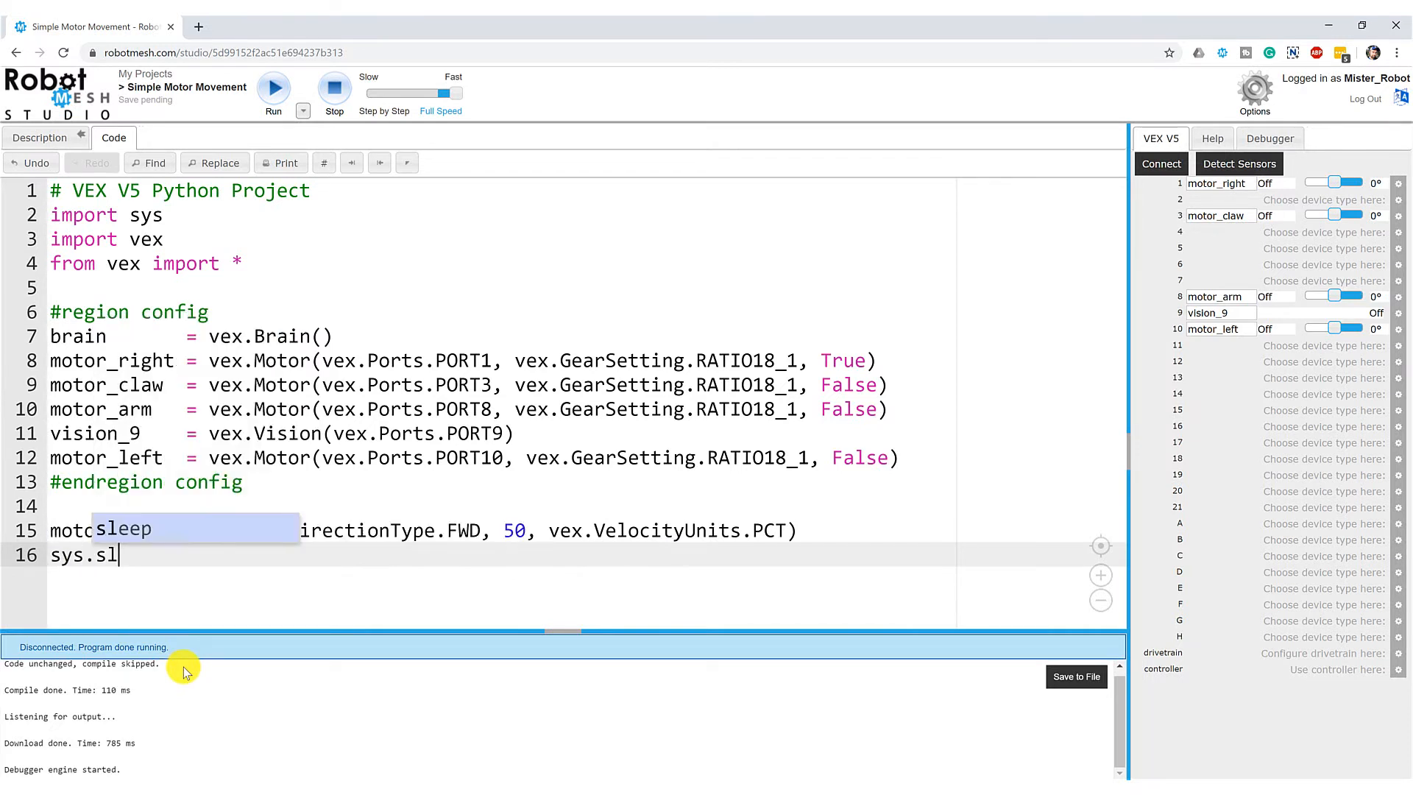
text(eep()
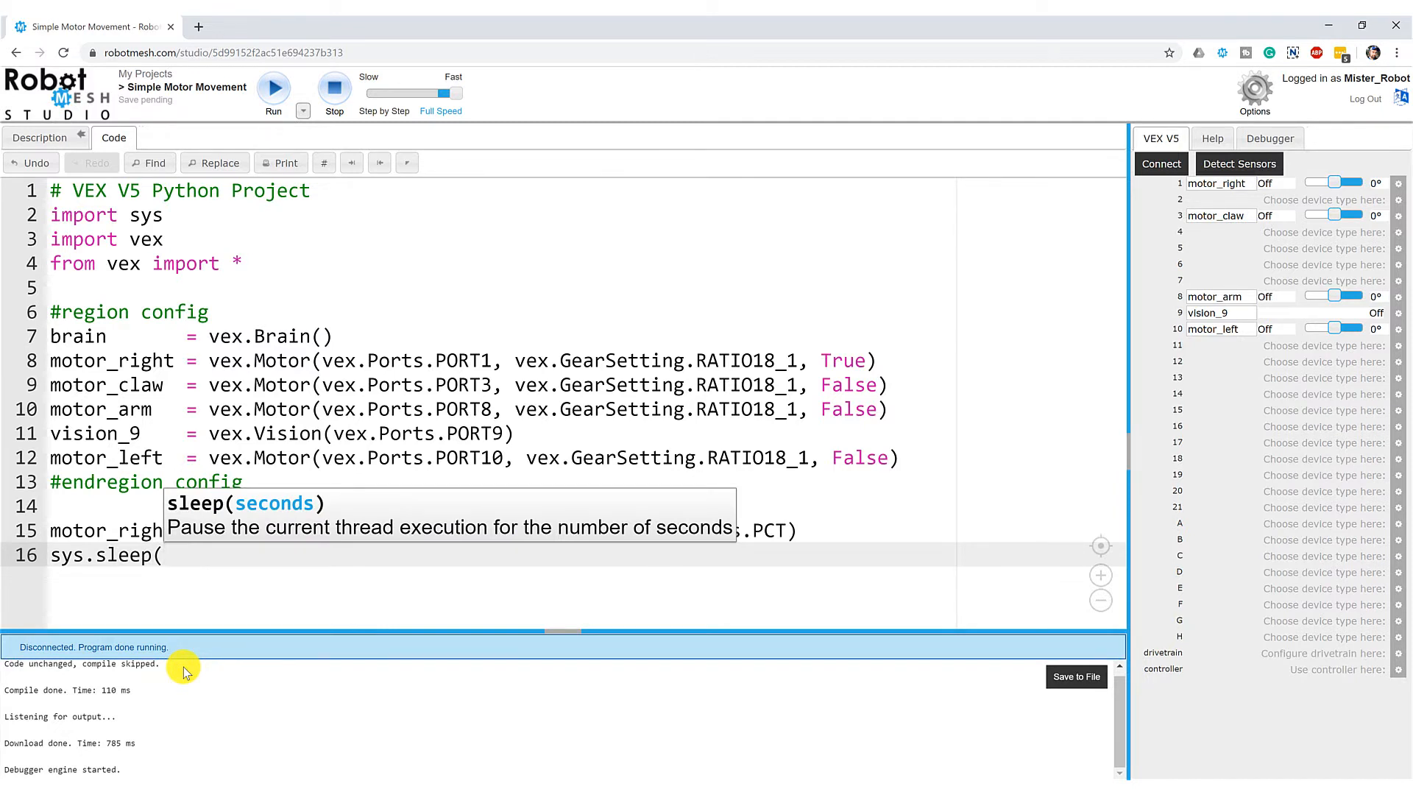
text(10)
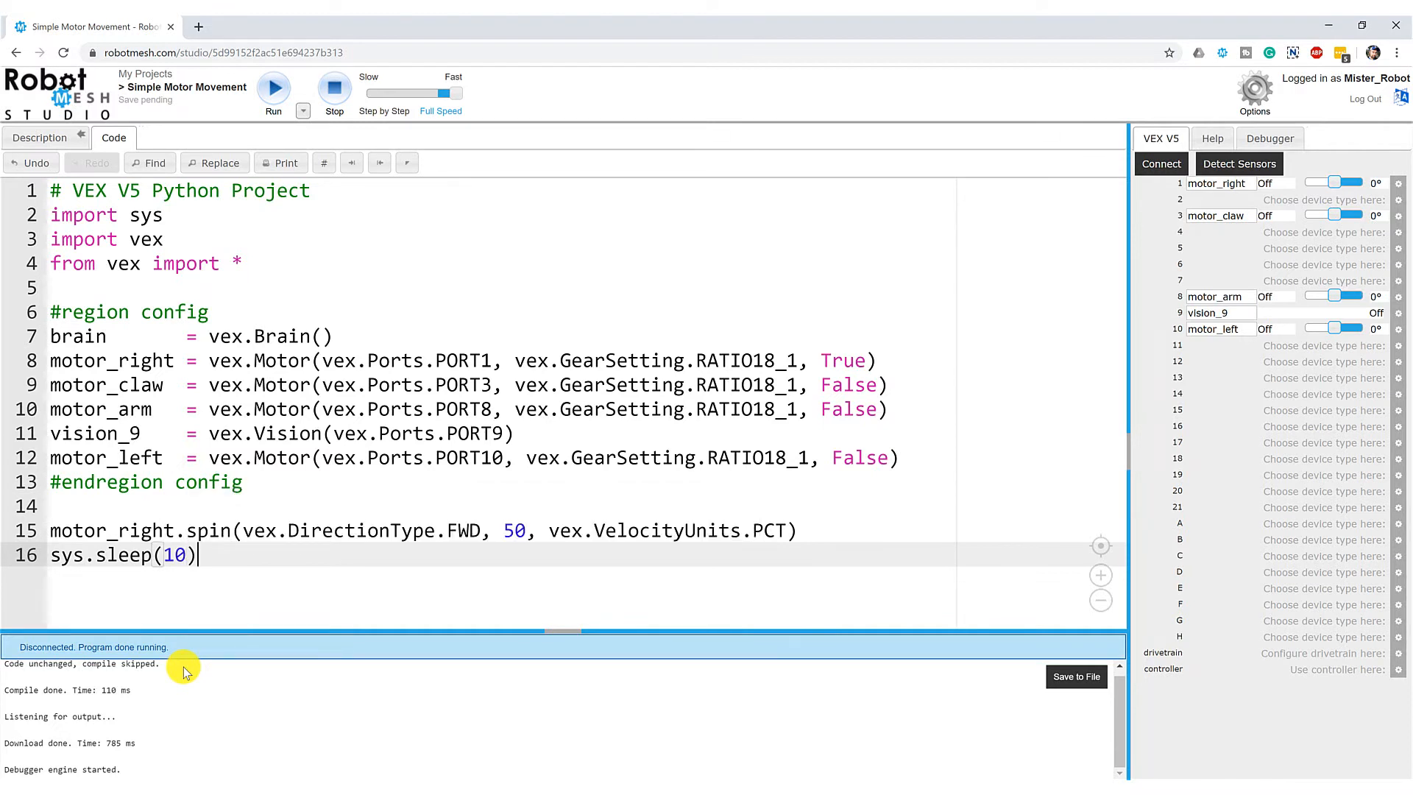
mouse_move(258, 509)
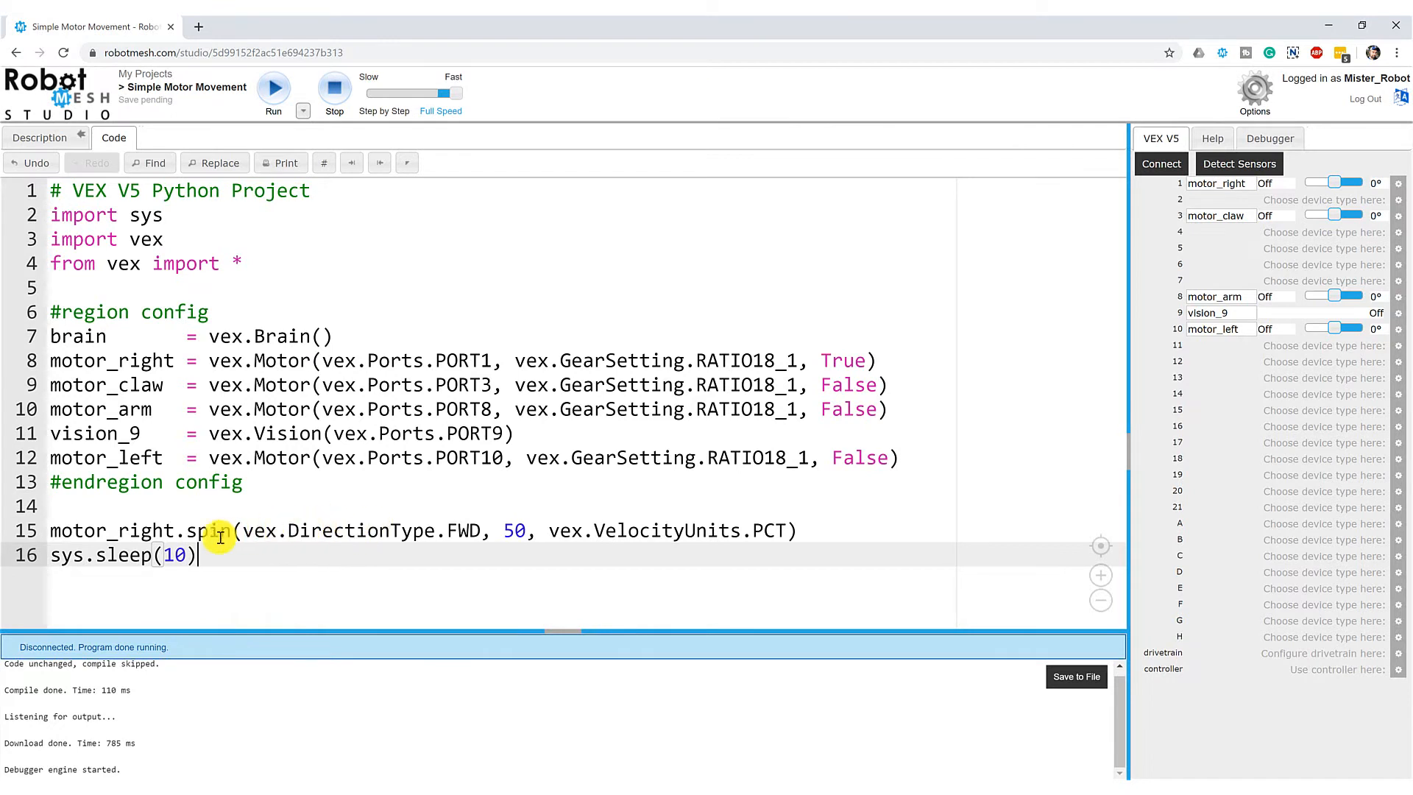
mouse_move(153, 566)
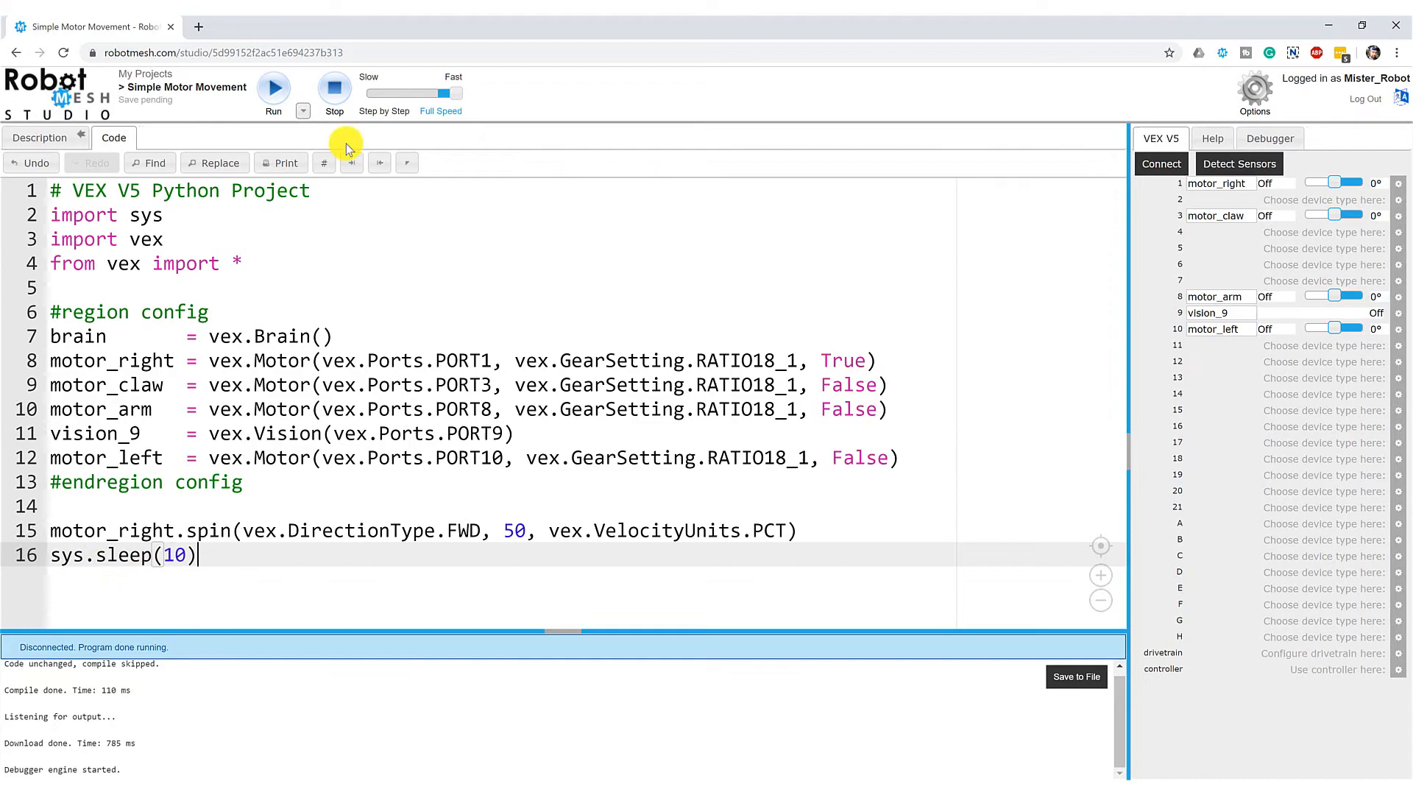
click(273, 89)
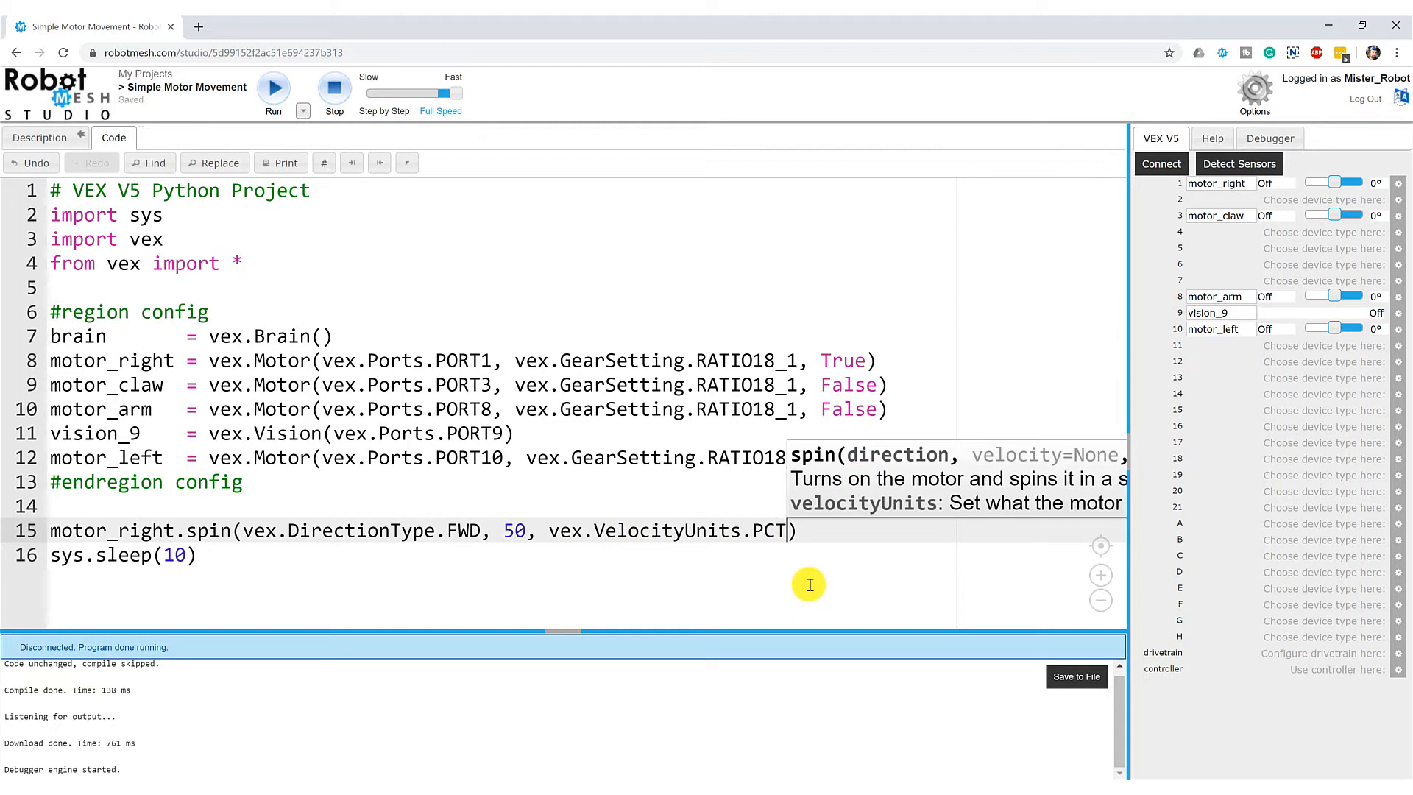
Step: Delete PCT from line 15 to bring up the DPS, PCT and RPM options
key(BackSpace)
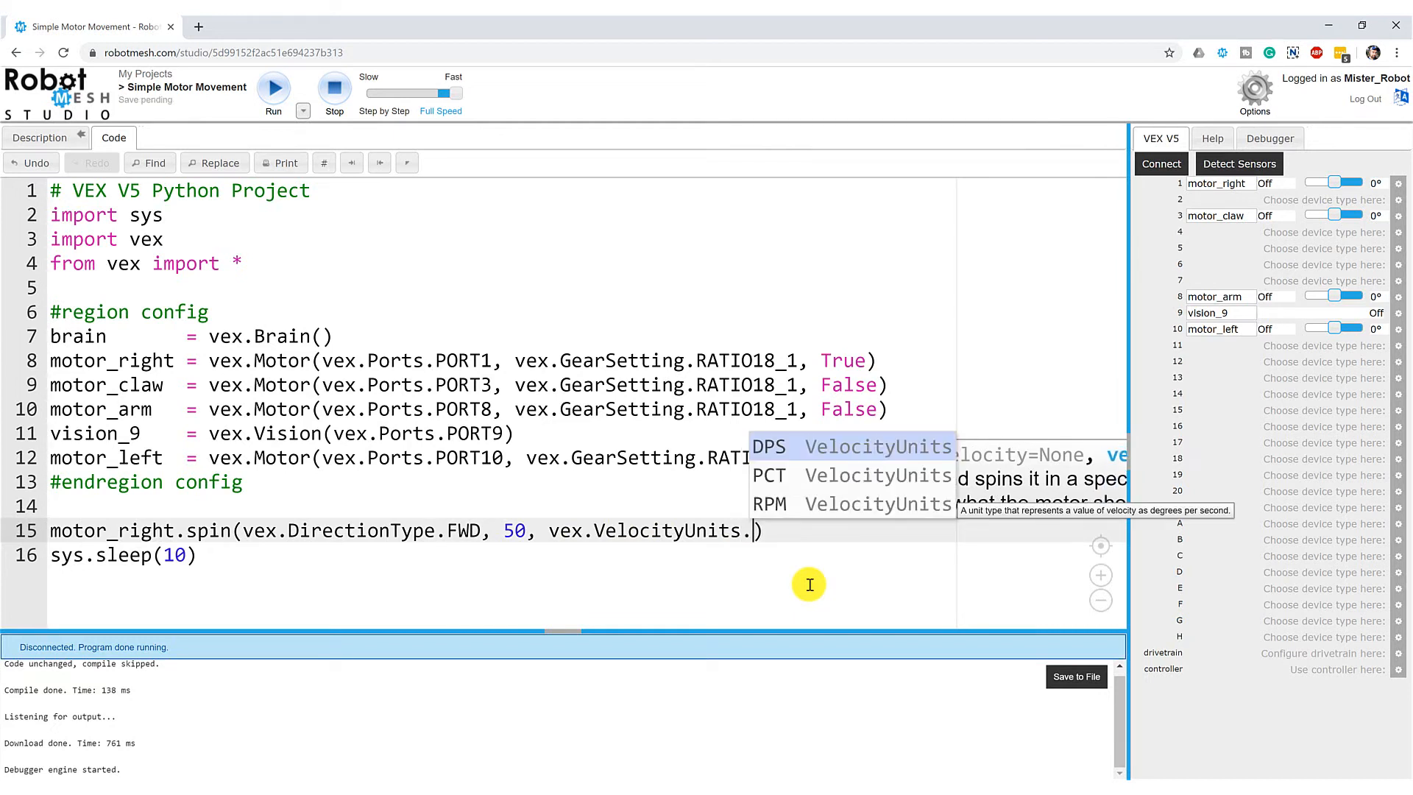
mouse_move(778, 475)
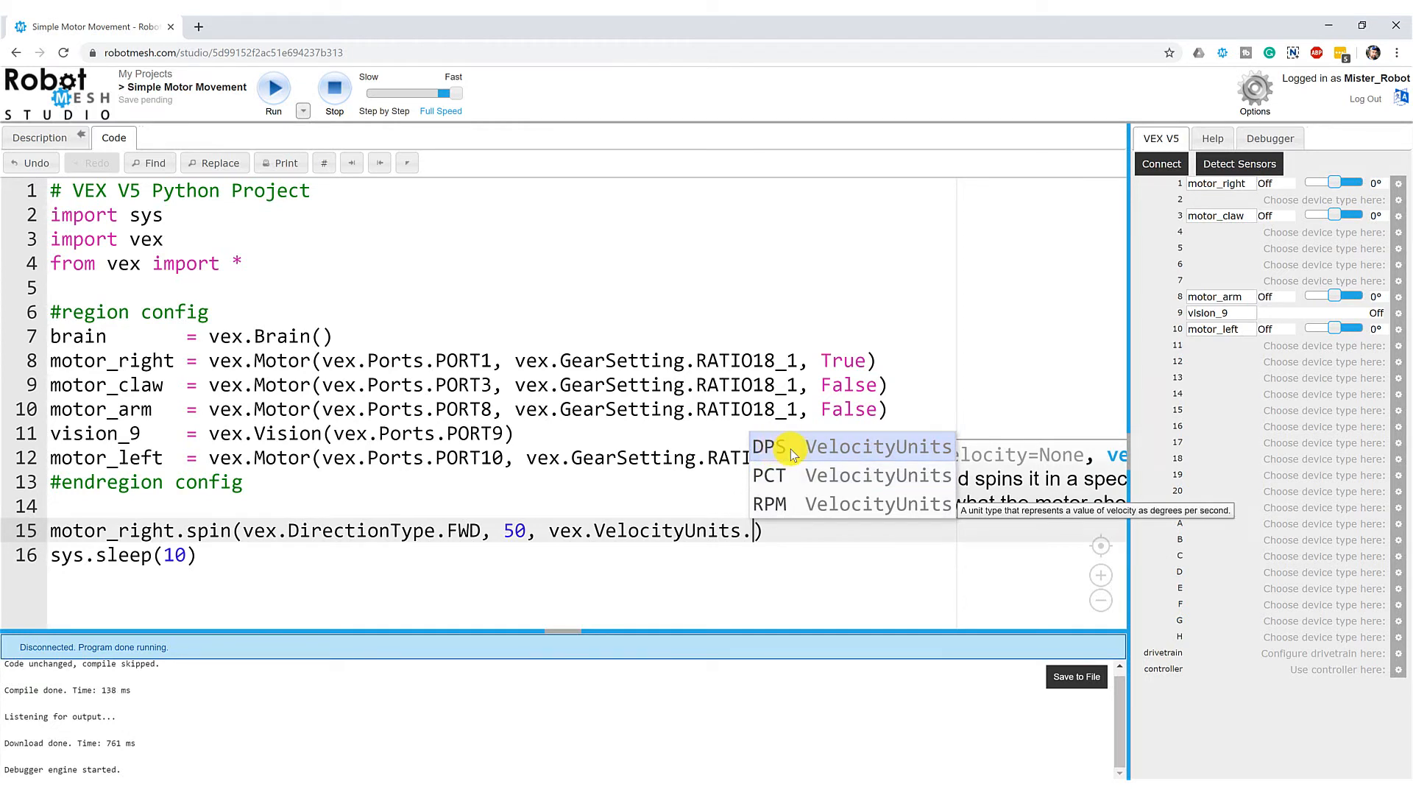
mouse_move(768, 502)
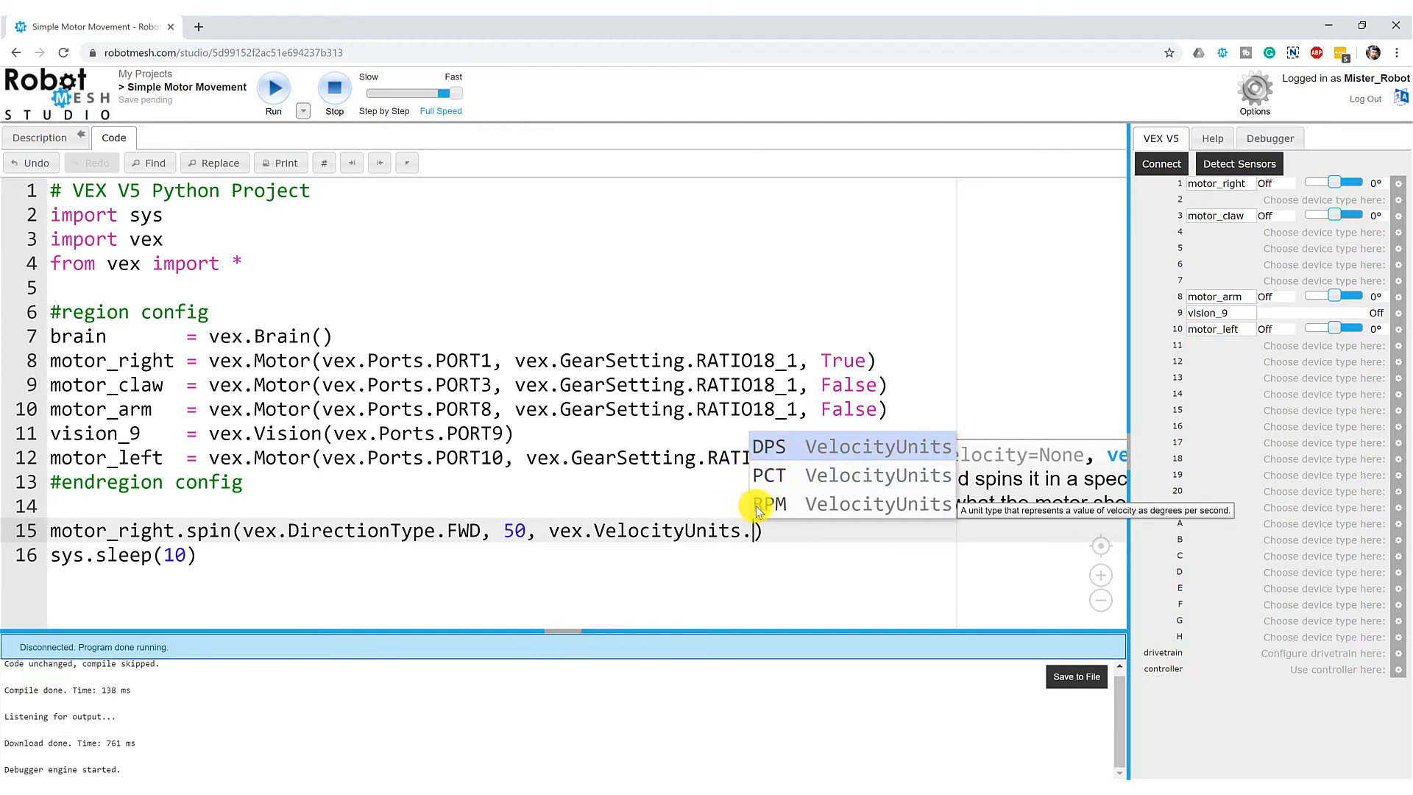
mouse_move(745, 581)
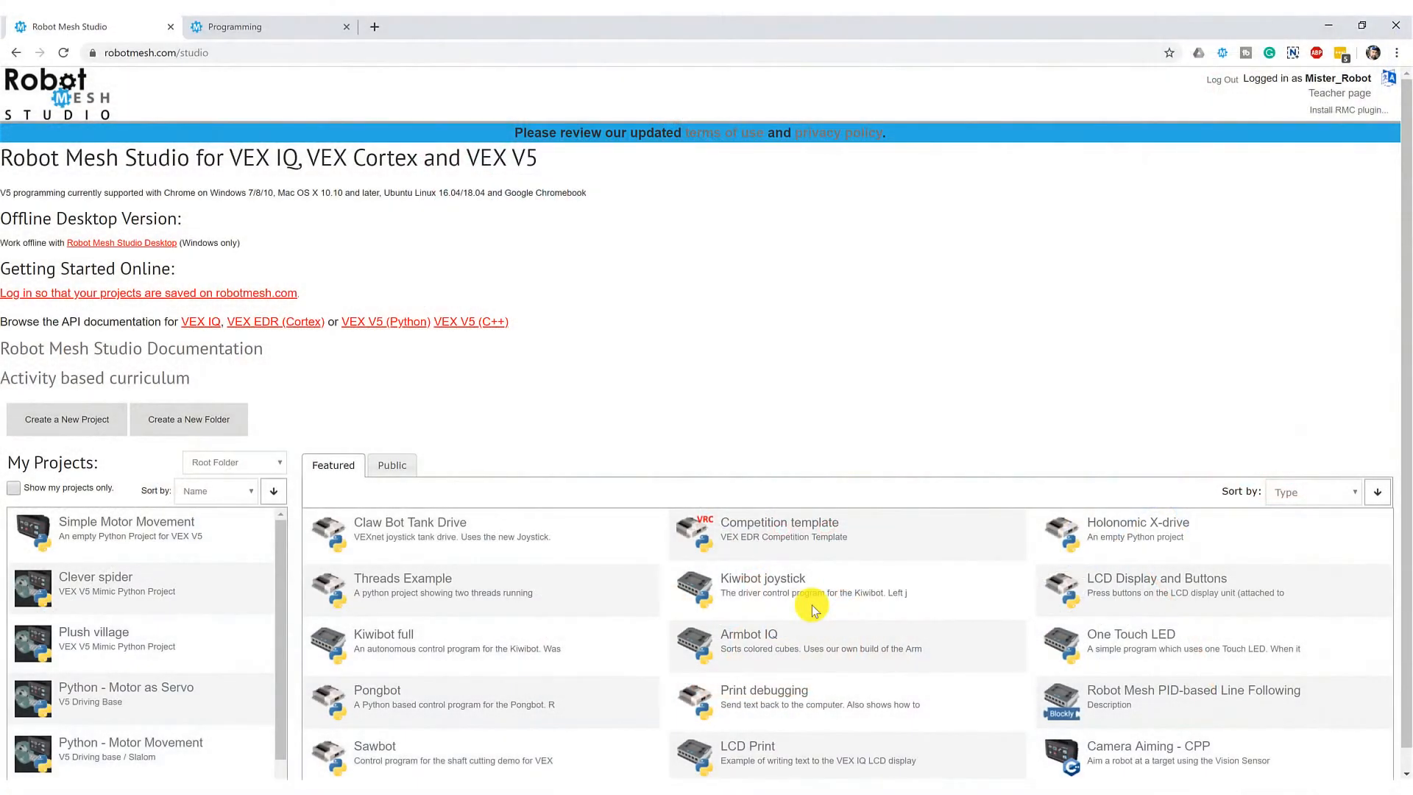
mouse_move(790, 627)
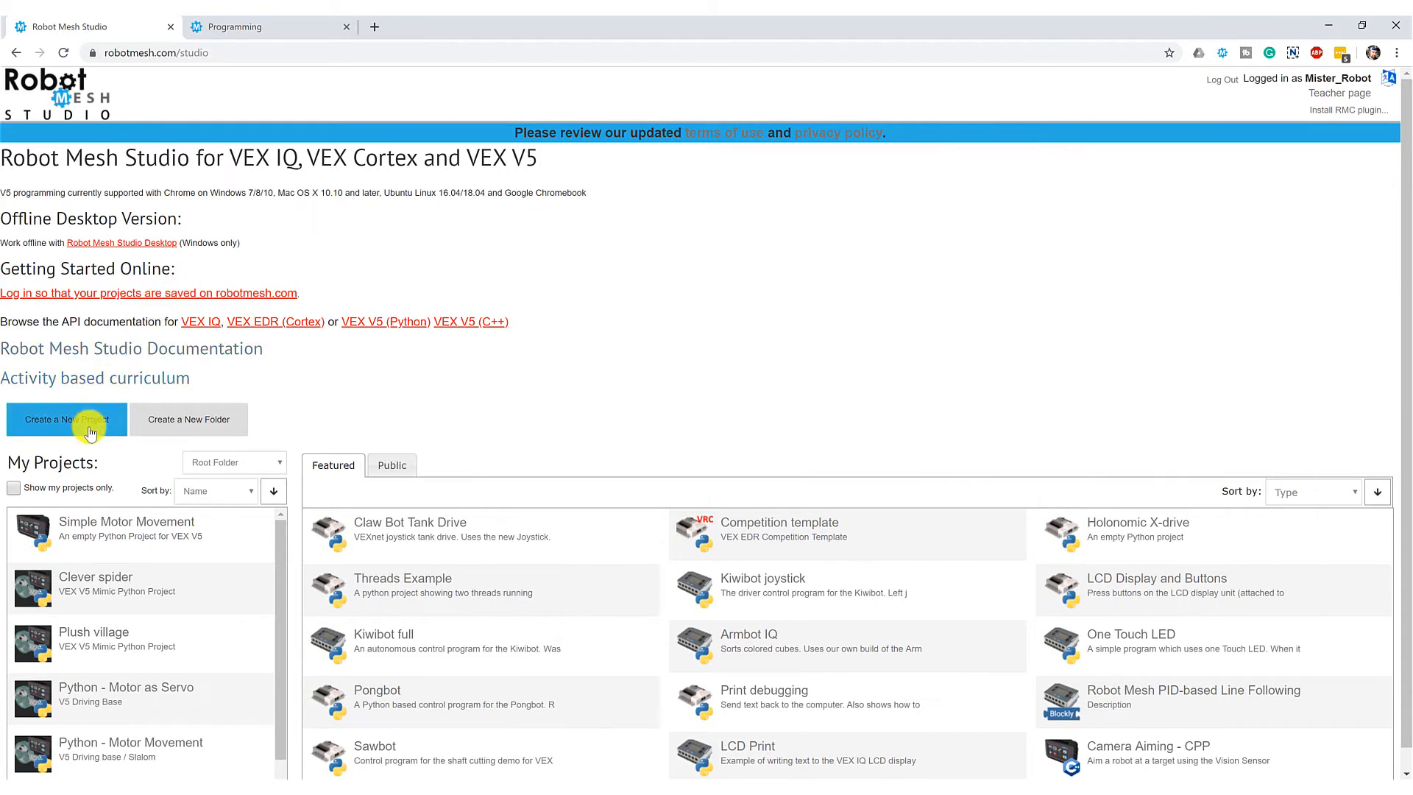
Step: Start a new project targeting VEX IQ and name it 'Simple Movement IQ'
click(65, 419)
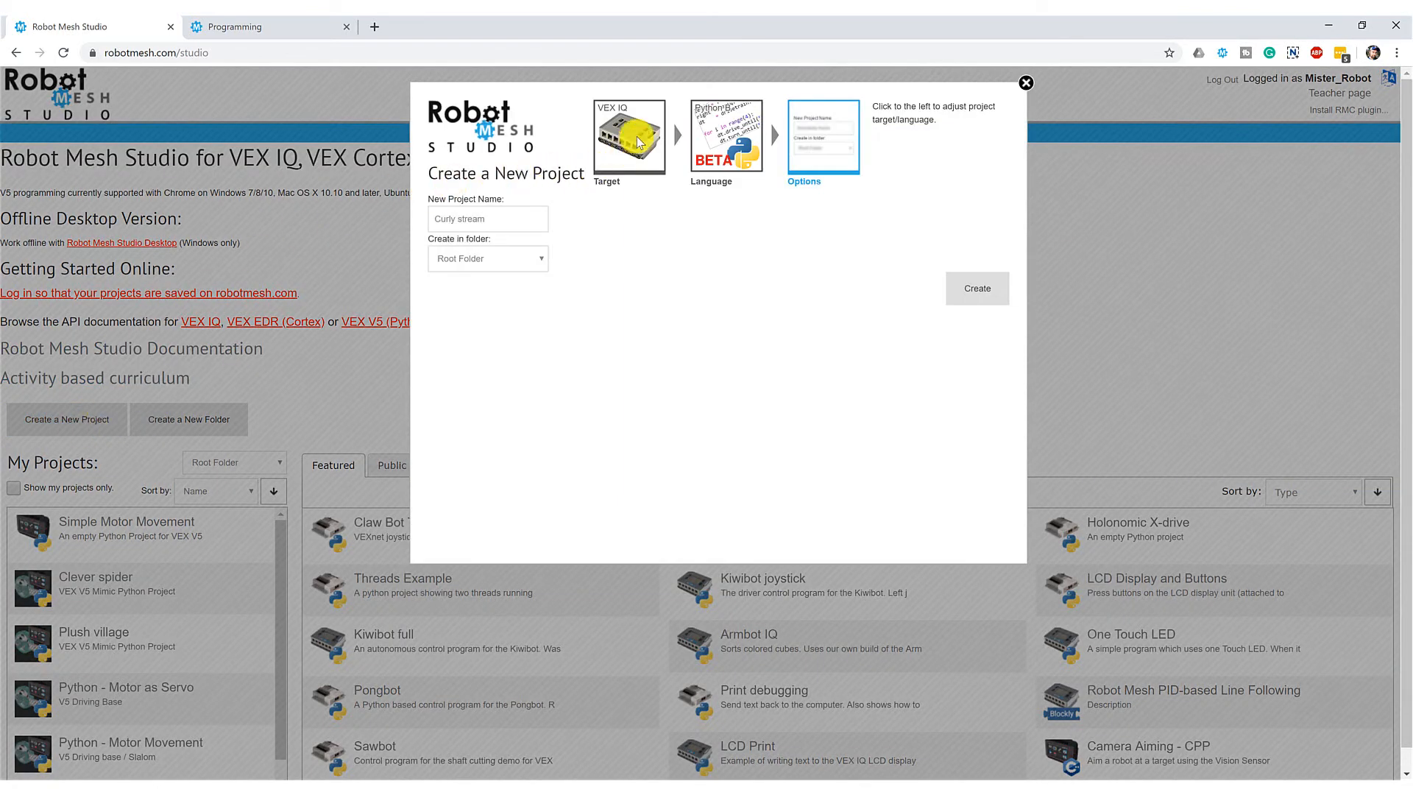
click(628, 137)
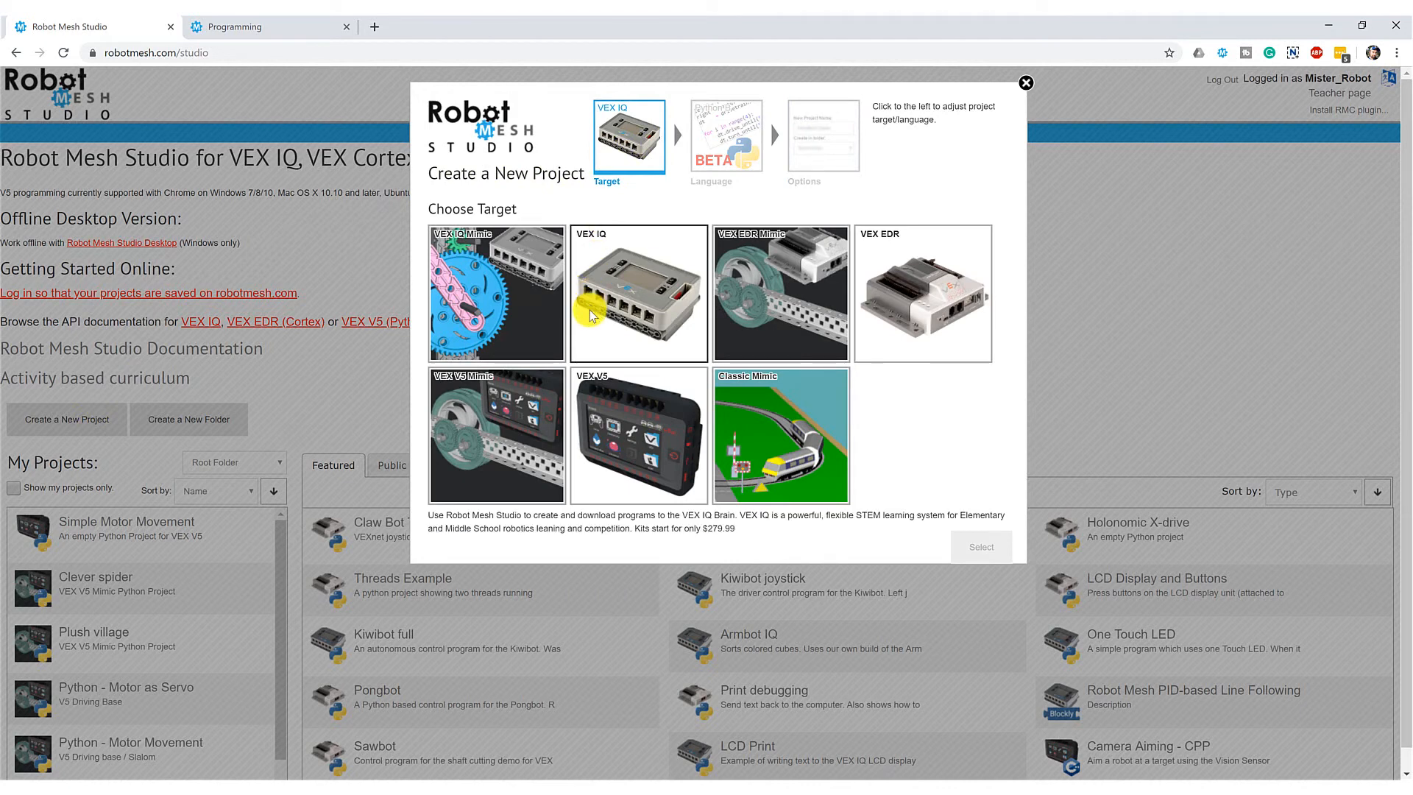
click(638, 293)
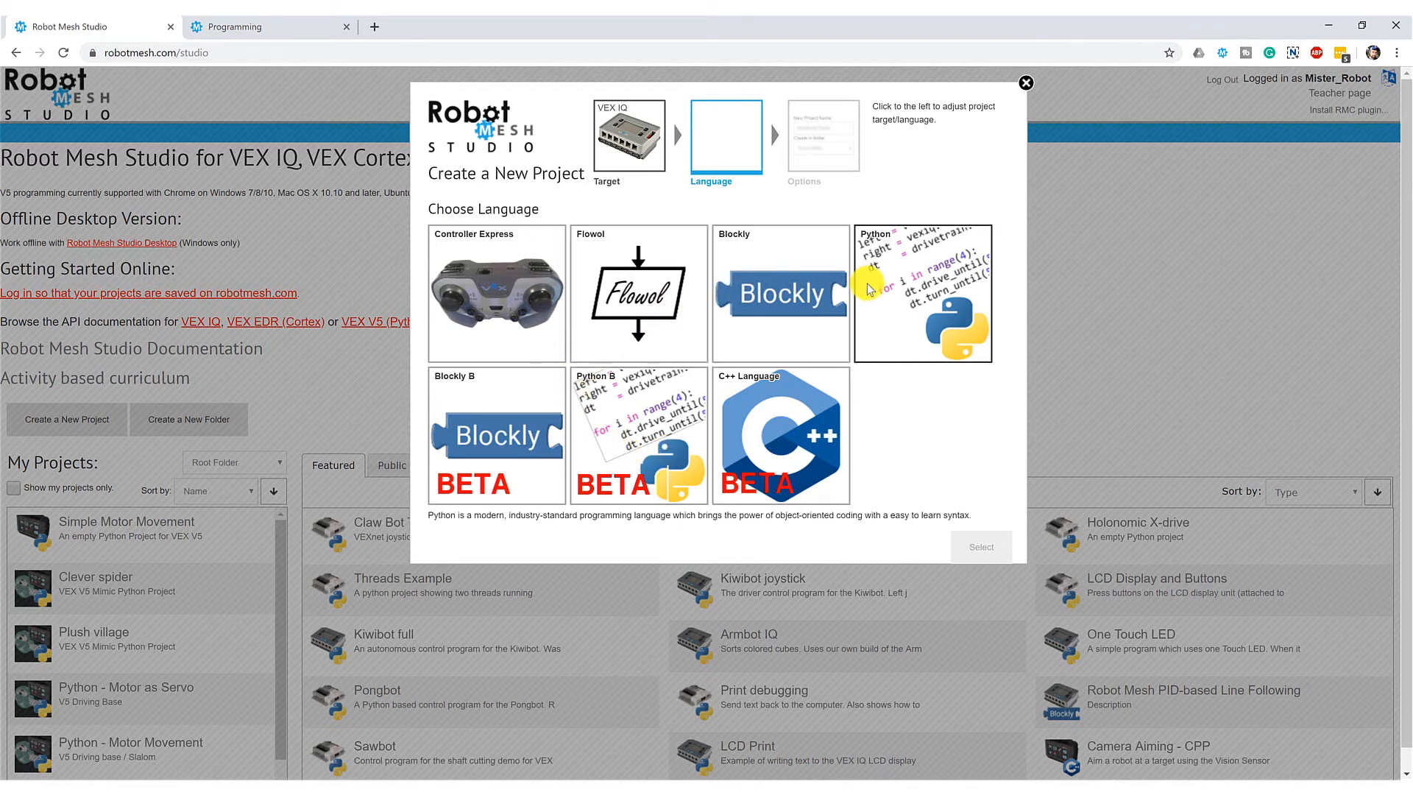
mouse_move(886, 327)
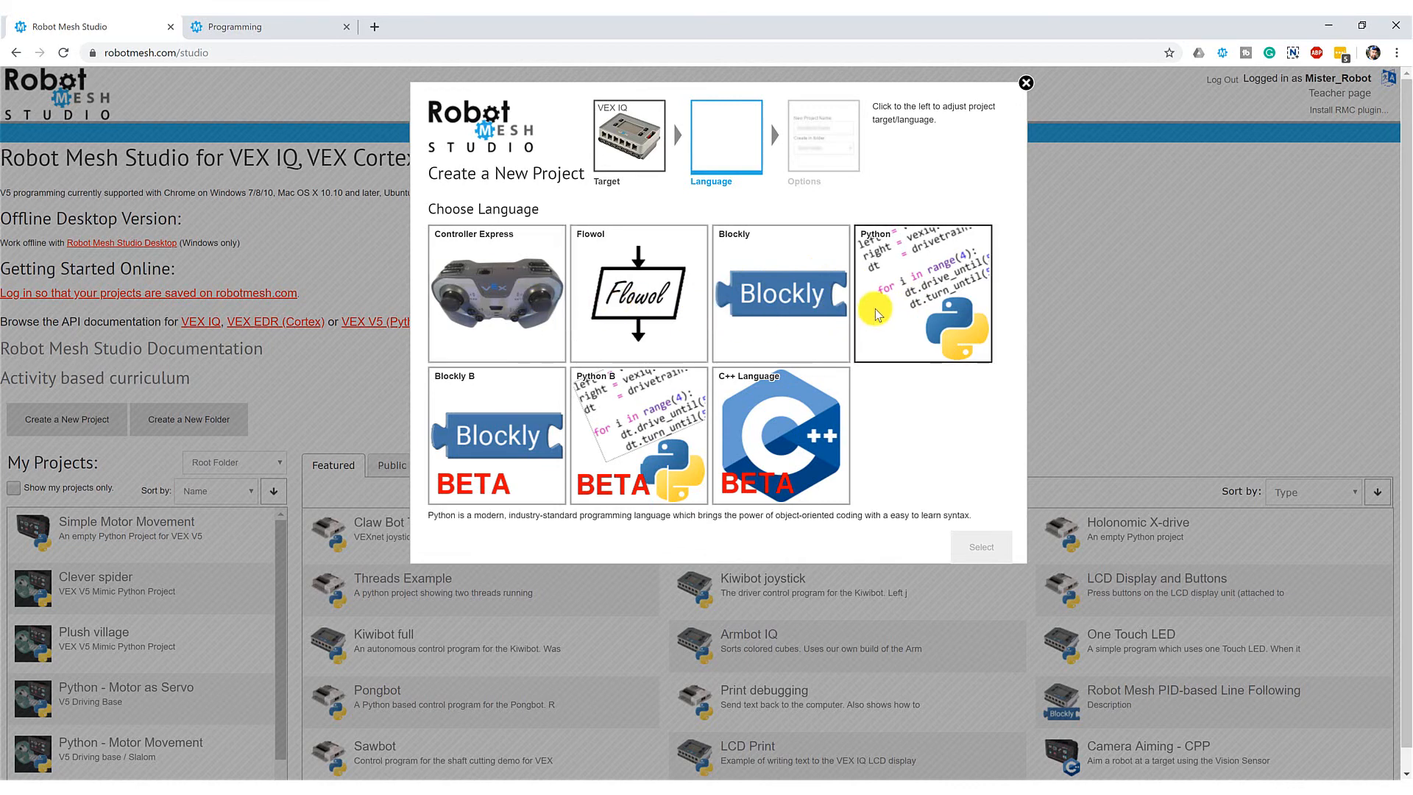
mouse_move(758, 322)
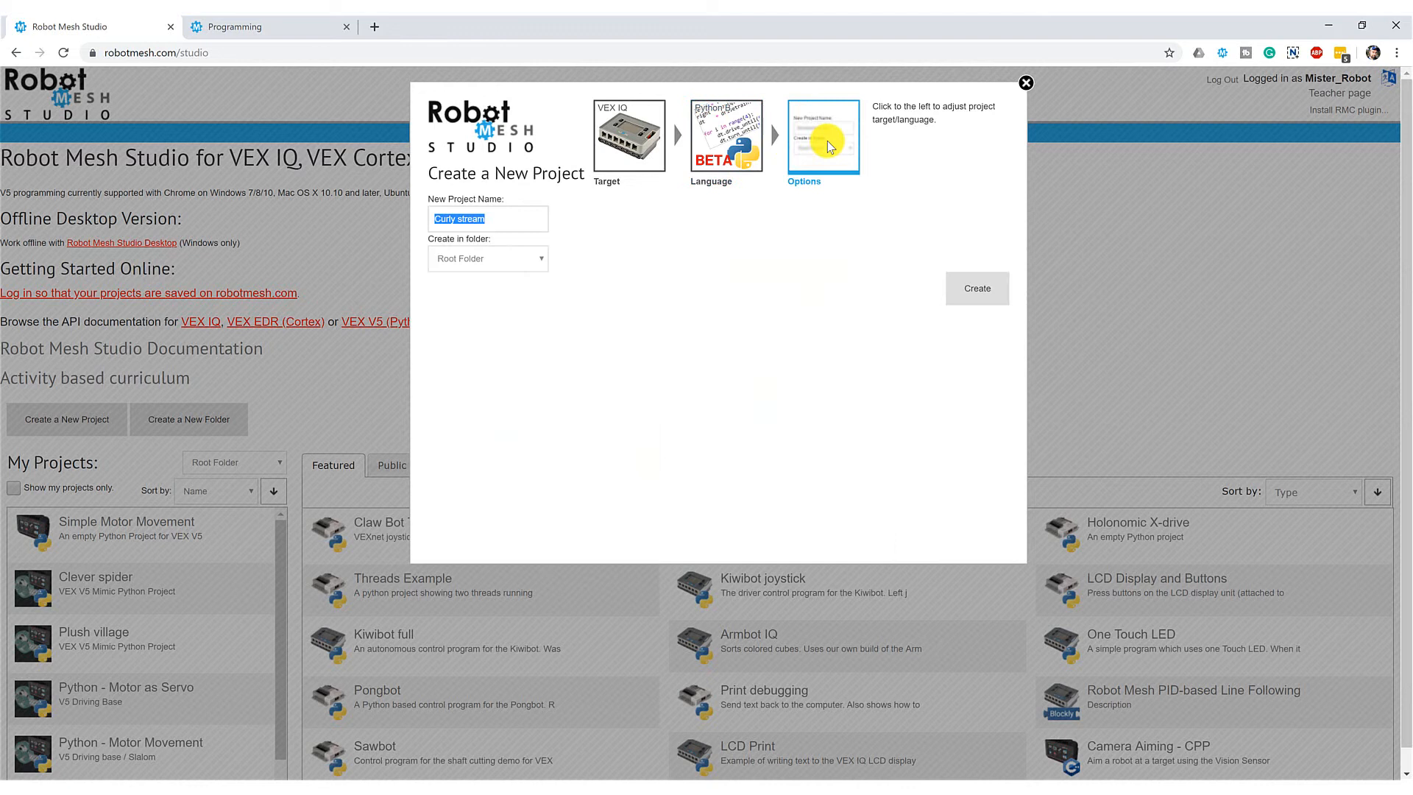
text(s)
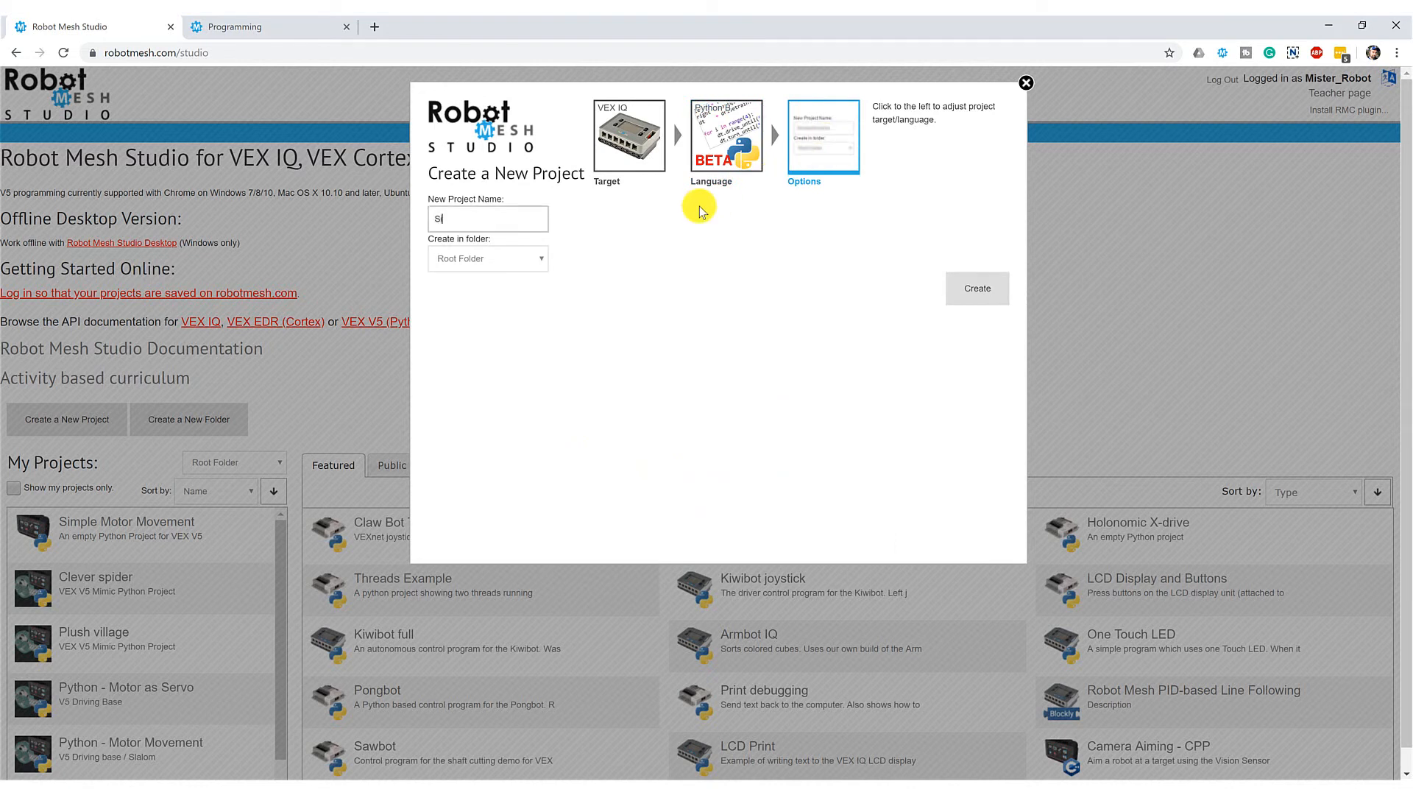
text(Simple Movement)
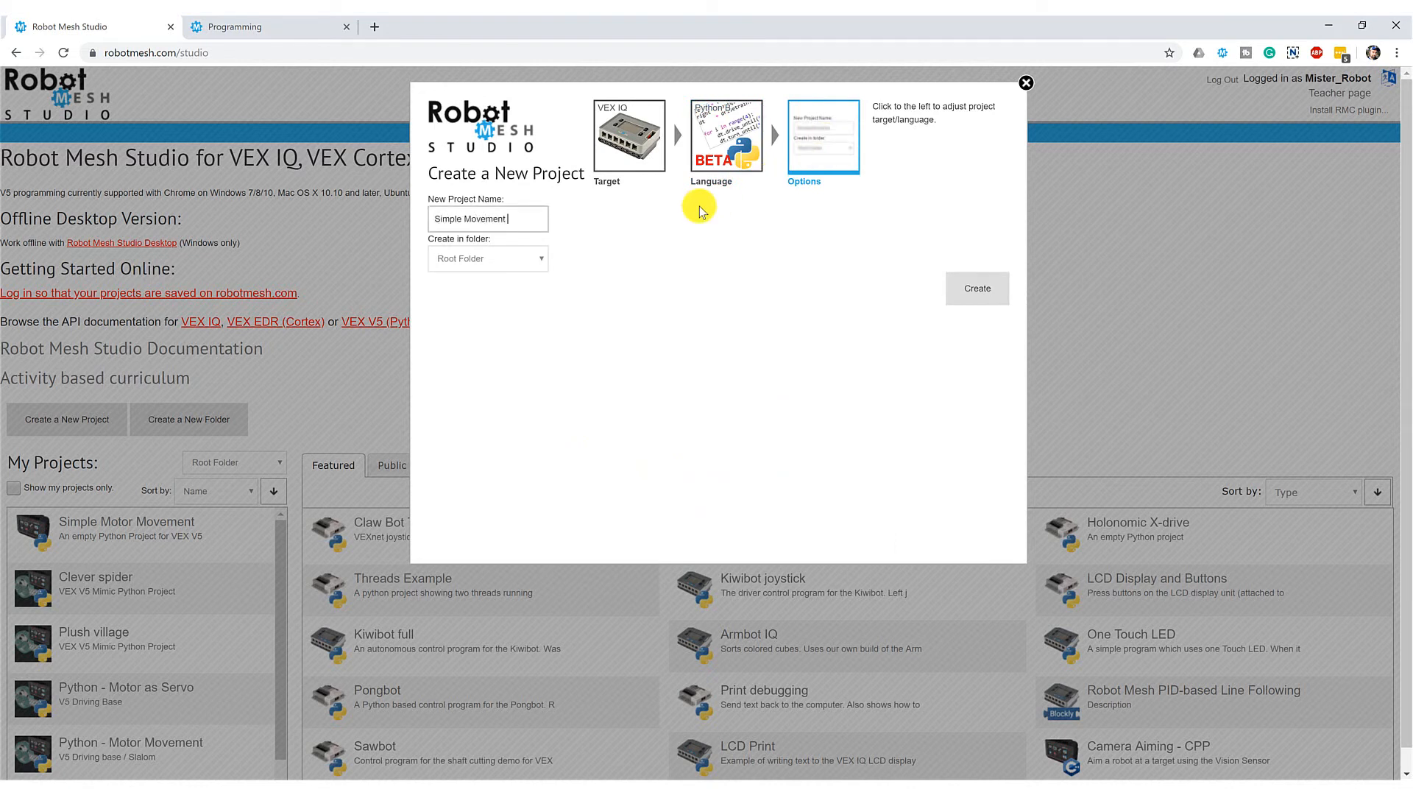
click(976, 289)
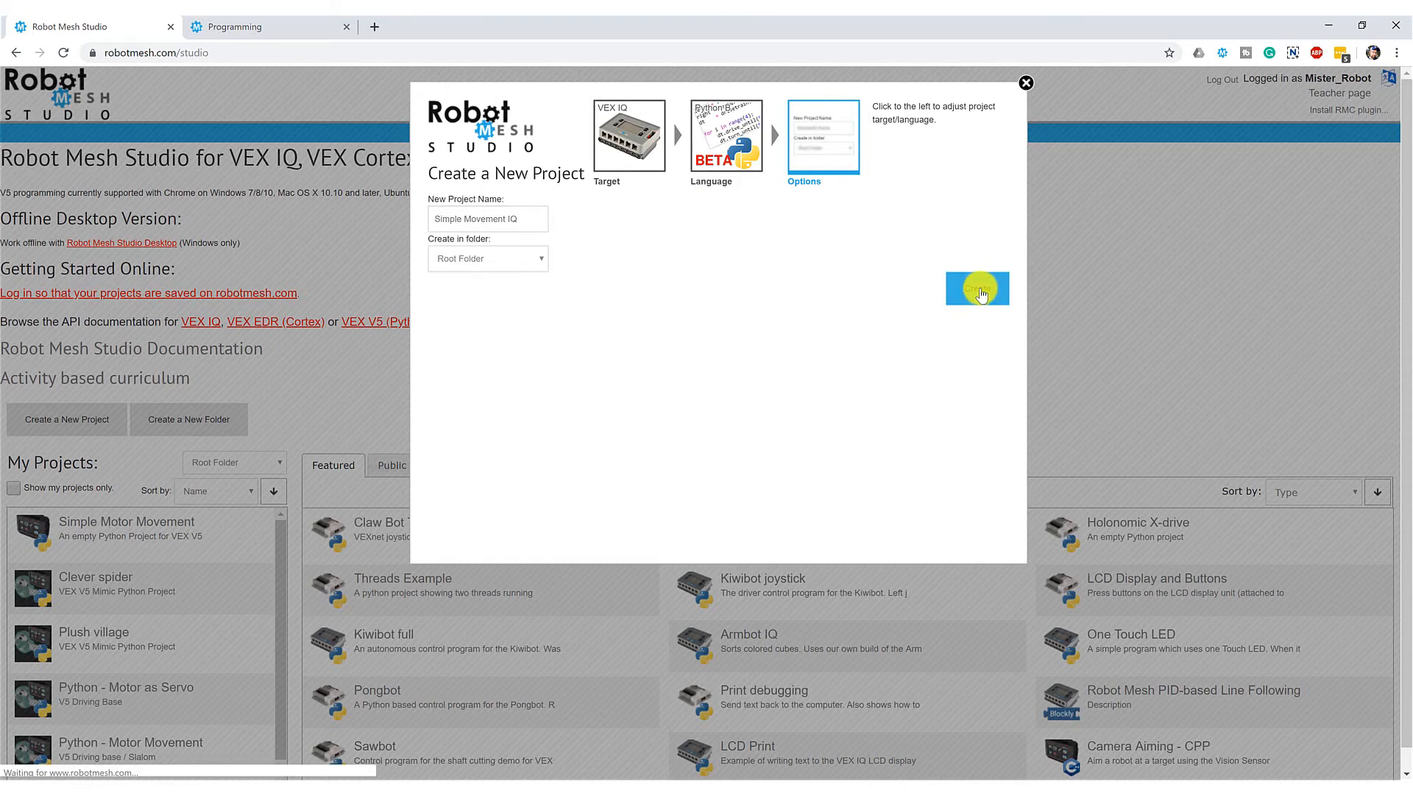
click(978, 288)
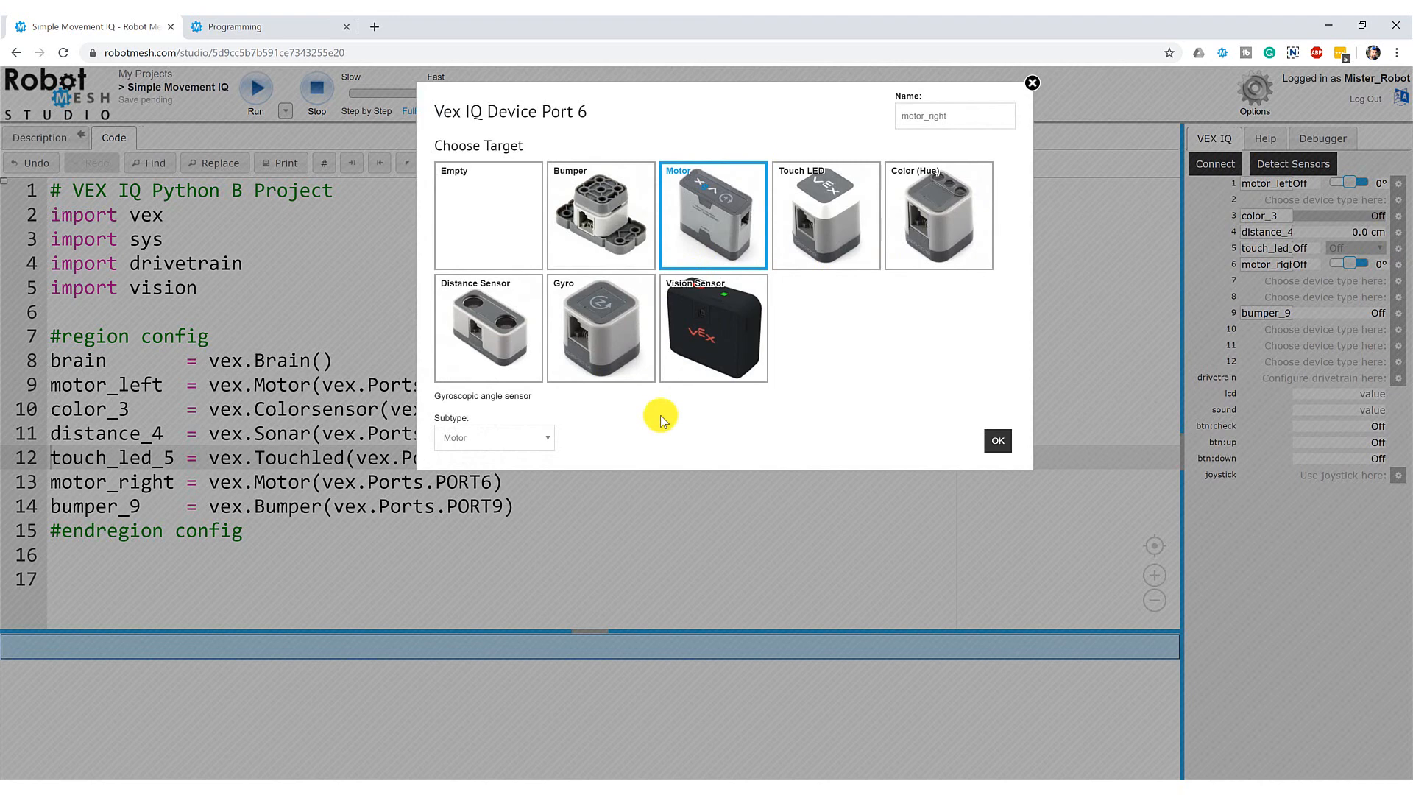
Step: Confirm port 6 as the reverse-polarity motor named motor_right
click(493, 437)
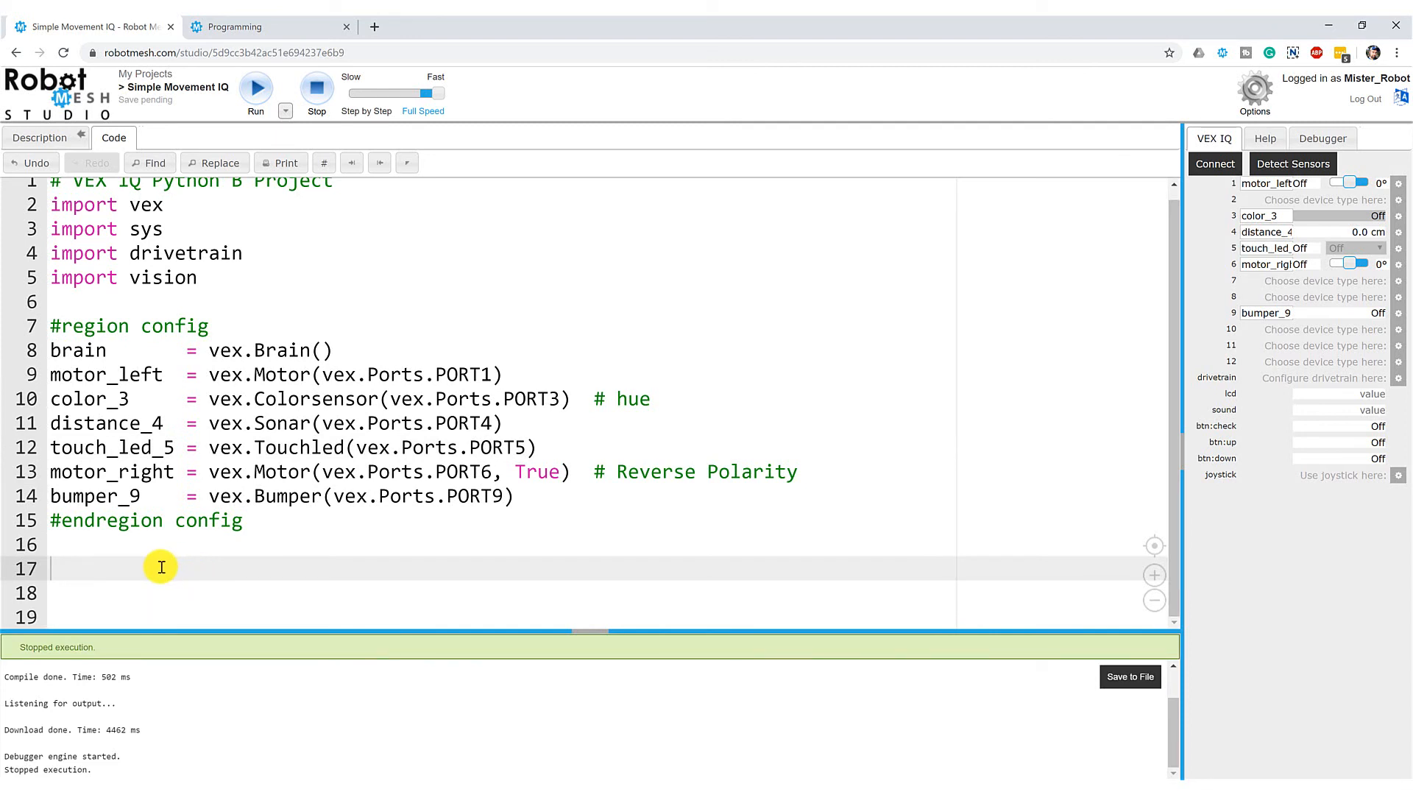
mouse_move(252, 486)
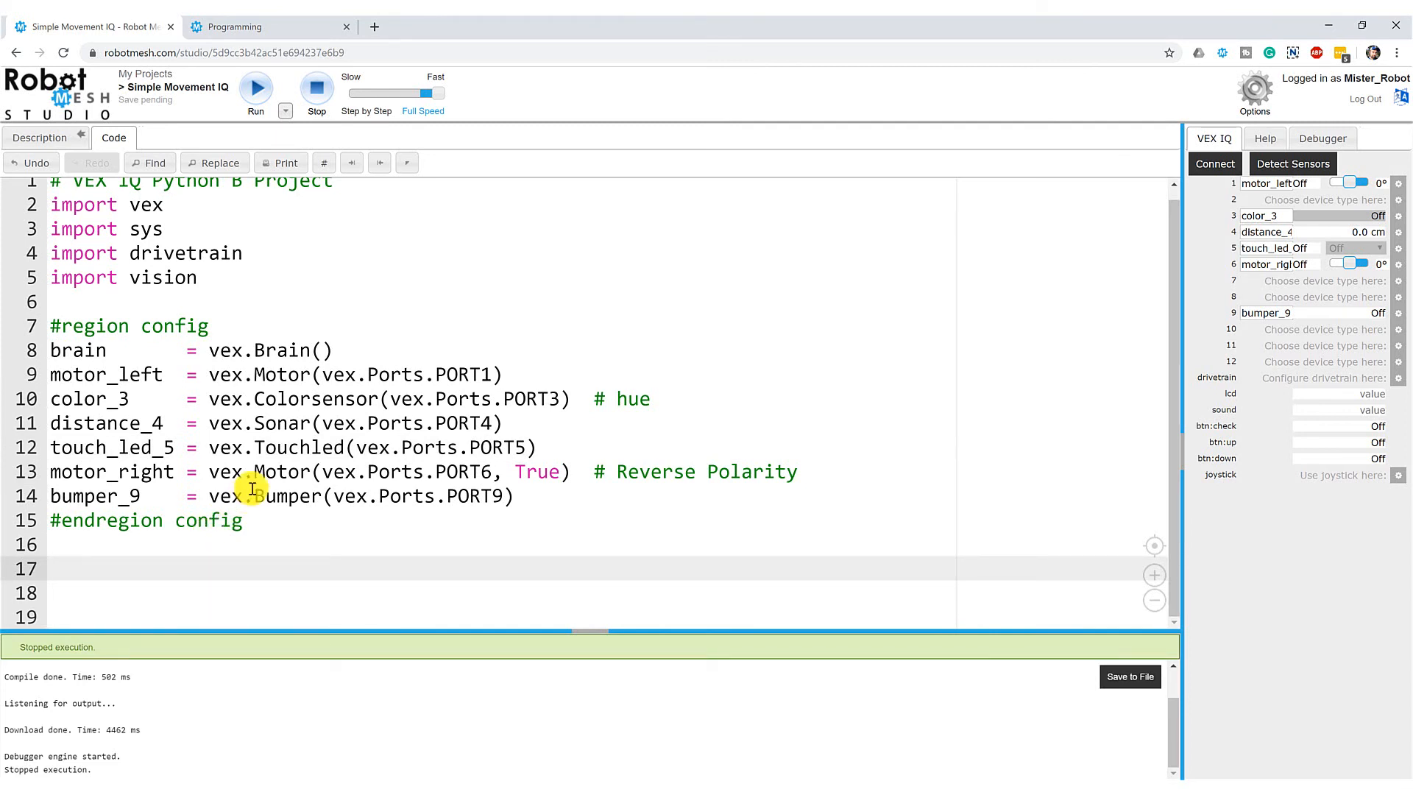
Step: On line 17, write motor_right.spin(vex.DirectionType.FWD, 50, vex.VelocityUnits.PCT)
text(motor_right.spin)
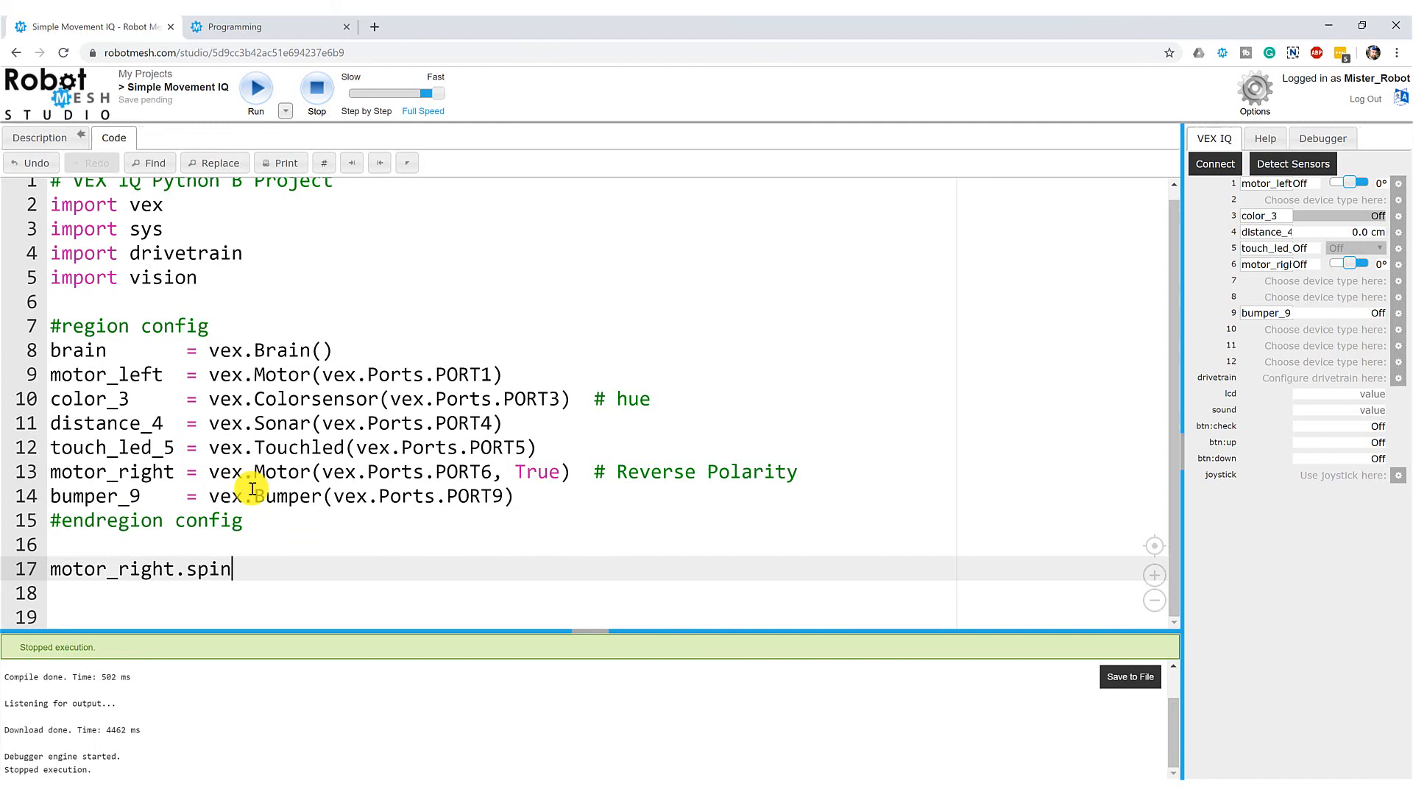
text((ve)
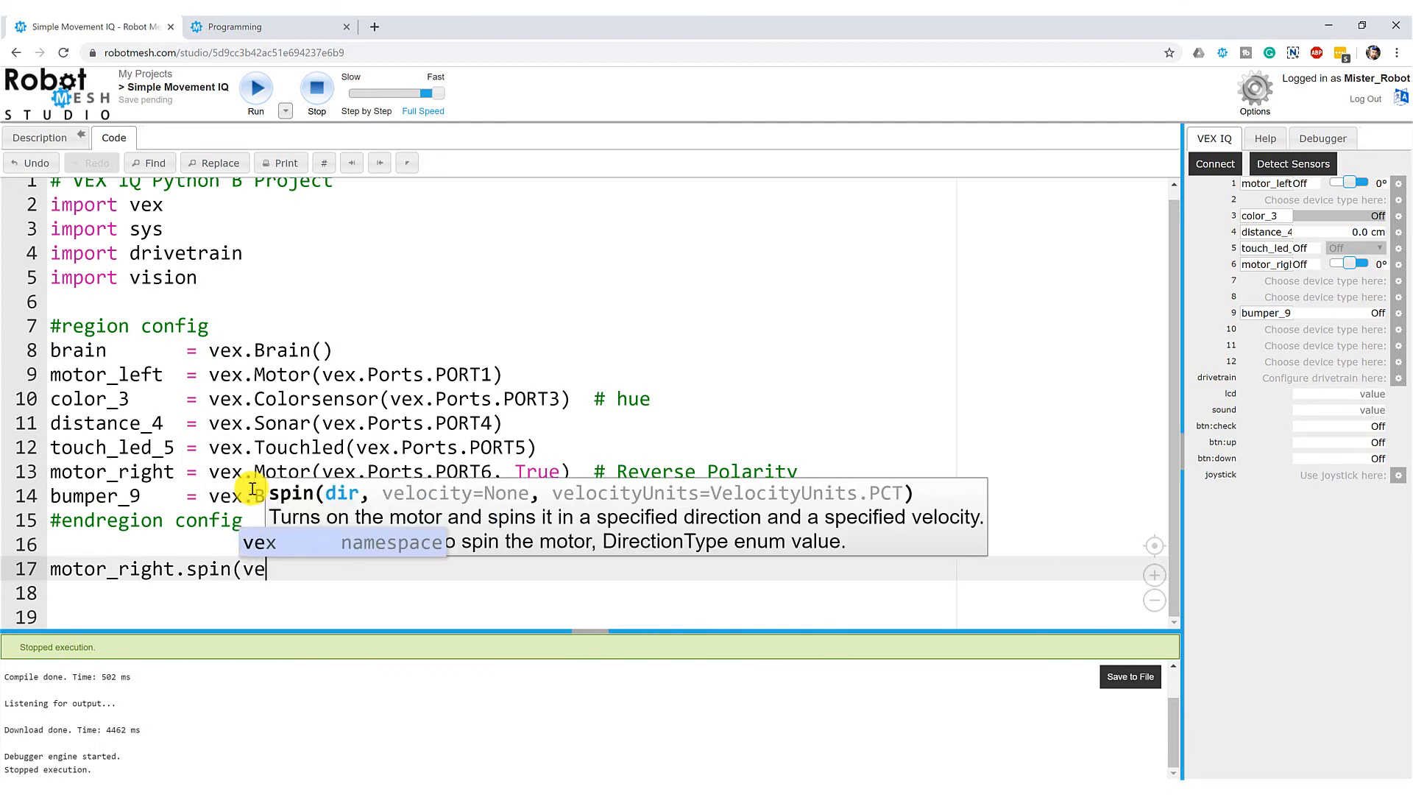
text(x.DirectionType)
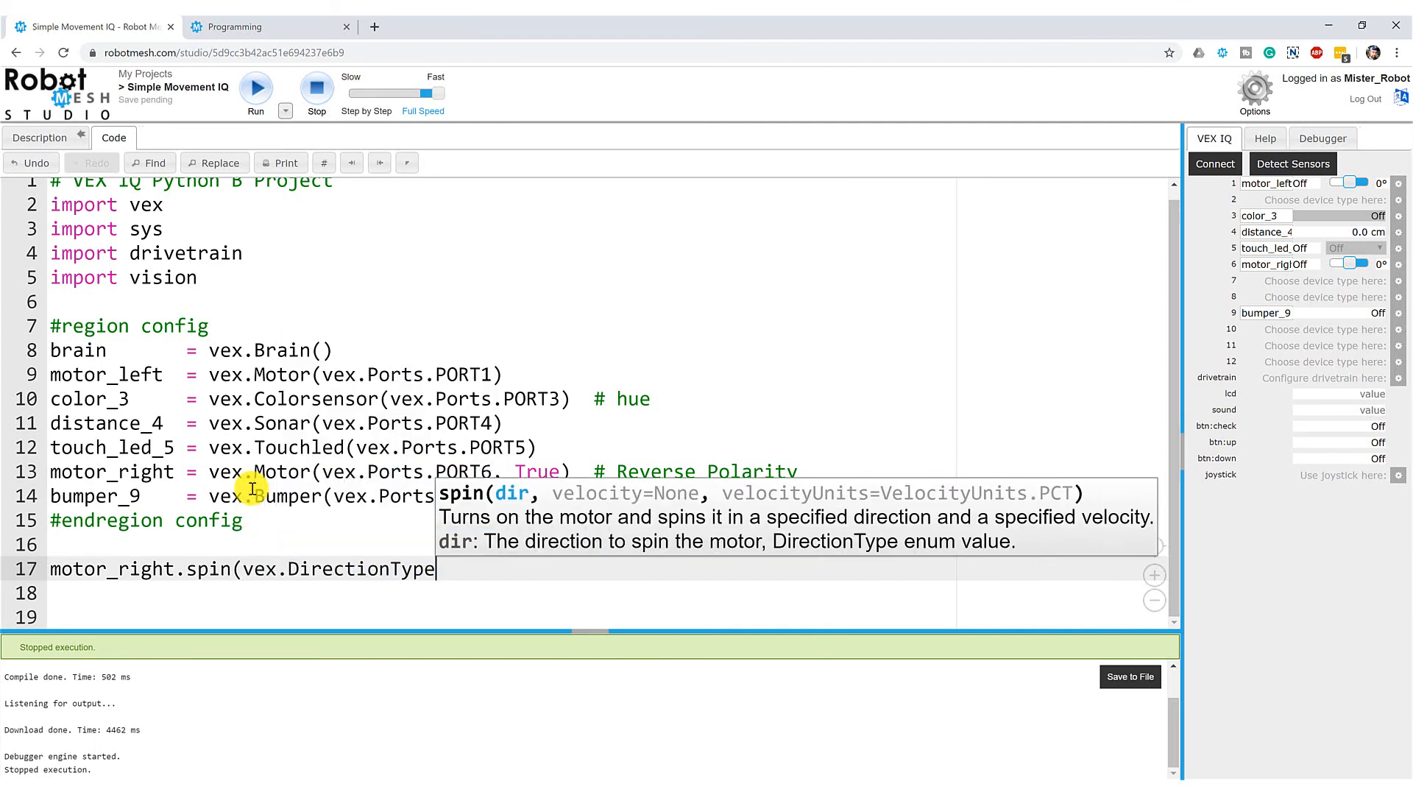
text(.FEW)
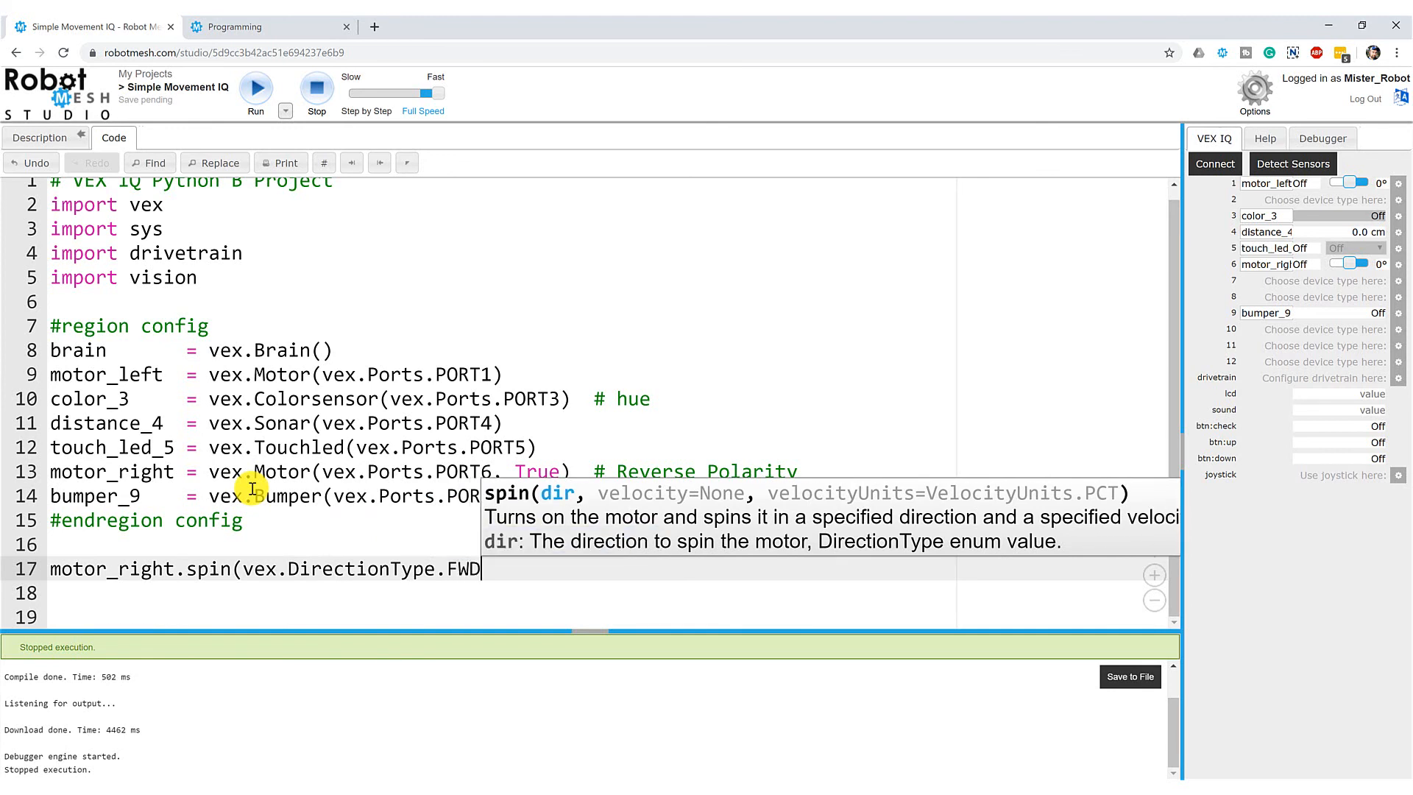
text(, 50)
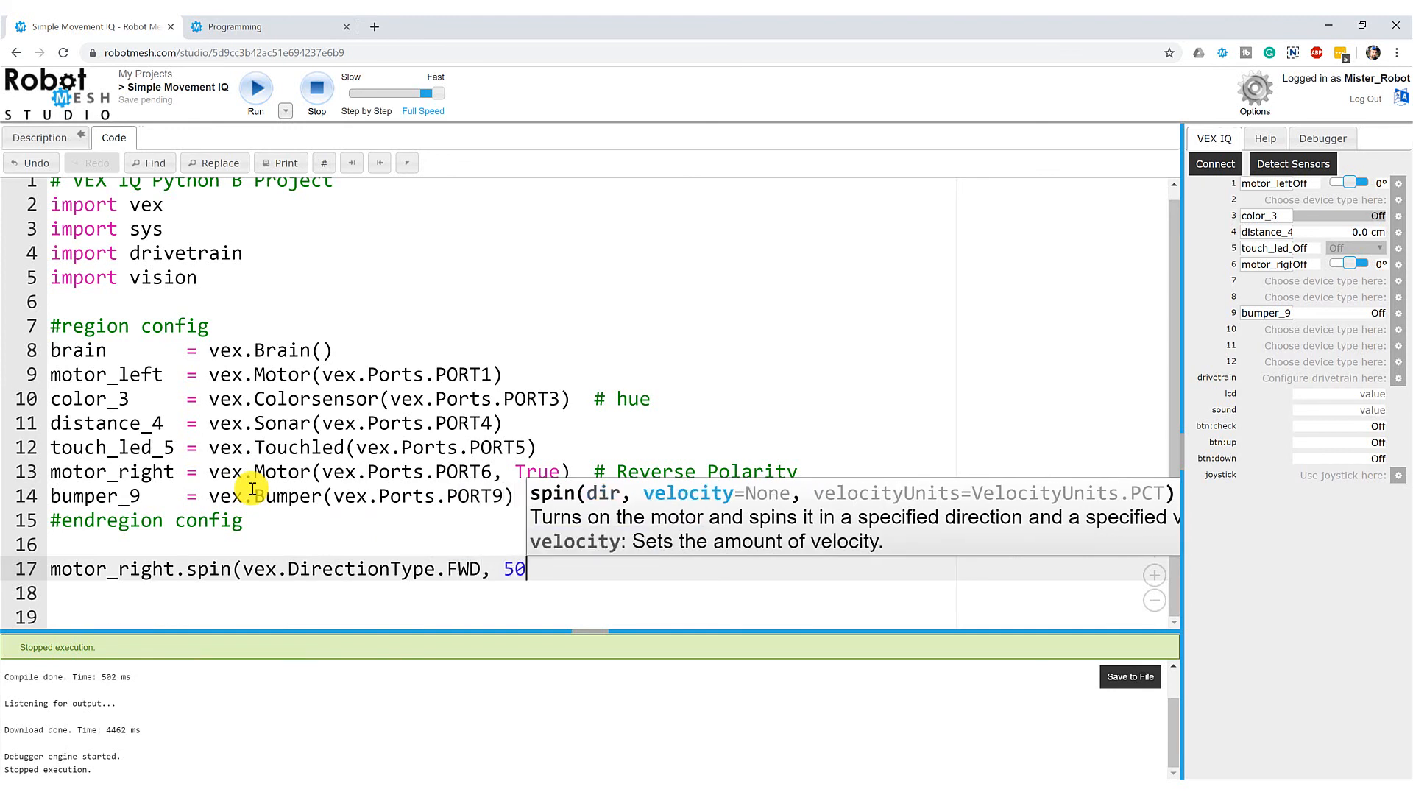
text(, vex.)
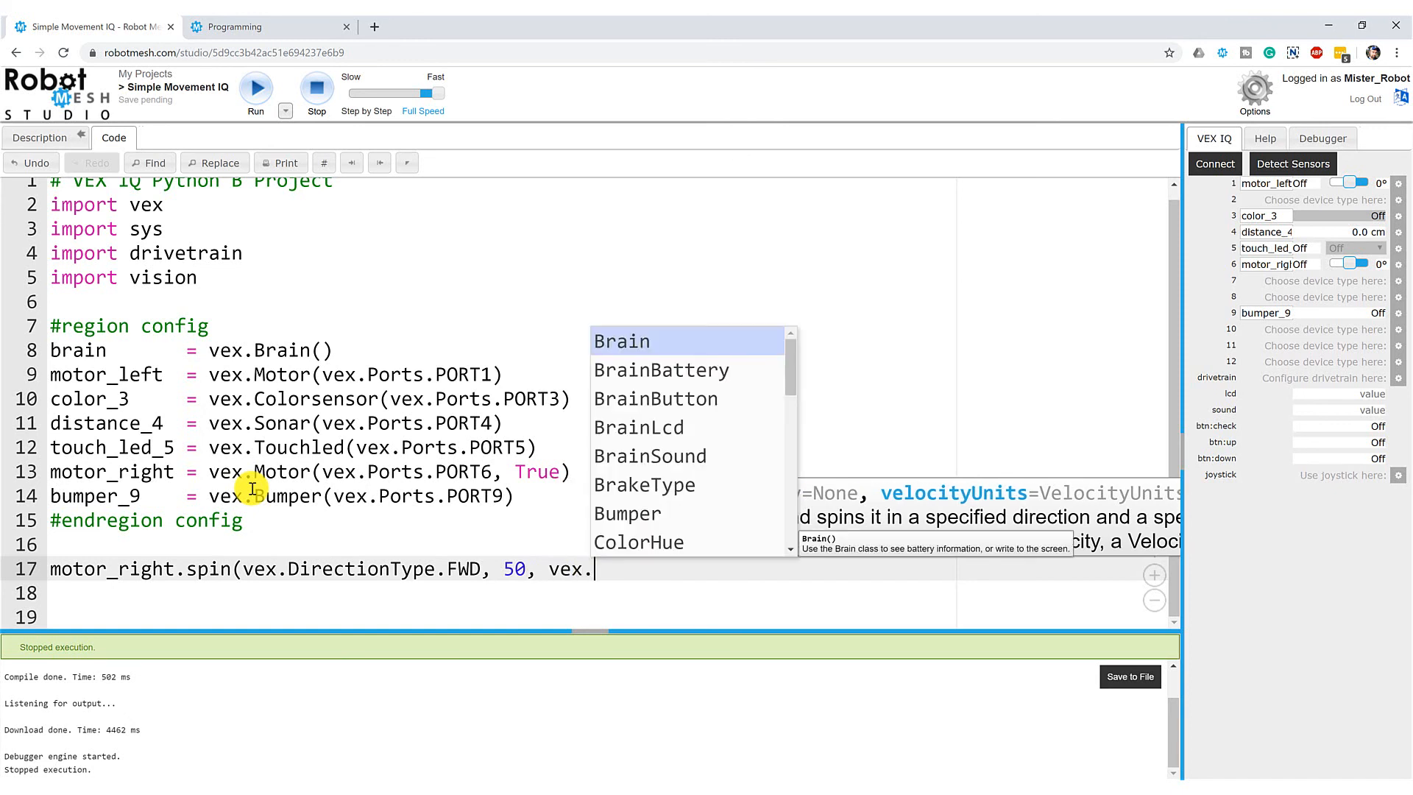
text(VelocityUnits)
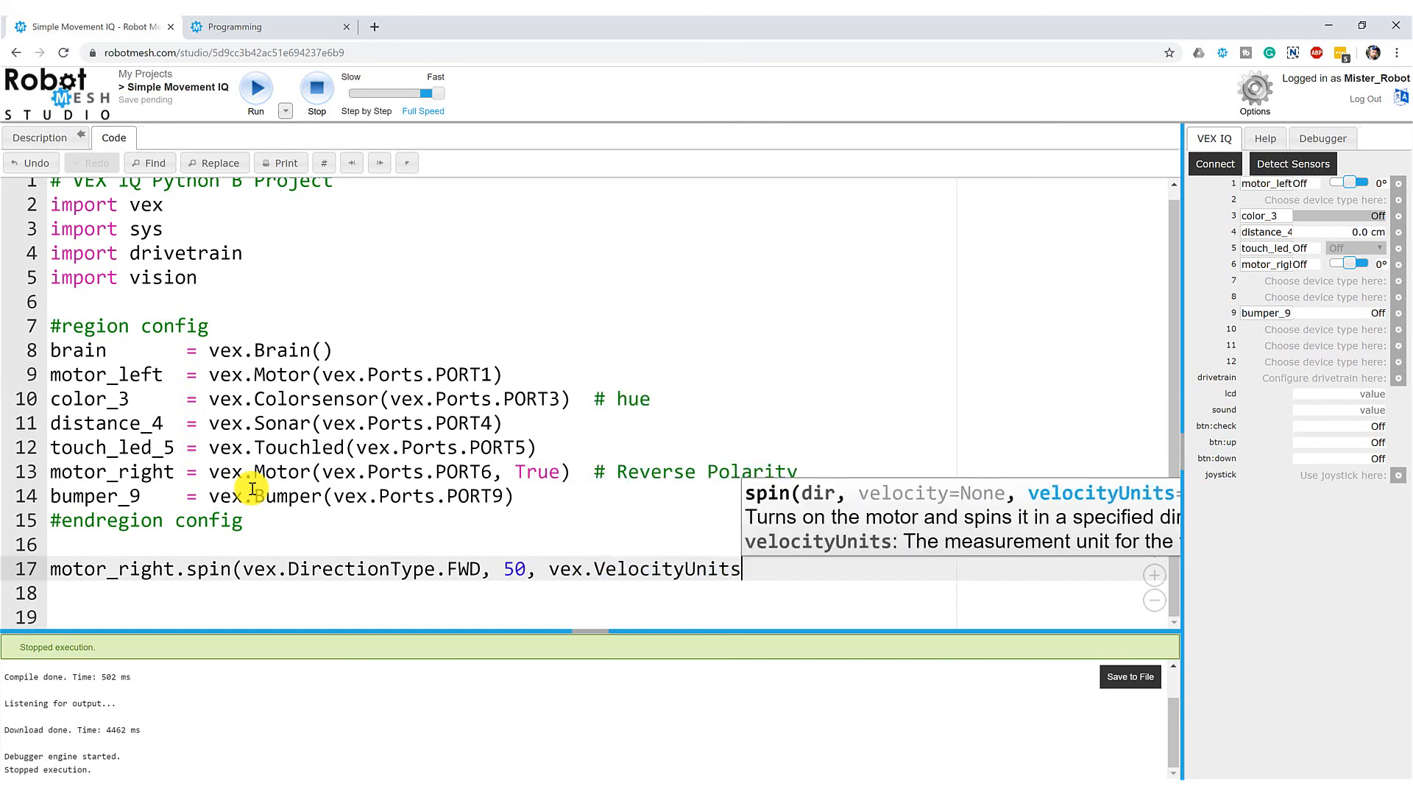
text(.P)
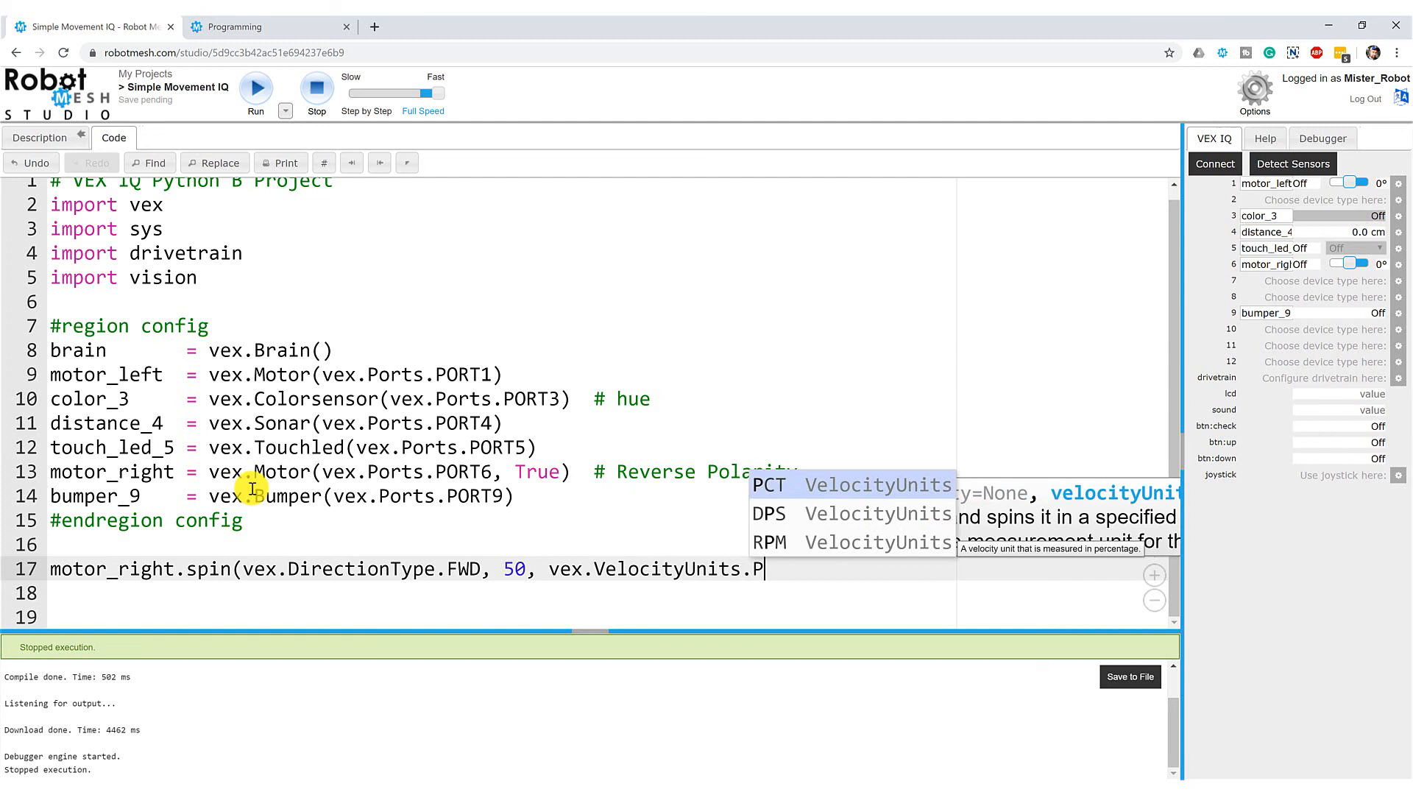
click(767, 485)
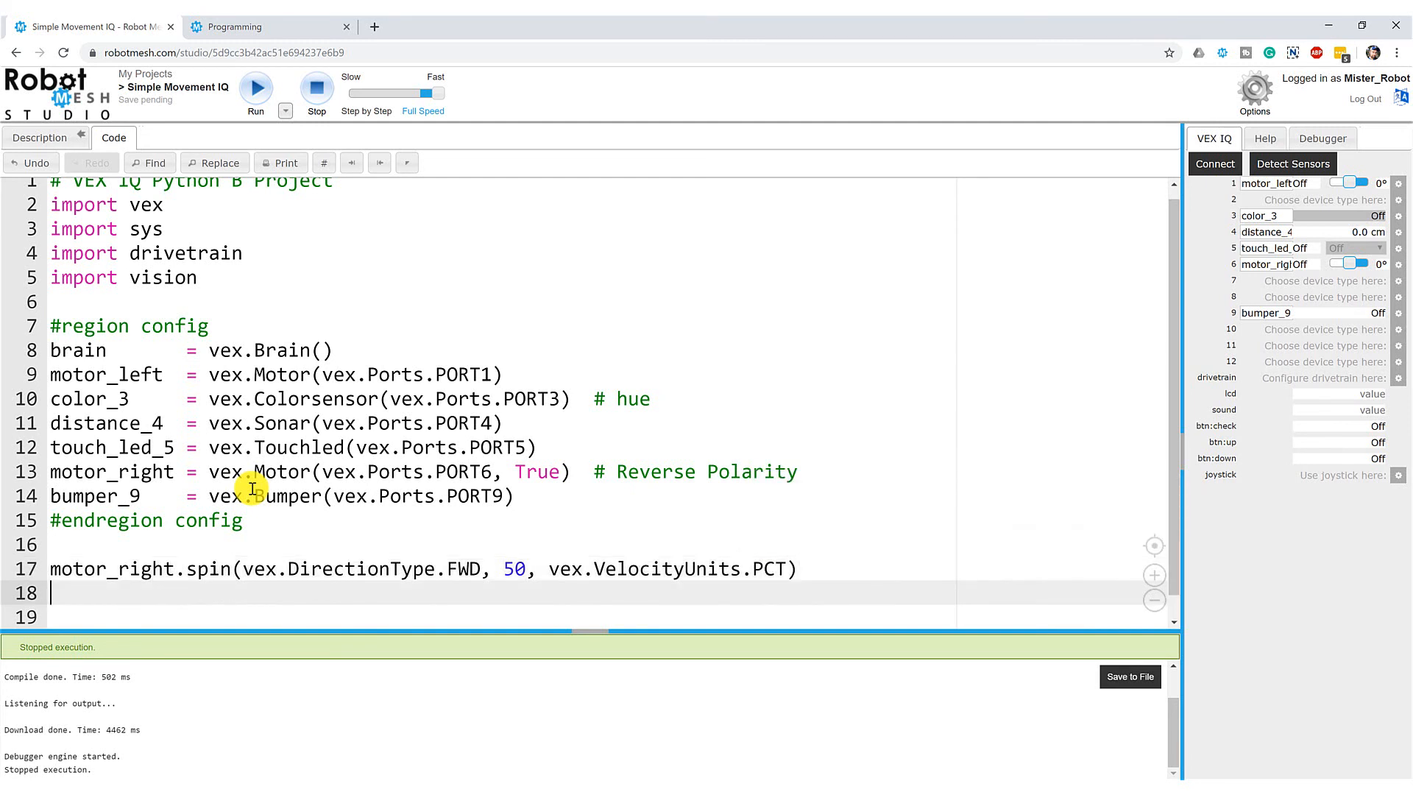
Step: Add sys.sleep(10) on line 18 and run the program on the robot
text(sys)
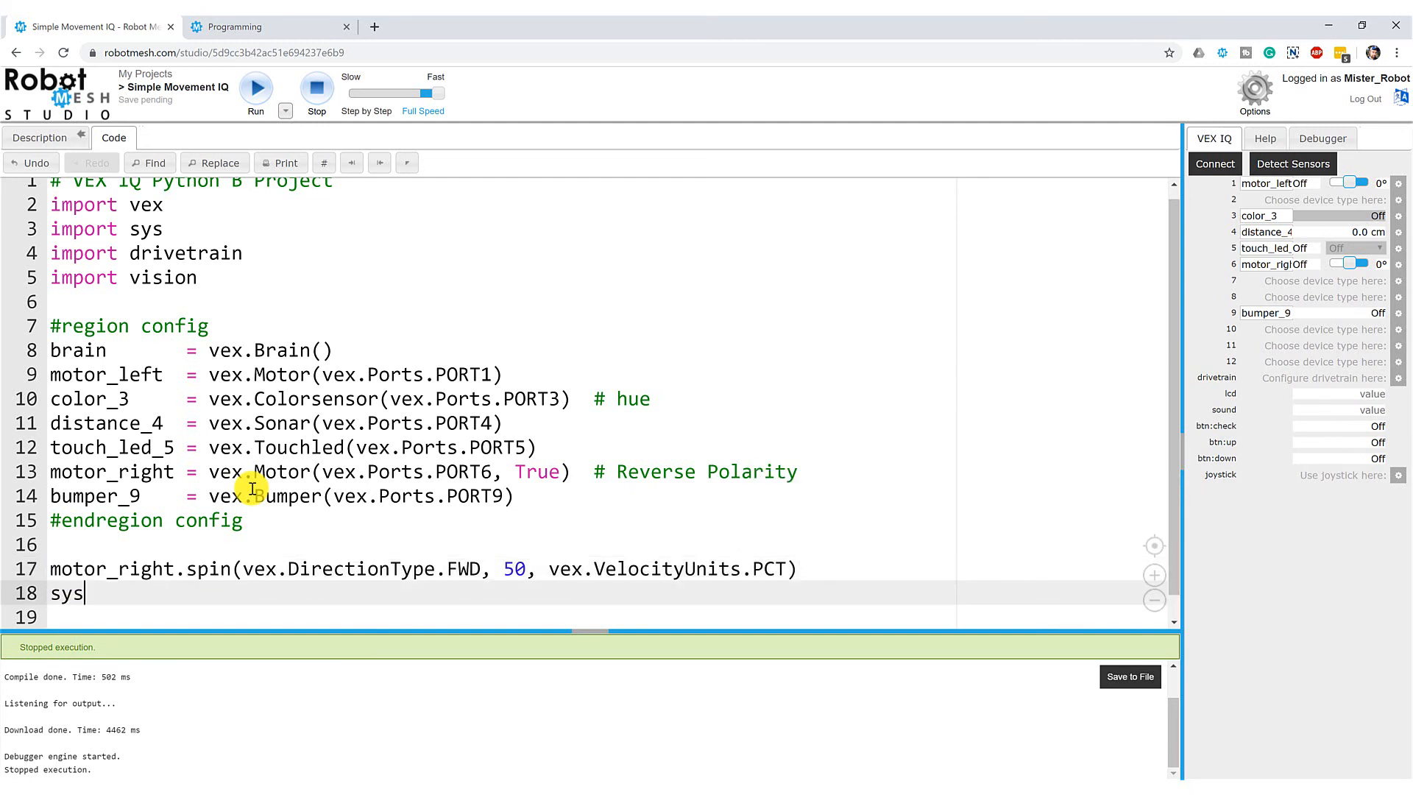
text(.sleep(101)
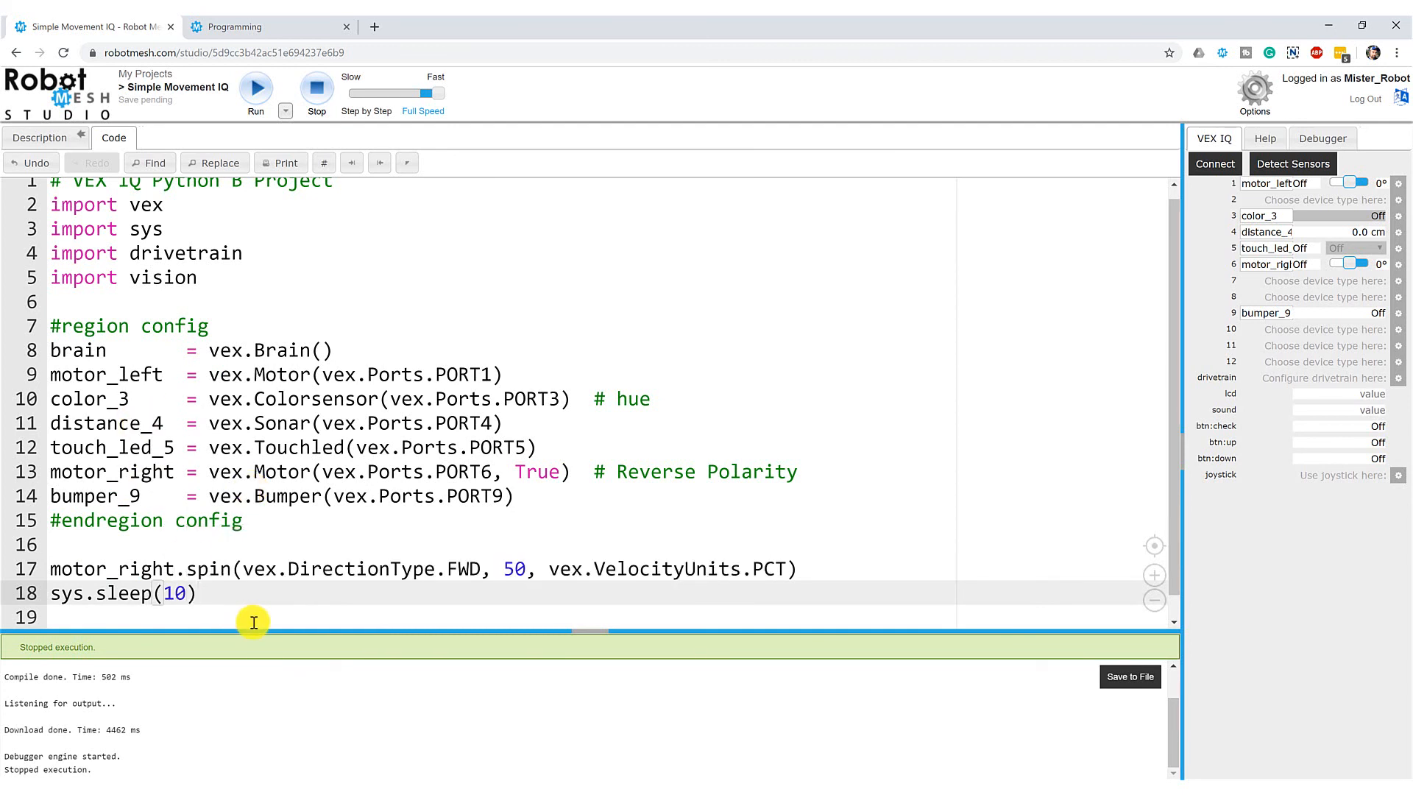
click(256, 85)
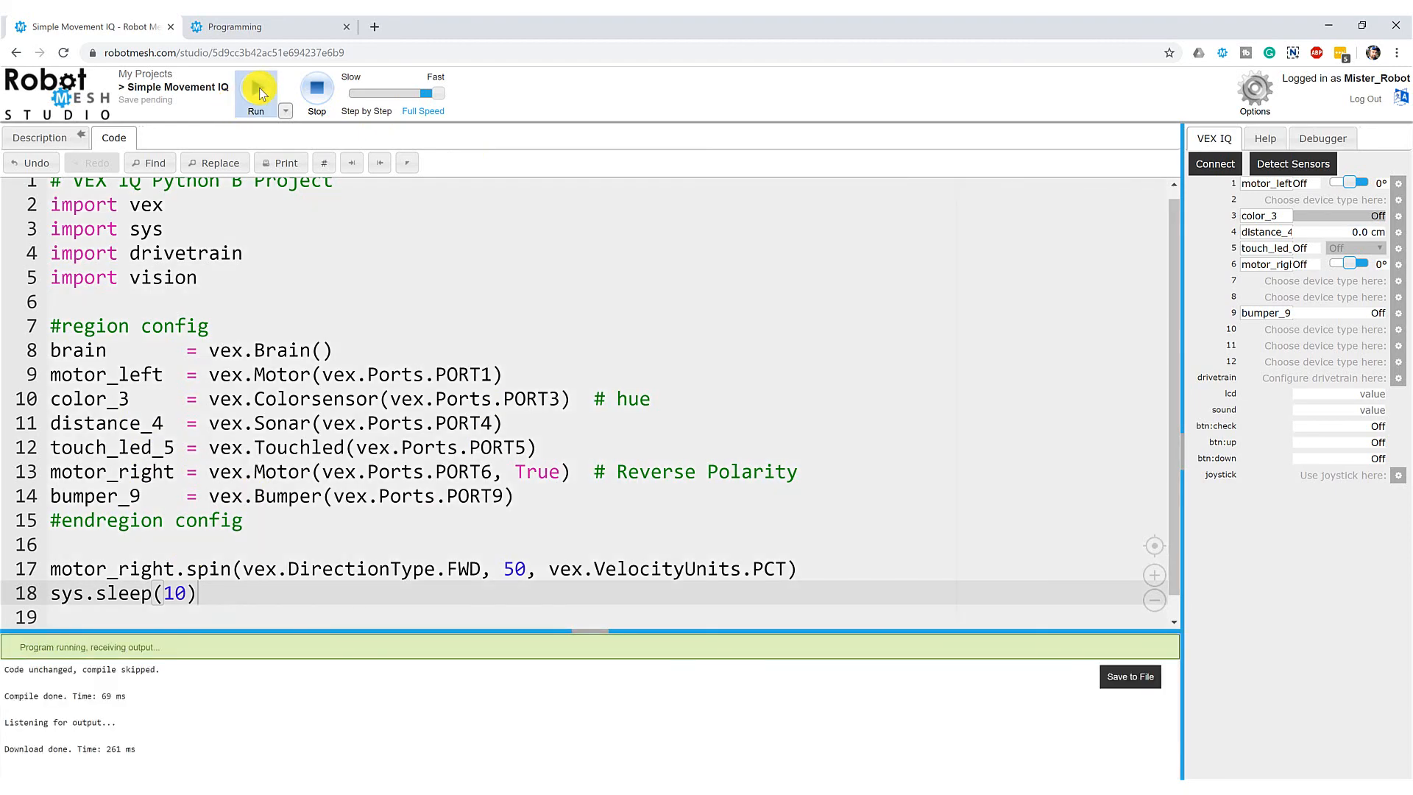